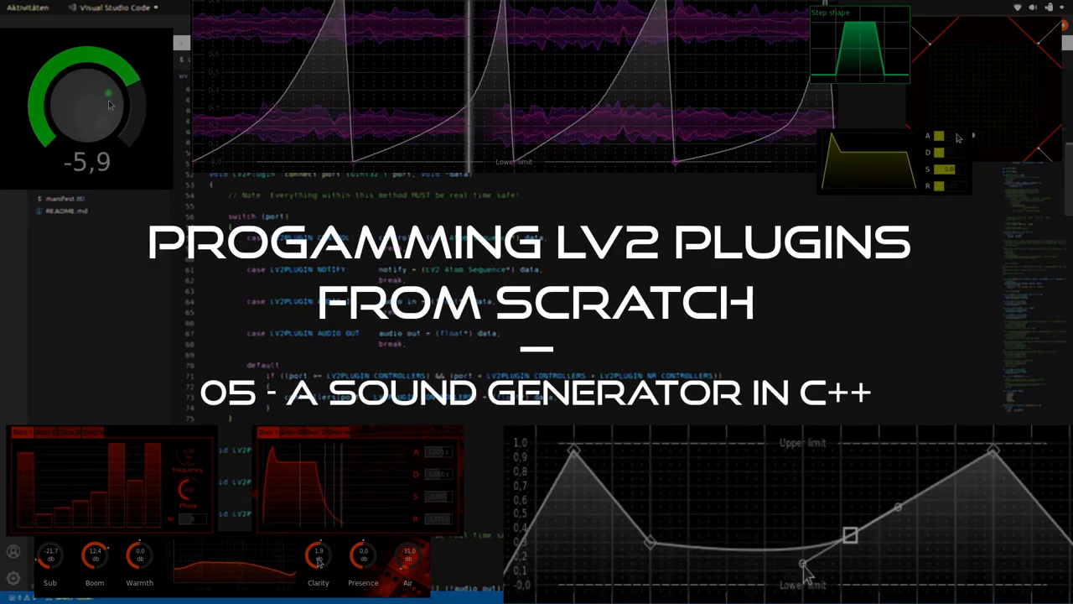
# Show the lv2tutorial workspace in the Explorer with the new myTestTone folder present
pyautogui.moveTo(109, 101); pyautogui.dragTo(118, 84)
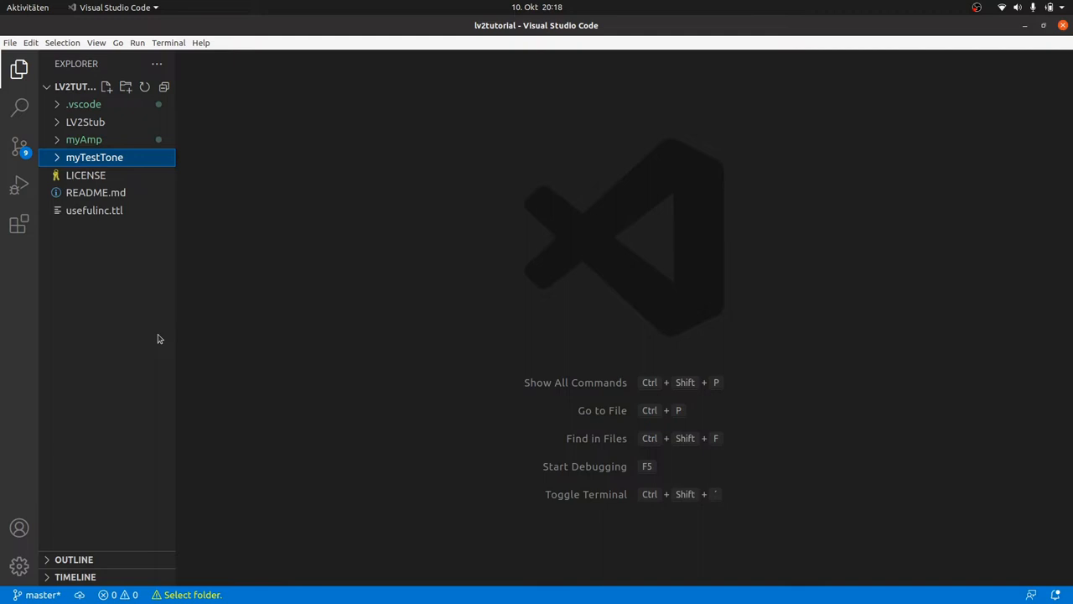
# Rename the copied plugin files in myTestTone to myTestTone.c and myTestTone.ttl
pyautogui.click(94, 158)
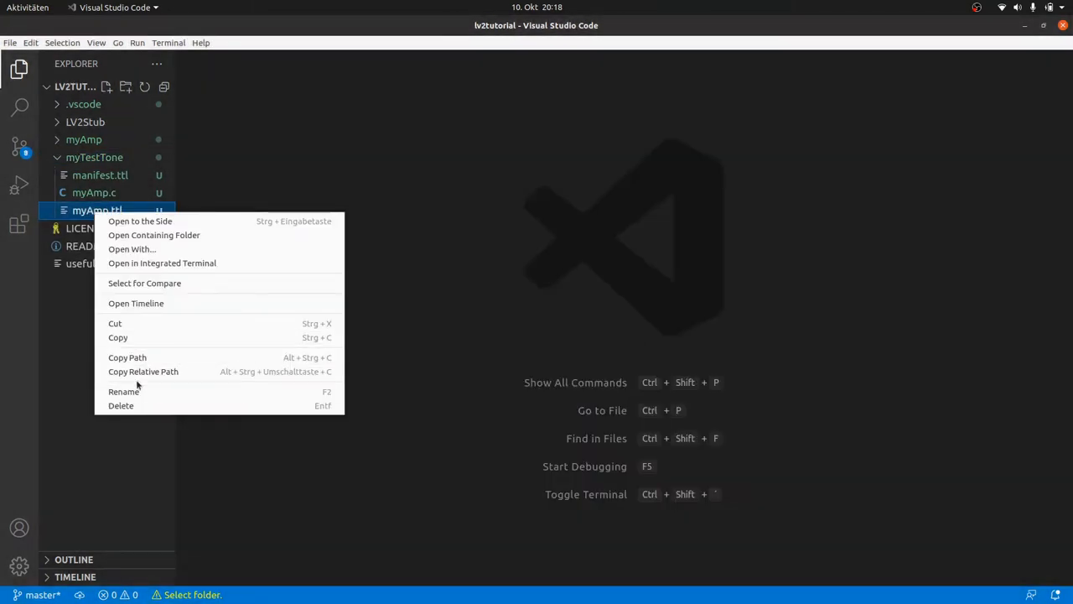
pyautogui.click(124, 391)
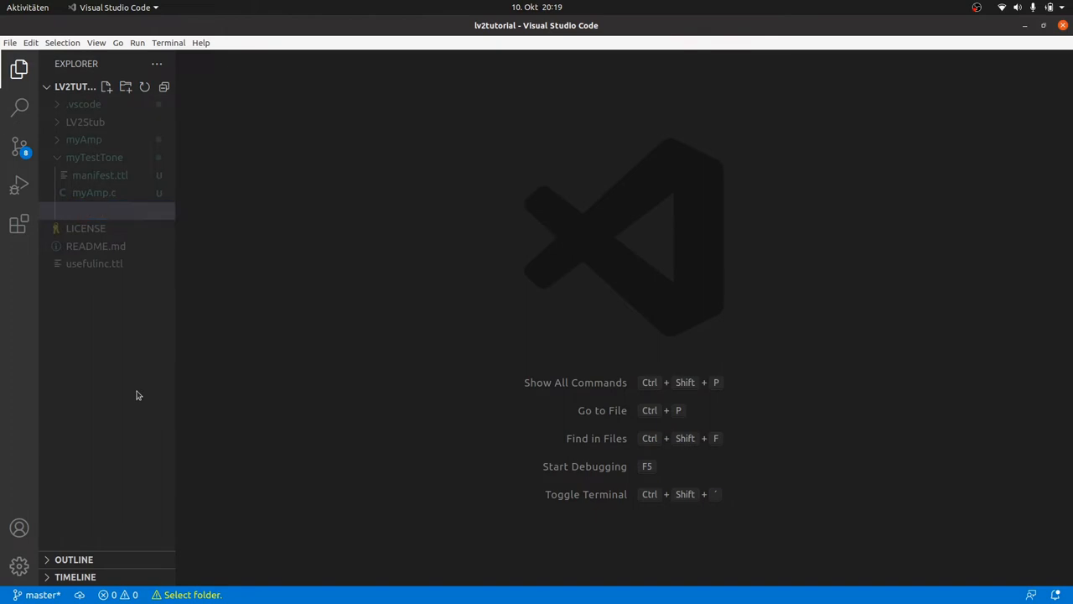
pyautogui.click(93, 191)
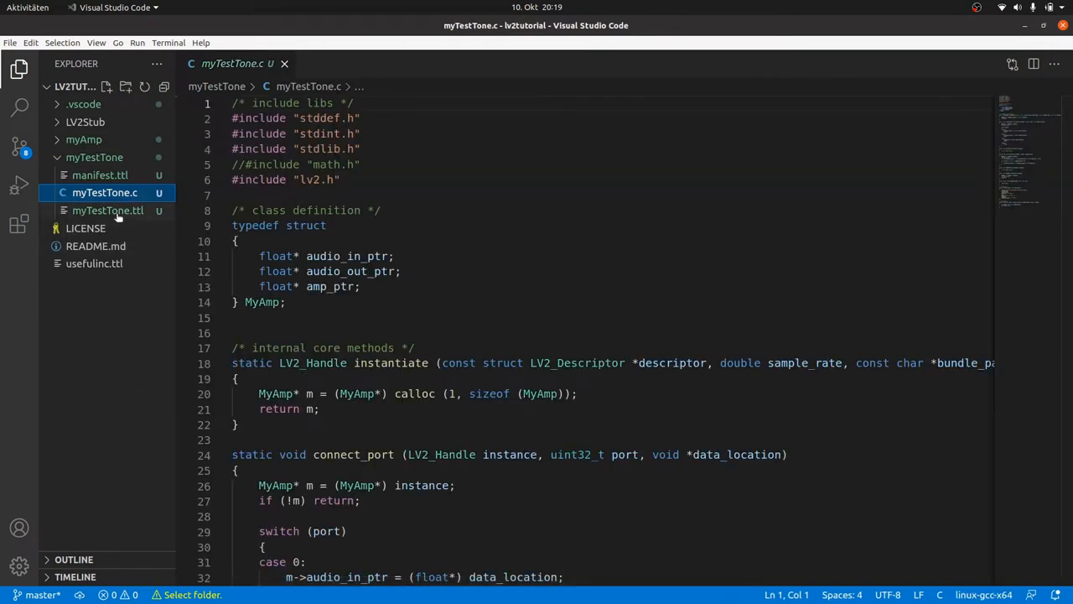
# In manifest.ttl, replace every myAmp reference with myTestTone
pyautogui.click(101, 175)
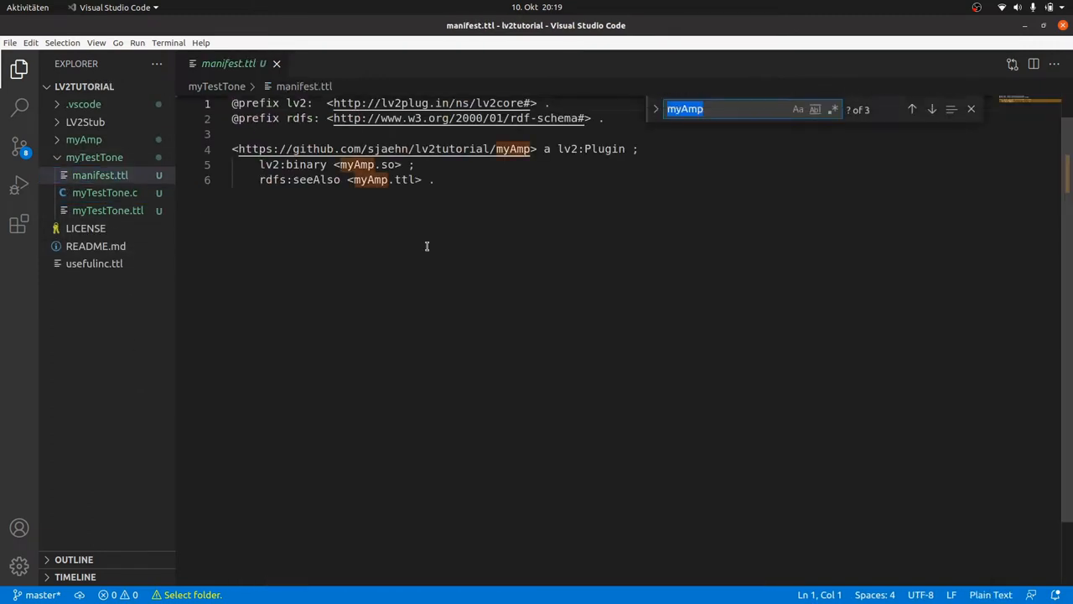
pyautogui.click(655, 109)
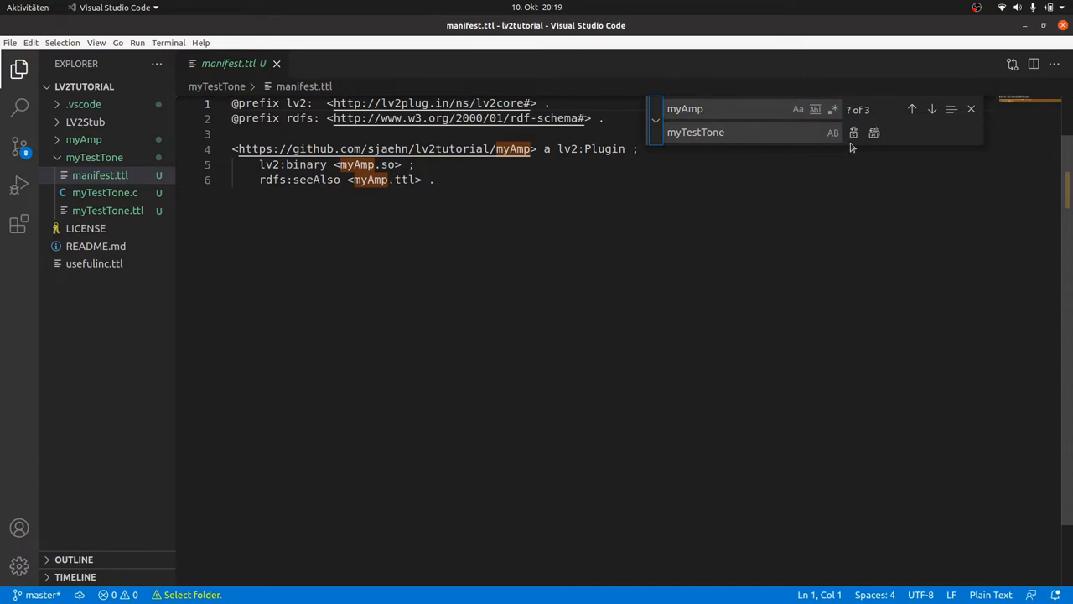
pyautogui.click(874, 130)
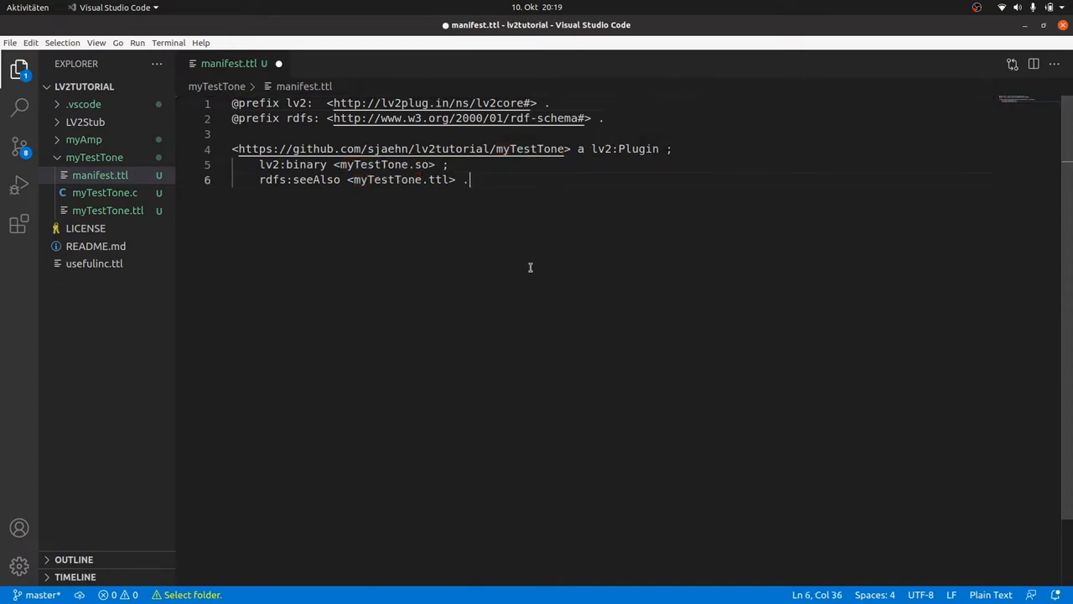
pyautogui.click(107, 212)
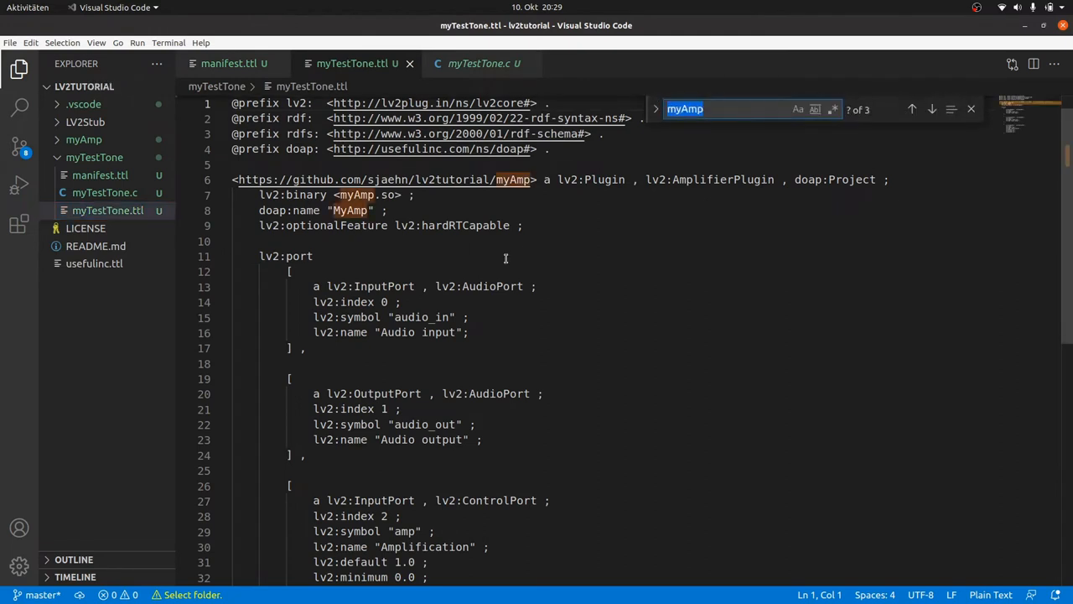
# In myTestTone.ttl replace myAmp with myTestTone and renumber the remaining audio output to index 0
pyautogui.click(875, 133)
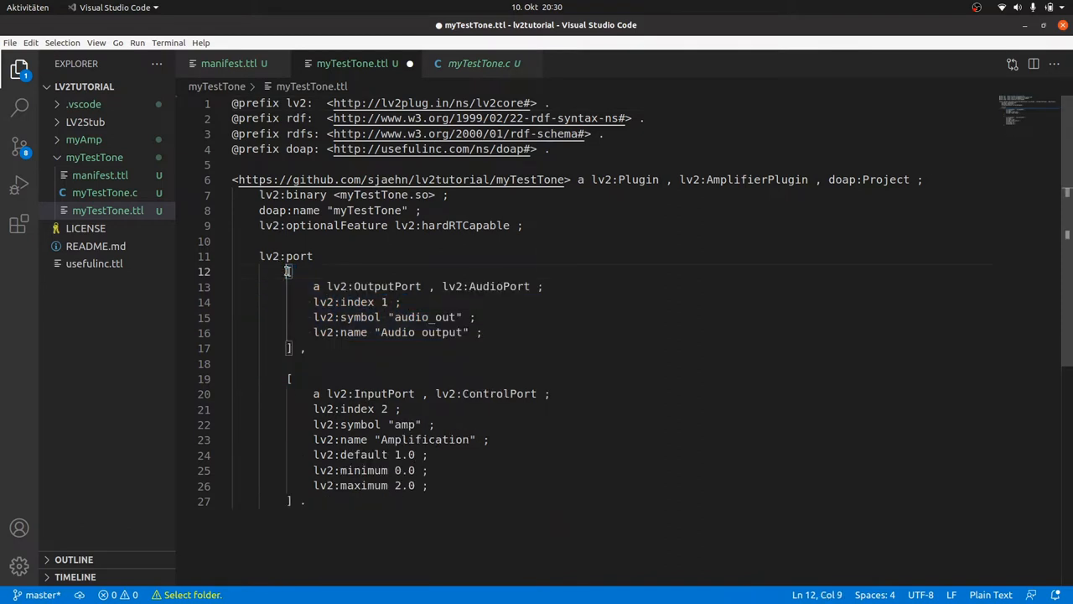
pyautogui.write('0')
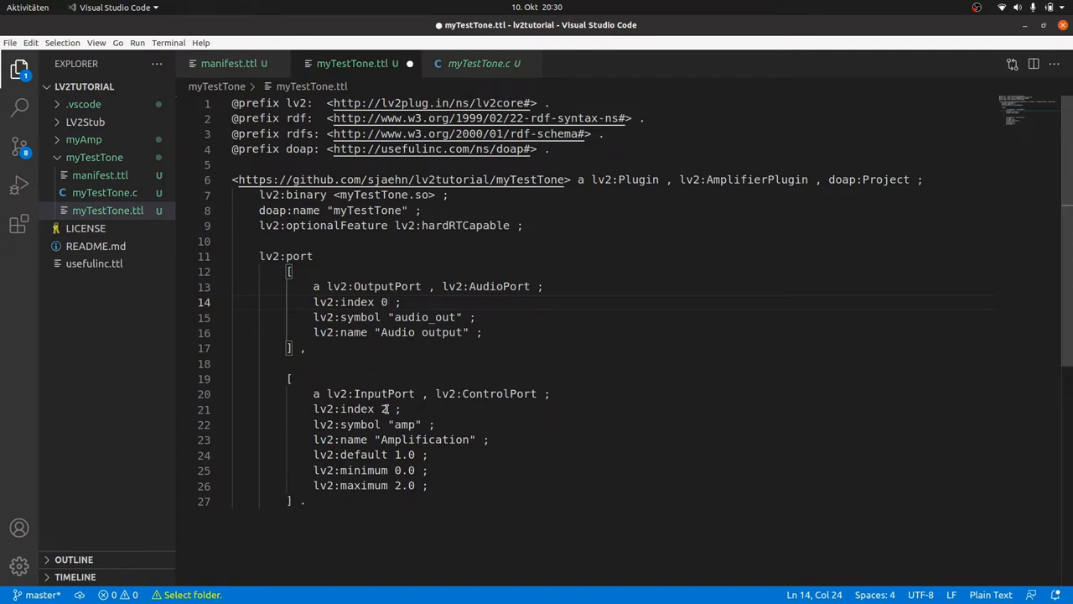
# Rename the control port to Frequency with default 440 and range 20–20000
pyautogui.doubleClick(406, 423)
pyautogui.write('freq')
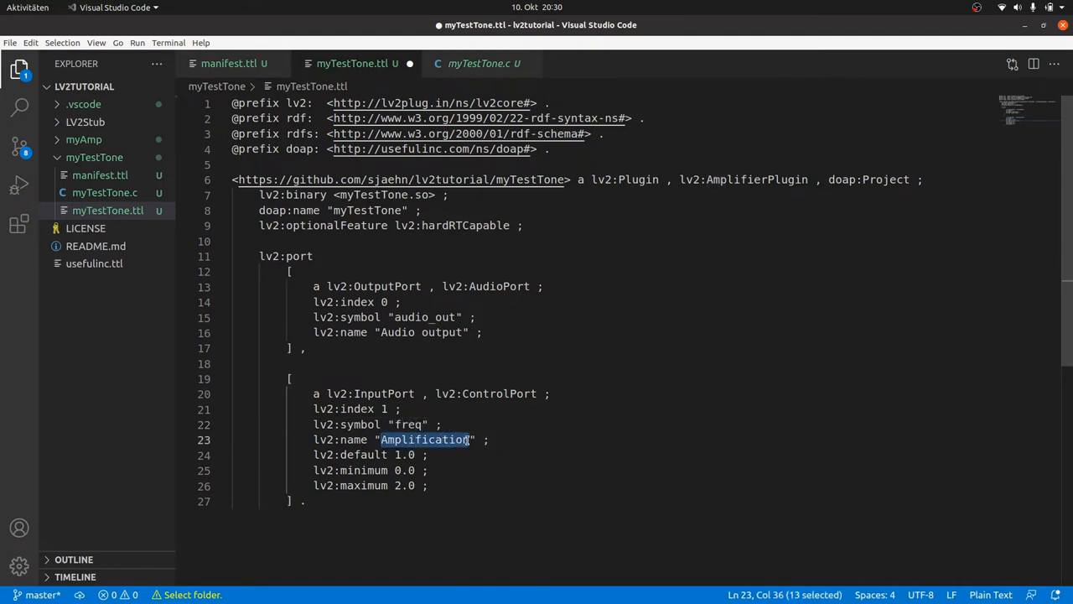
pyautogui.write('Frequency')
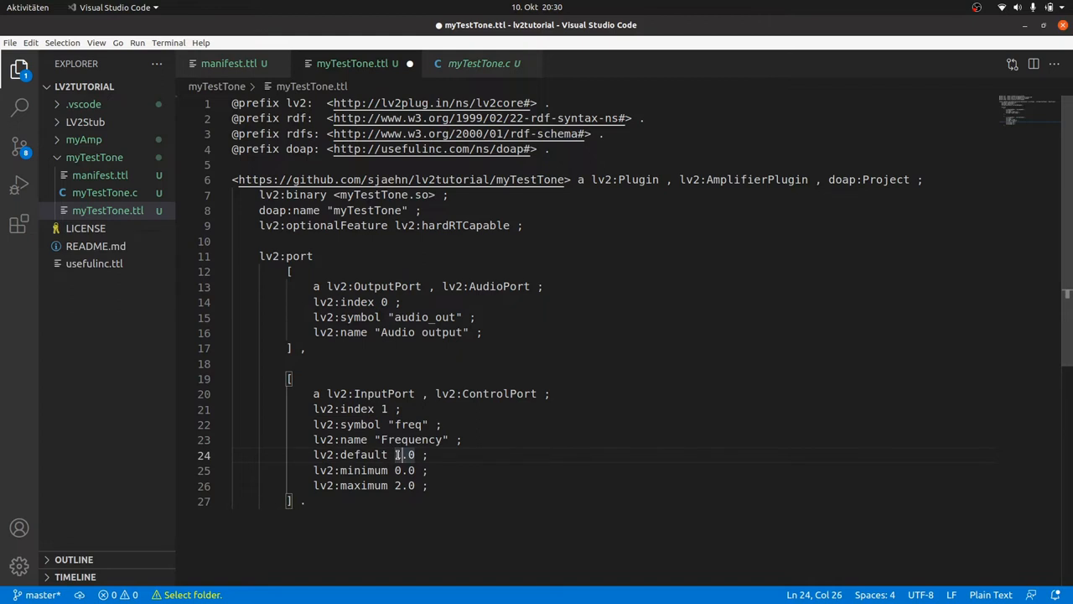
pyautogui.write('440')
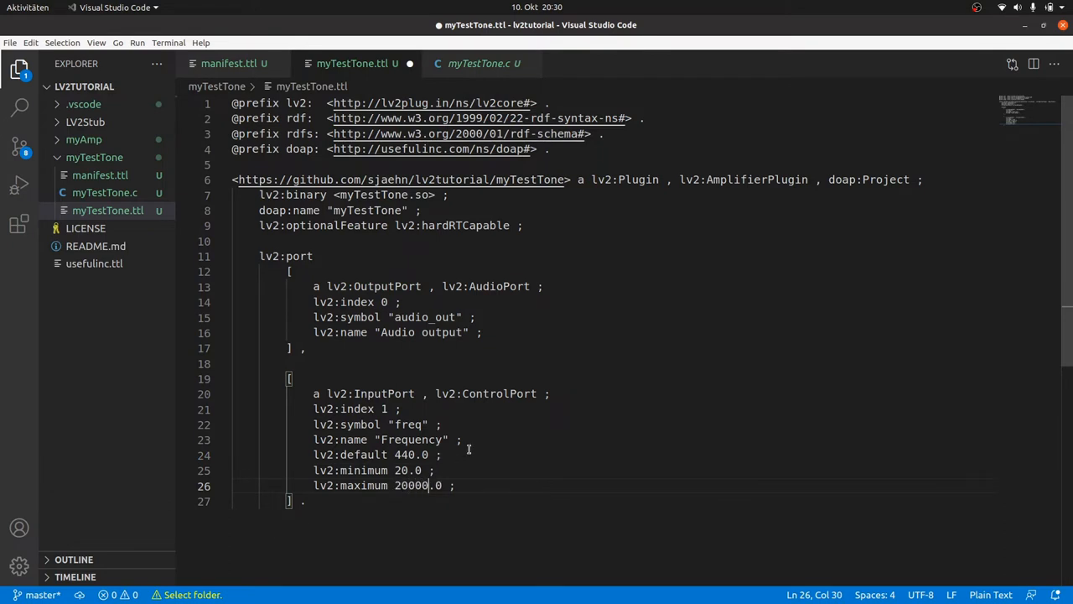
pyautogui.click(443, 454)
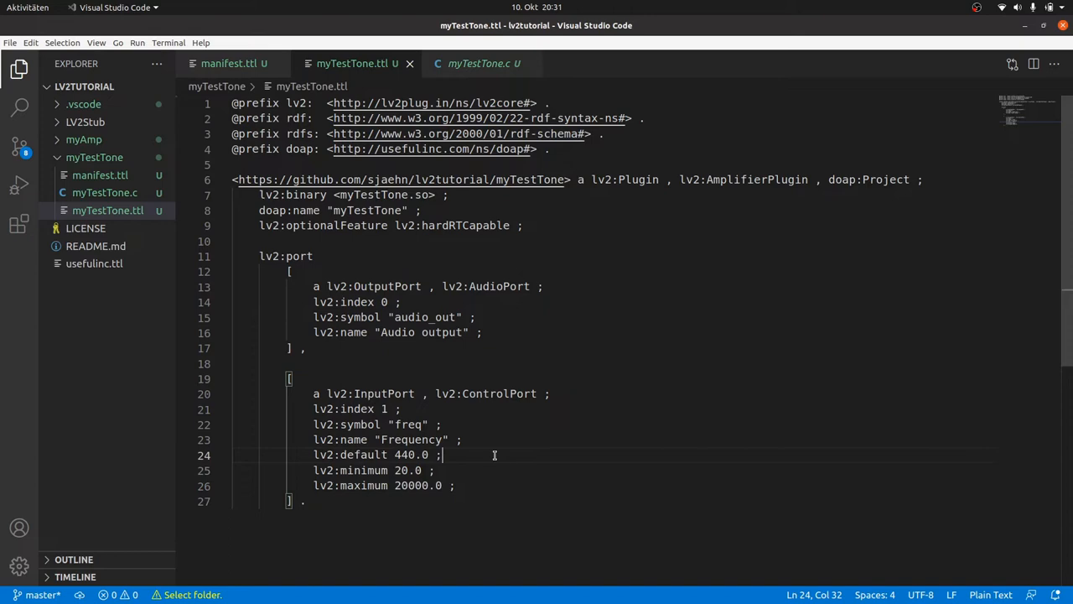
pyautogui.moveTo(815, 276)
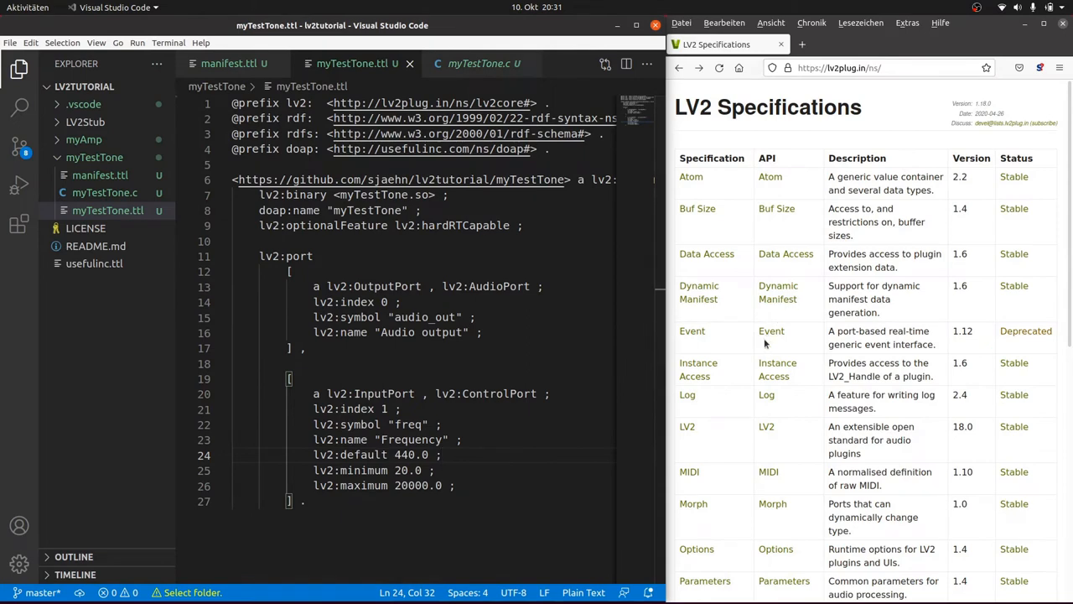
# Look up the LV2 Units specification on lv2plug.in in Firefox
pyautogui.scroll(-3)
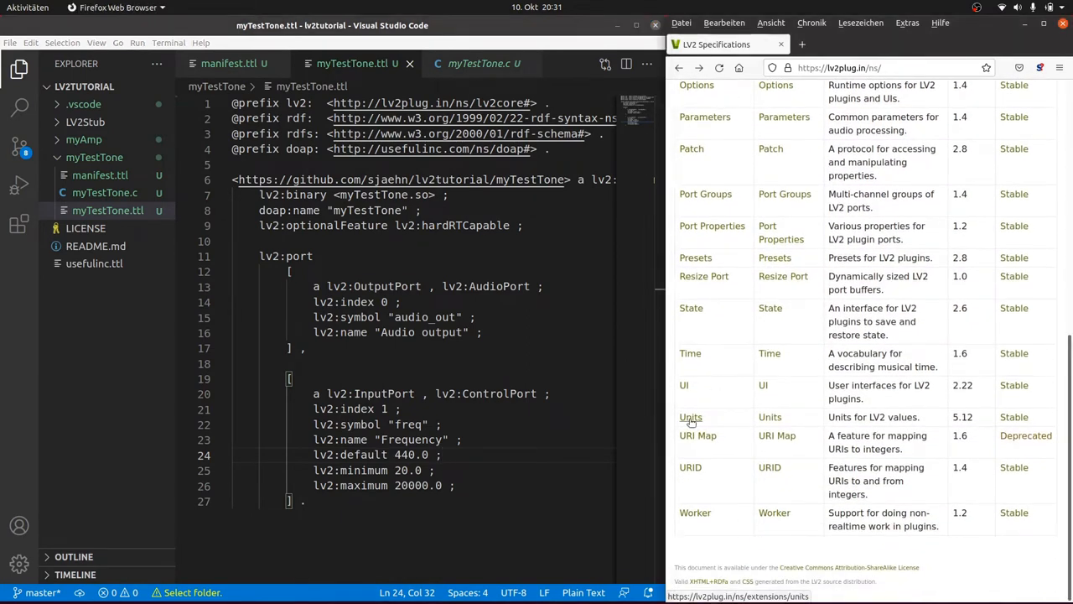
pyautogui.click(691, 416)
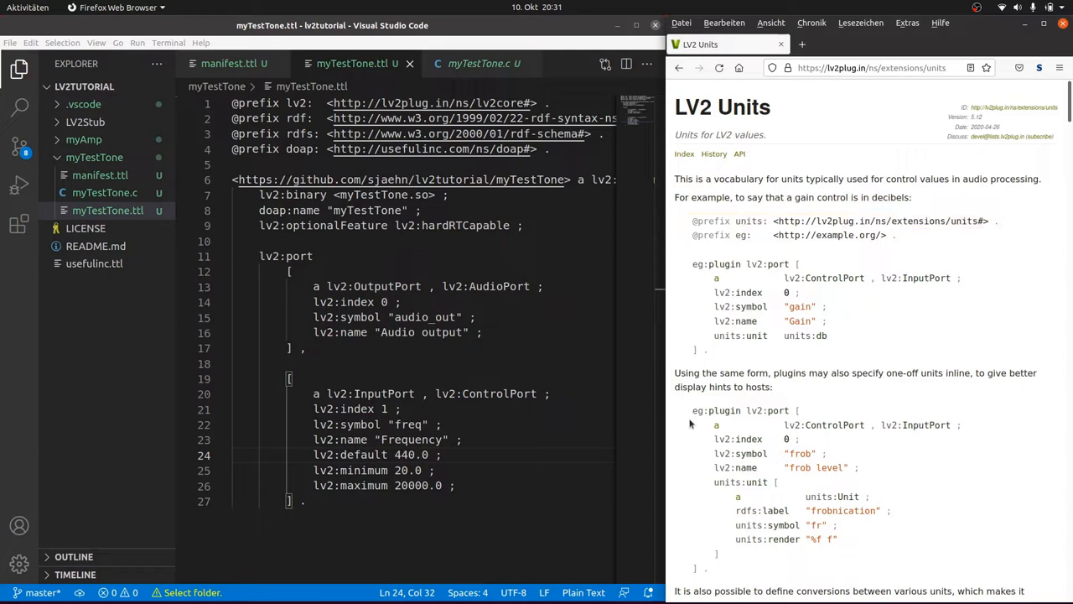
pyautogui.scroll(-3)
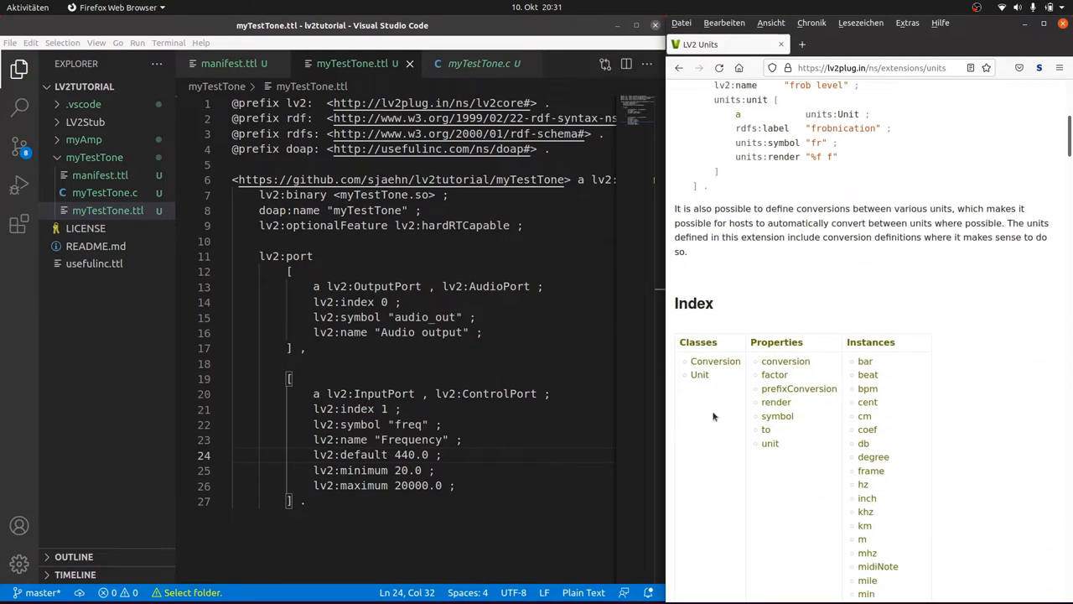
pyautogui.moveTo(770, 443)
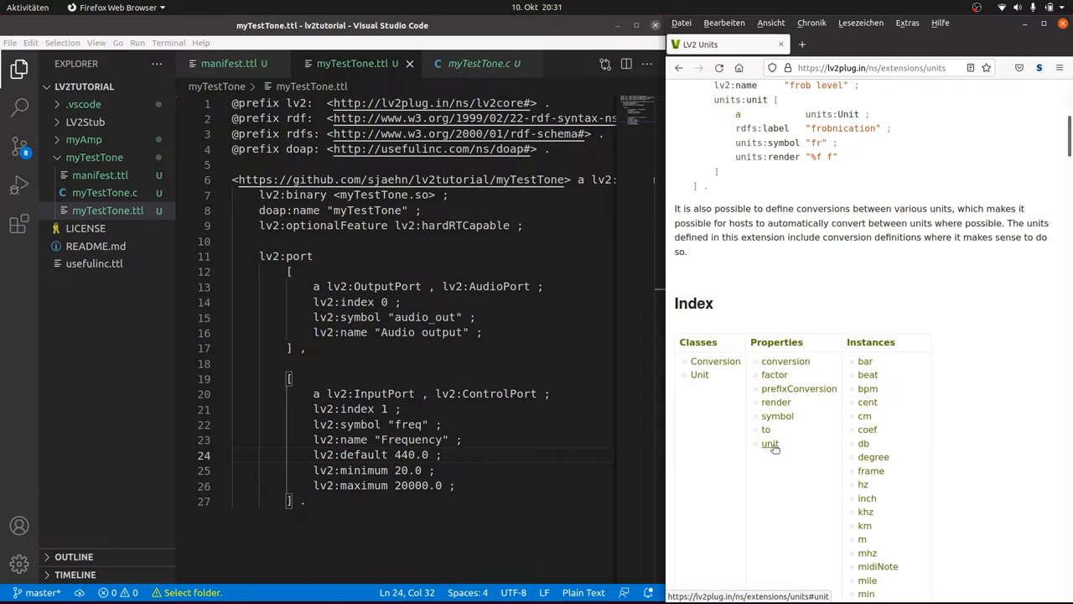
pyautogui.moveTo(862, 484)
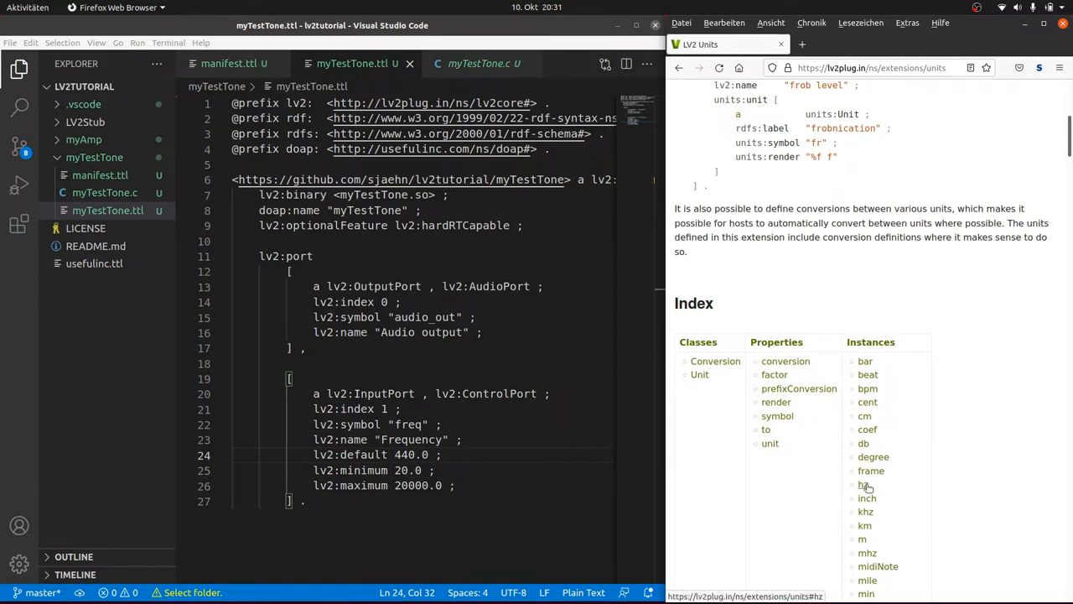
pyautogui.moveTo(811, 476)
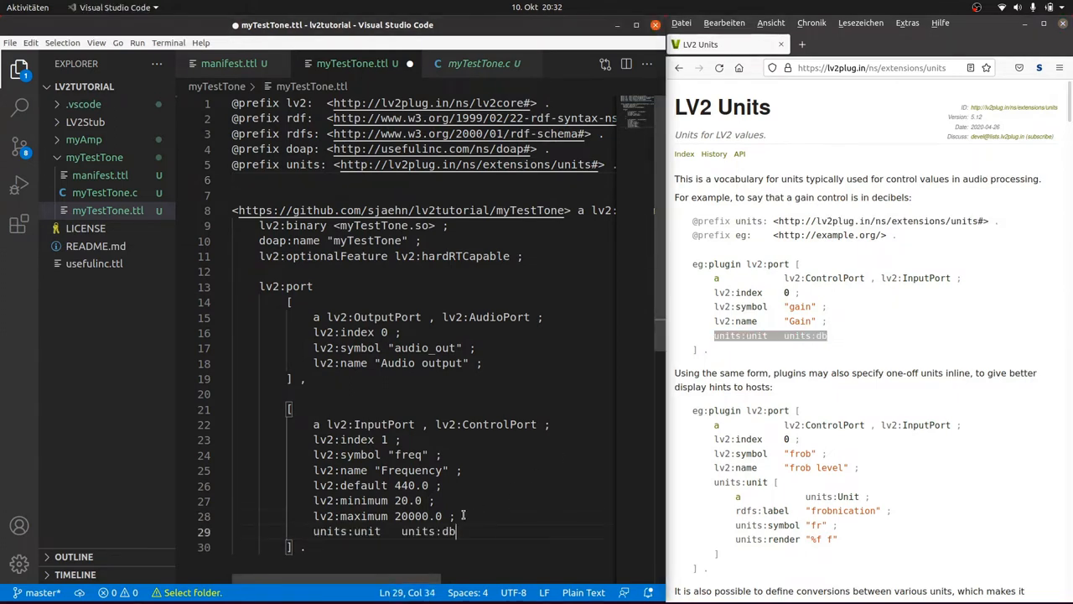
# Give the freq port units:unit units:hz and begin its lv2:portProperty line
pyautogui.write('hz')
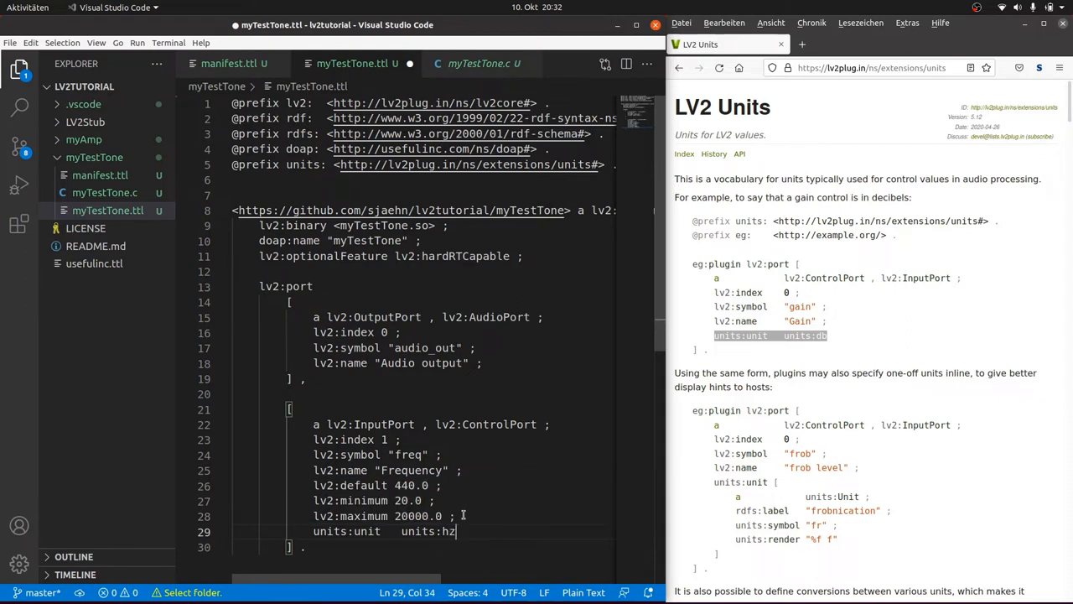
pyautogui.write(';')
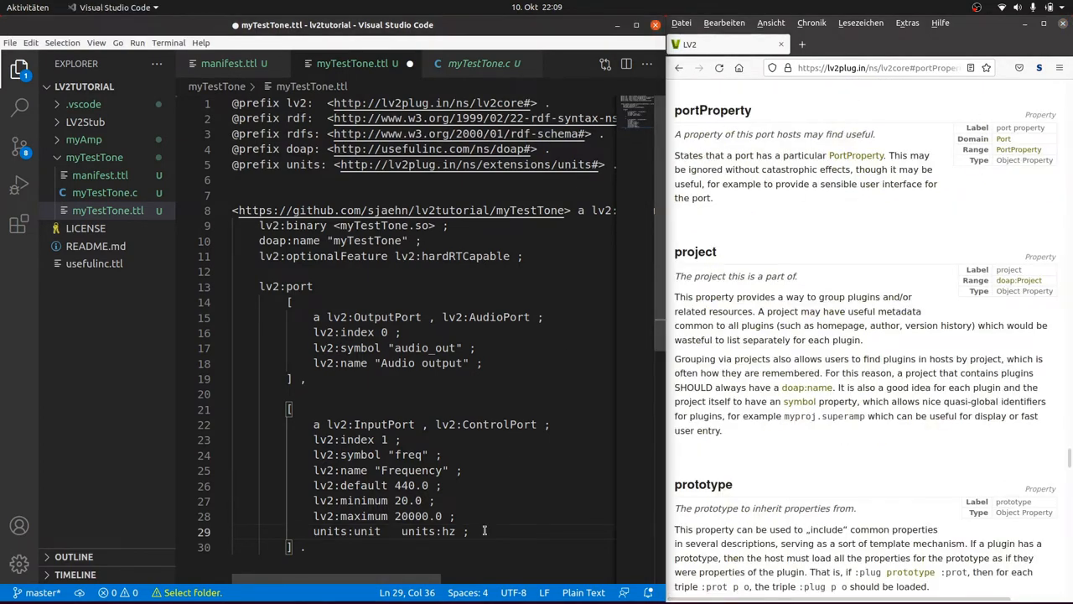
pyautogui.write('lv2:portP')
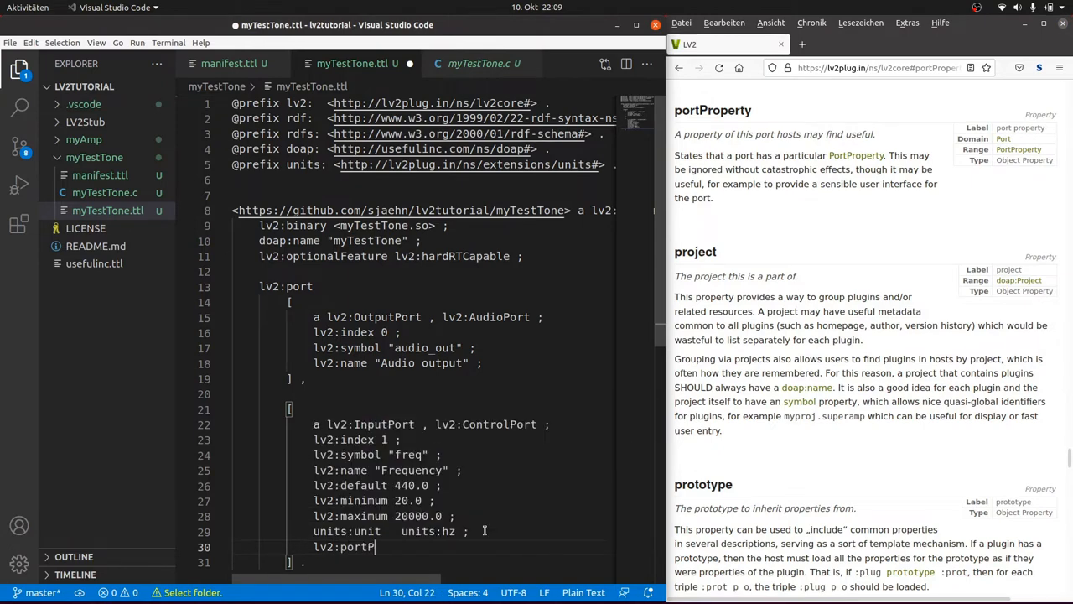
pyautogui.write('roperty')
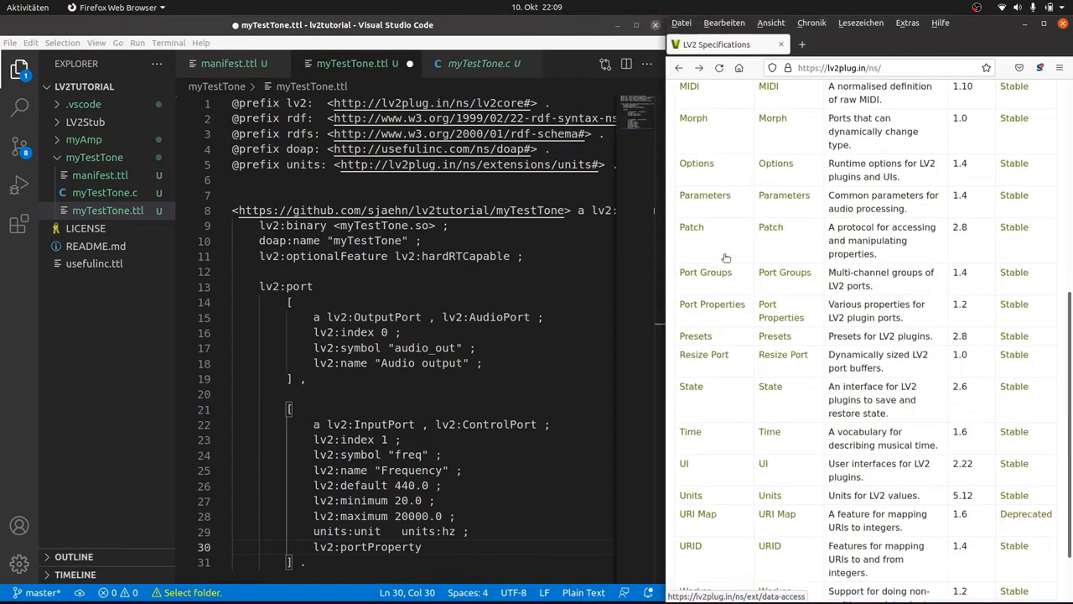
# Bring up the LV2 Port Properties page at the logarithmic property and copy its URL
pyautogui.scroll(-3)
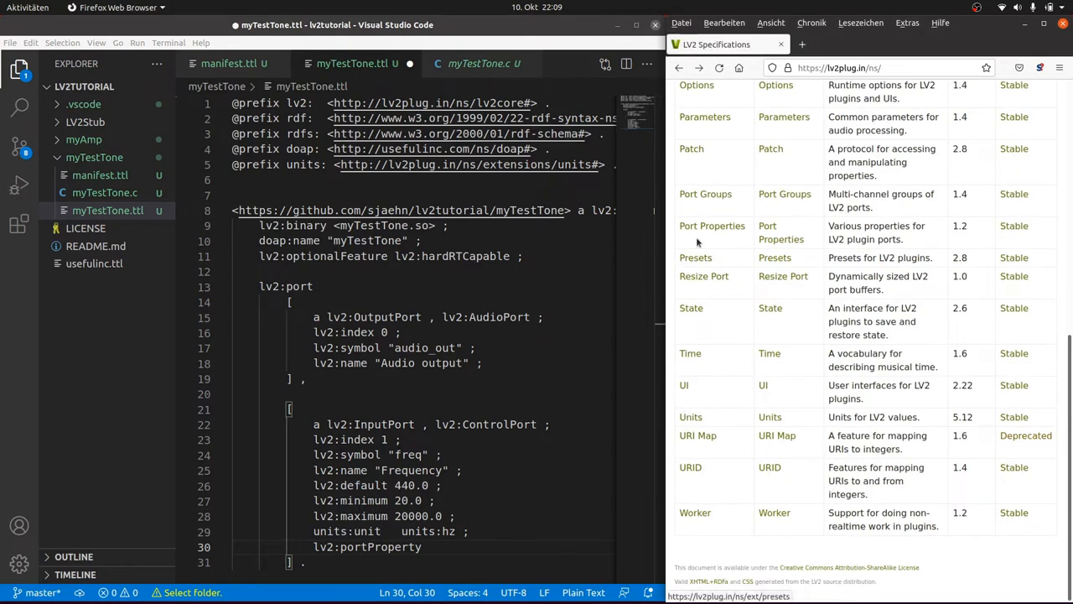
pyautogui.click(711, 224)
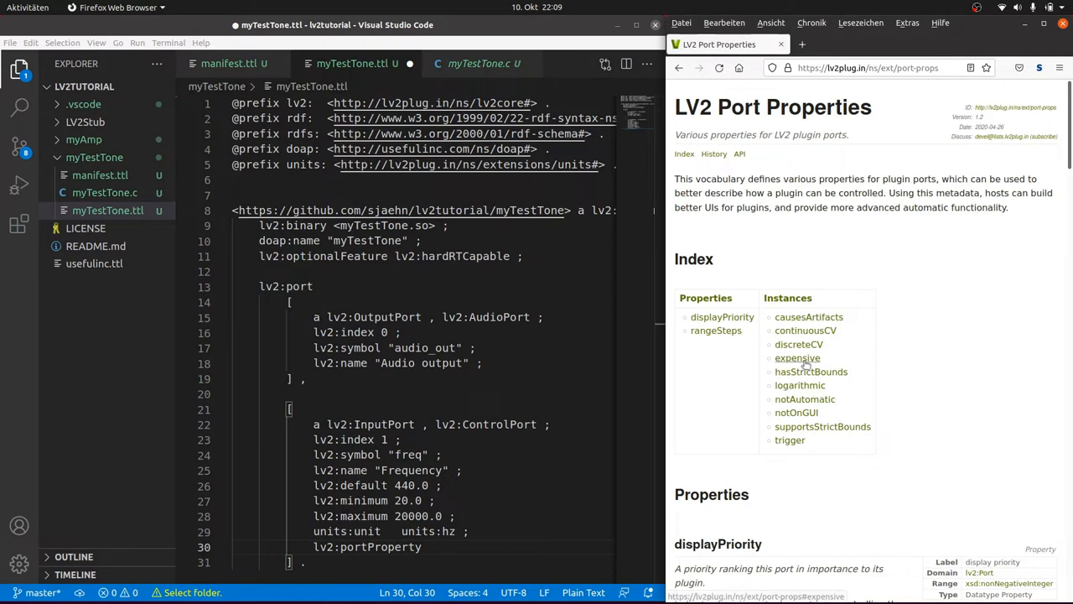
pyautogui.moveTo(800, 384)
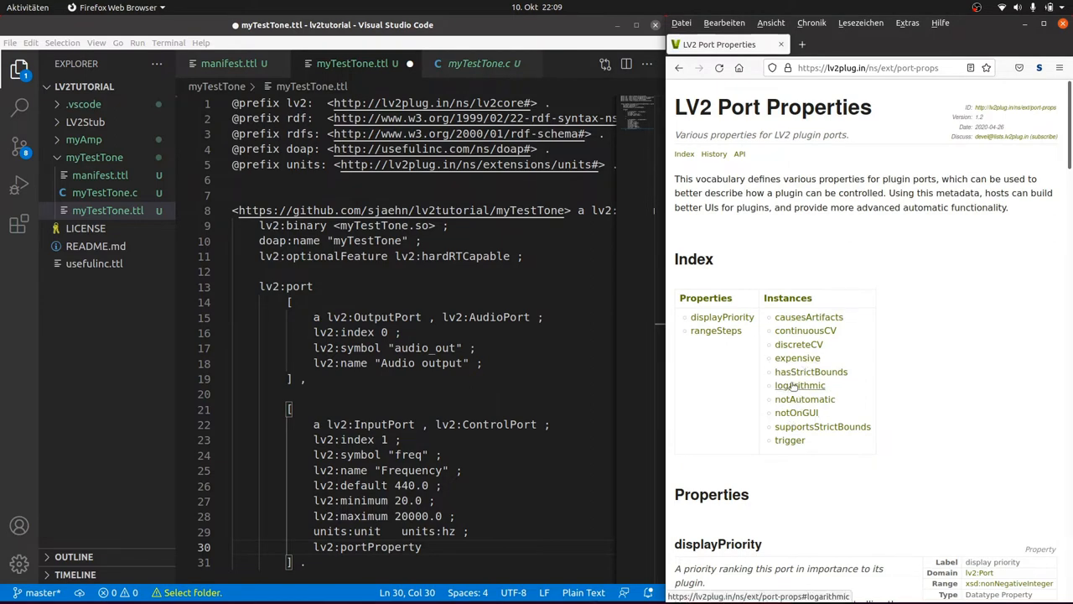
pyautogui.click(800, 384)
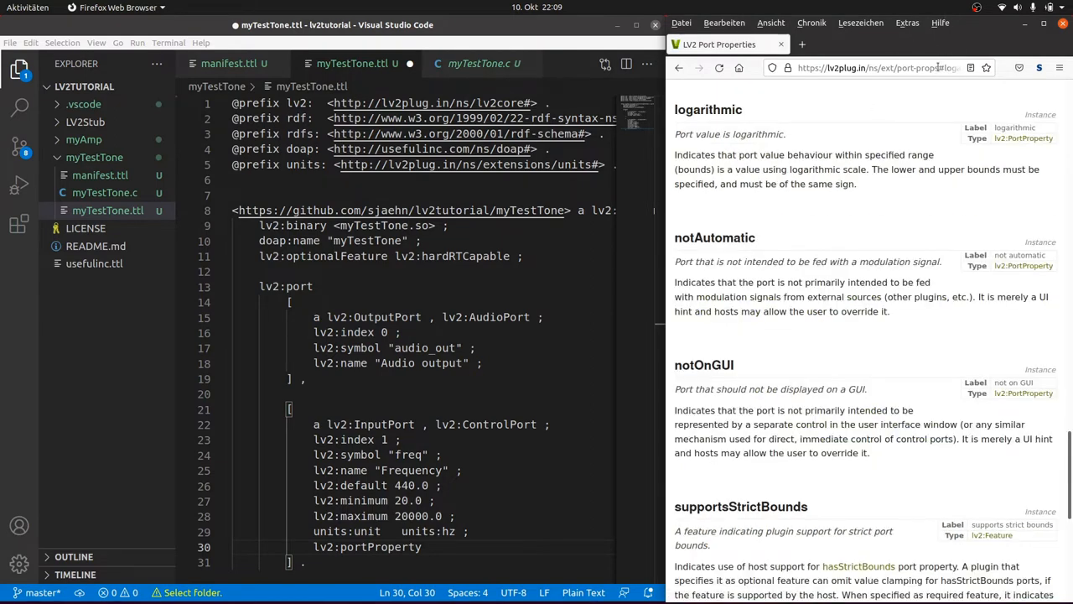
pyautogui.click(872, 67)
pyautogui.write('@')
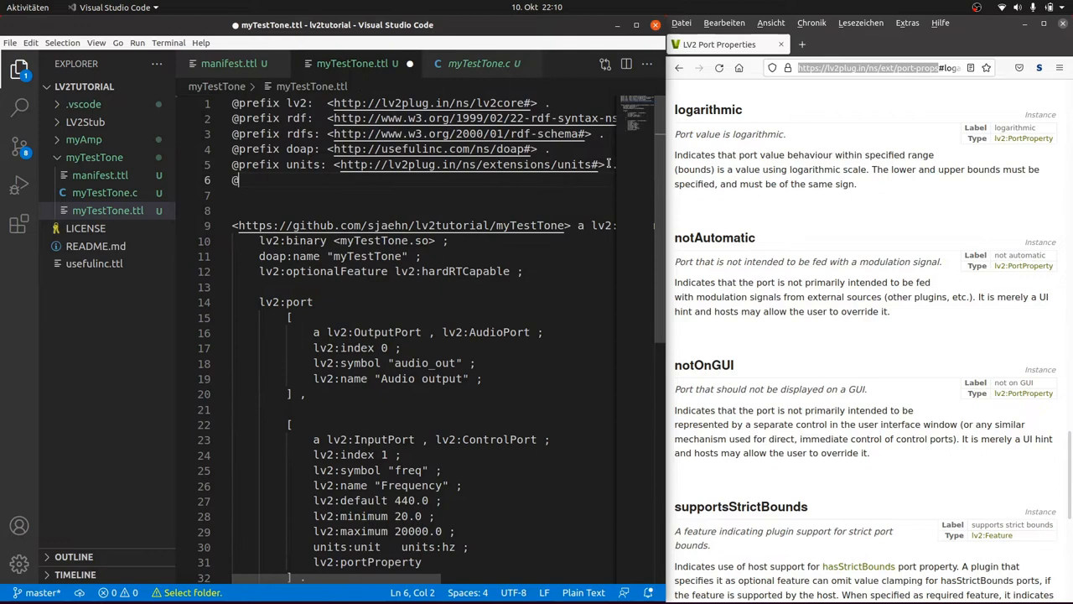
# Add a pprops prefix to myTestTone.ttl for the port-properties vocabulary
pyautogui.write('prefix')
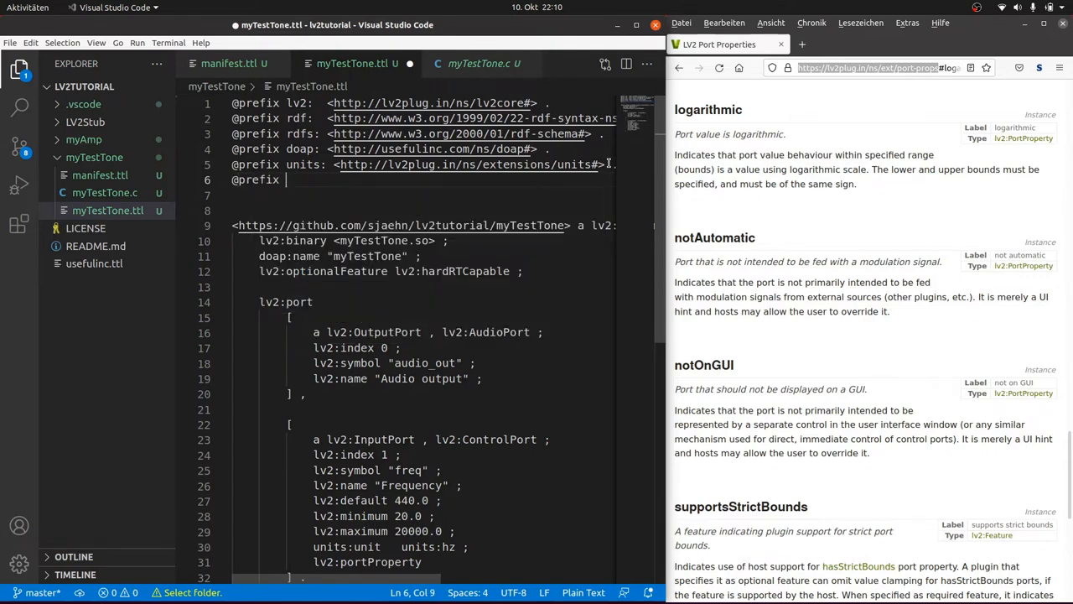
pyautogui.write('pprops:logarithmic ;')
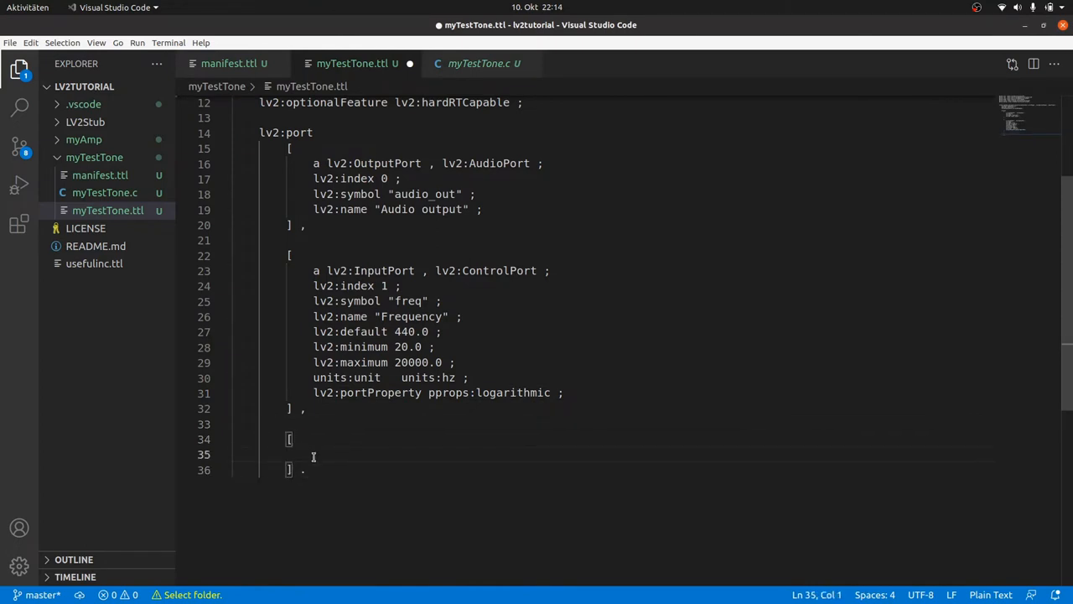
# Add a Level control input port: index 2, symbol "level", default 0.1, minimum 0.0, maximum 1.0
pyautogui.write('a lv2:InputPort')
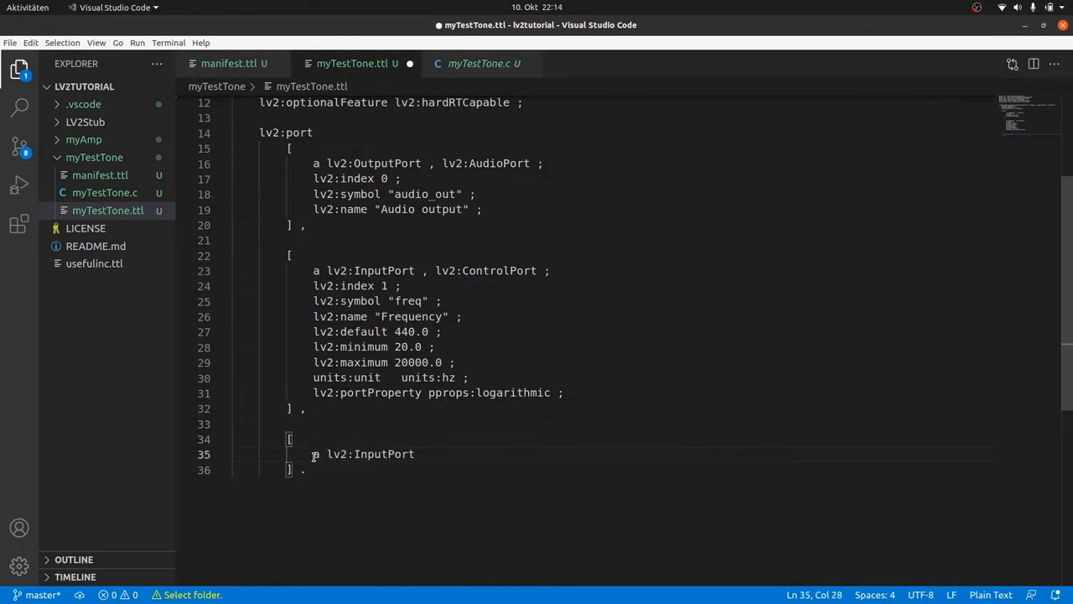
pyautogui.write(', lv2:ControlPort ;')
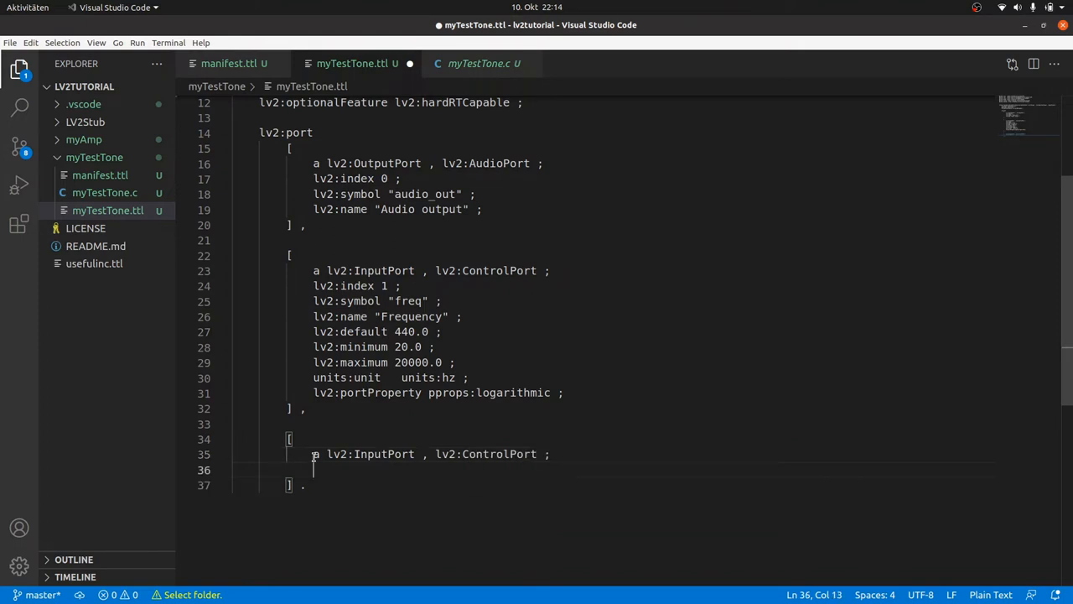
pyautogui.write('lv2:index 2 ;')
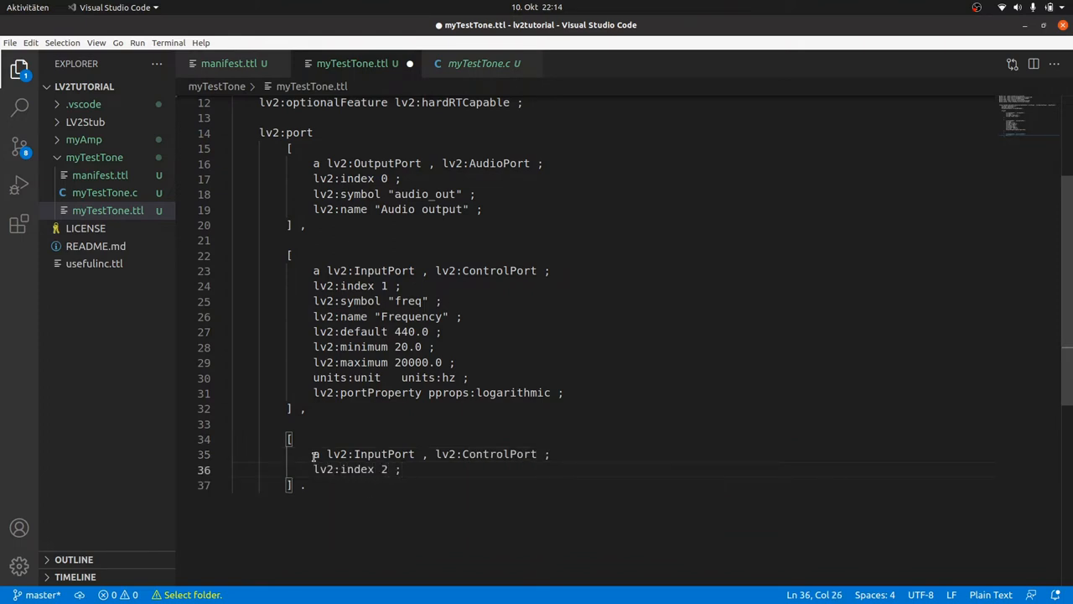
pyautogui.write('lv2:symbol')
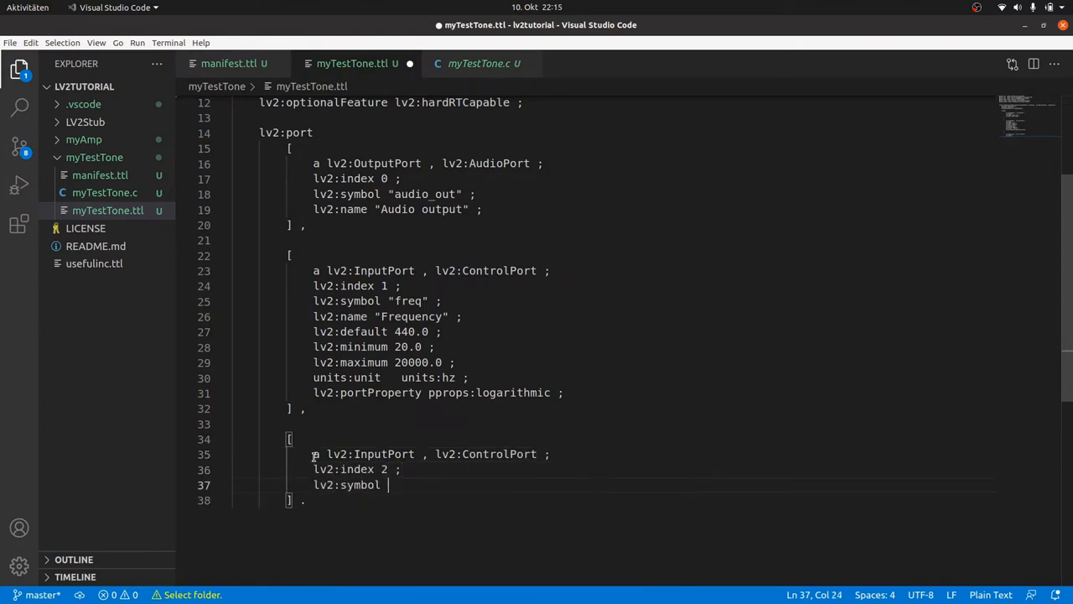
pyautogui.write('"level" ;')
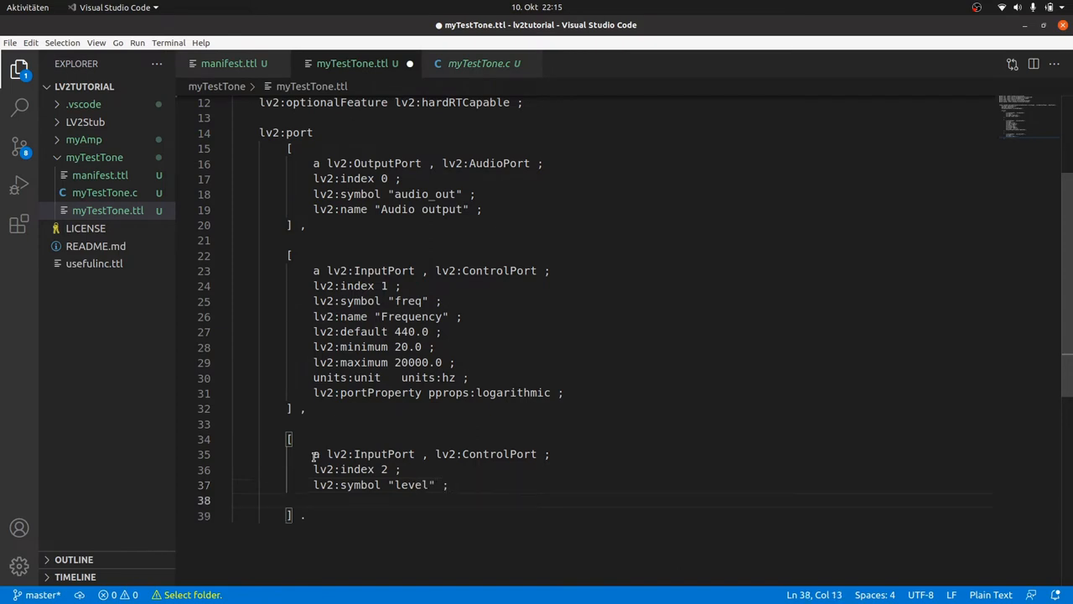
pyautogui.write('lv2:name "Level" ;')
pyautogui.write('lv2:ma')
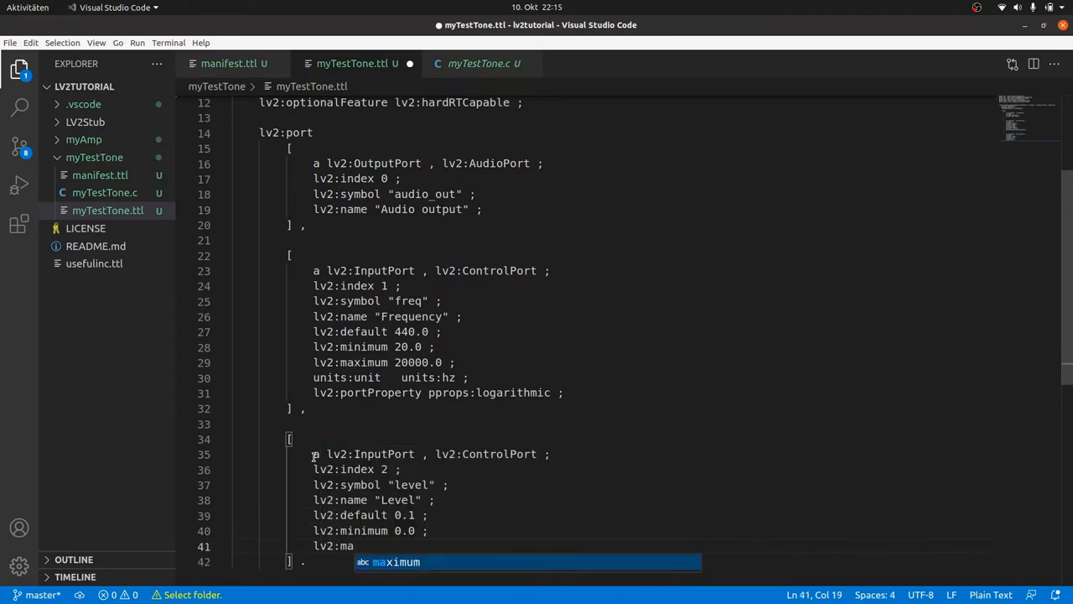
pyautogui.write('ximum 1.0 ;')
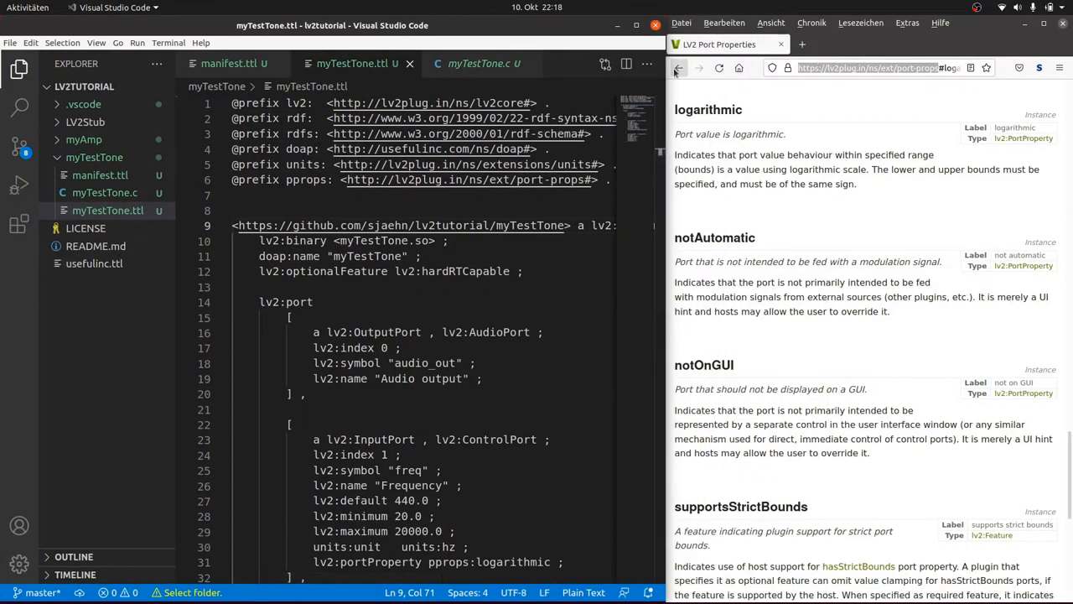
# Find OscillatorPlugin in the LV2 core index and declare the plugin an lv2:OscillatorPlugin
pyautogui.click(678, 68)
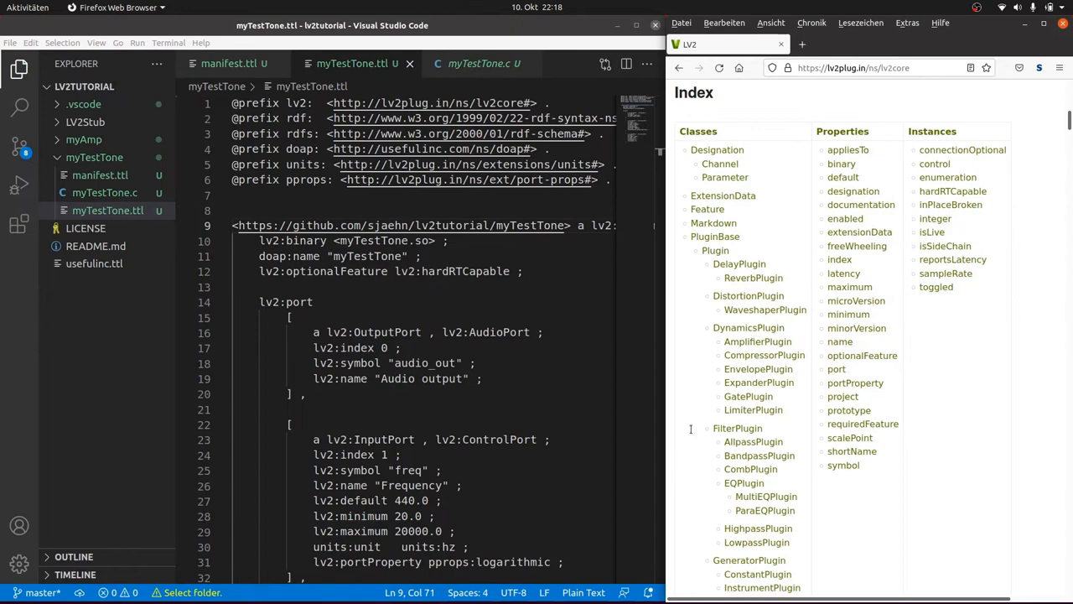
pyautogui.scroll(-3)
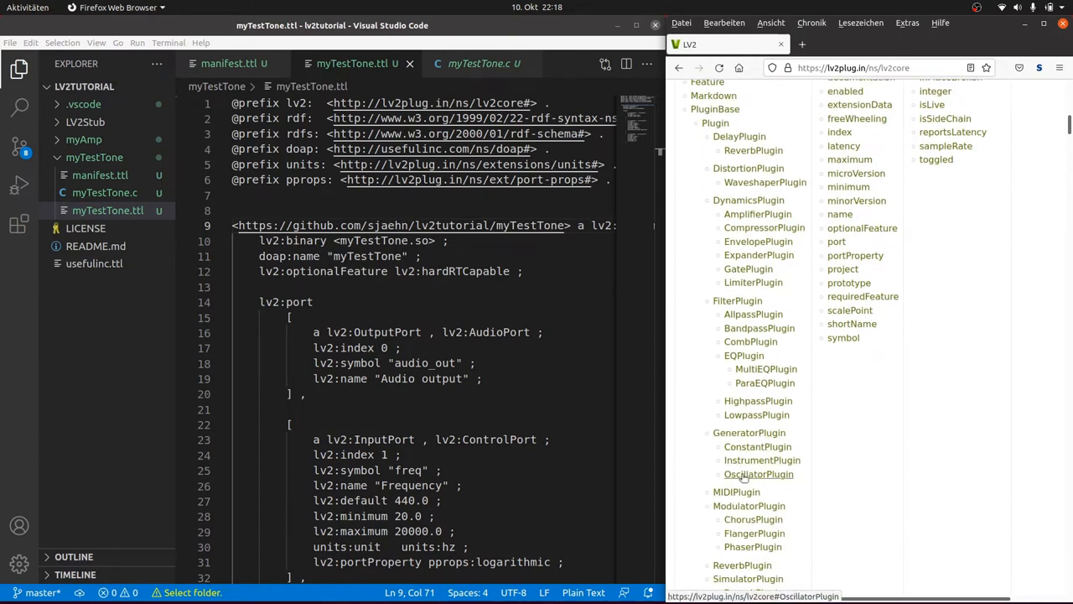
pyautogui.click(758, 473)
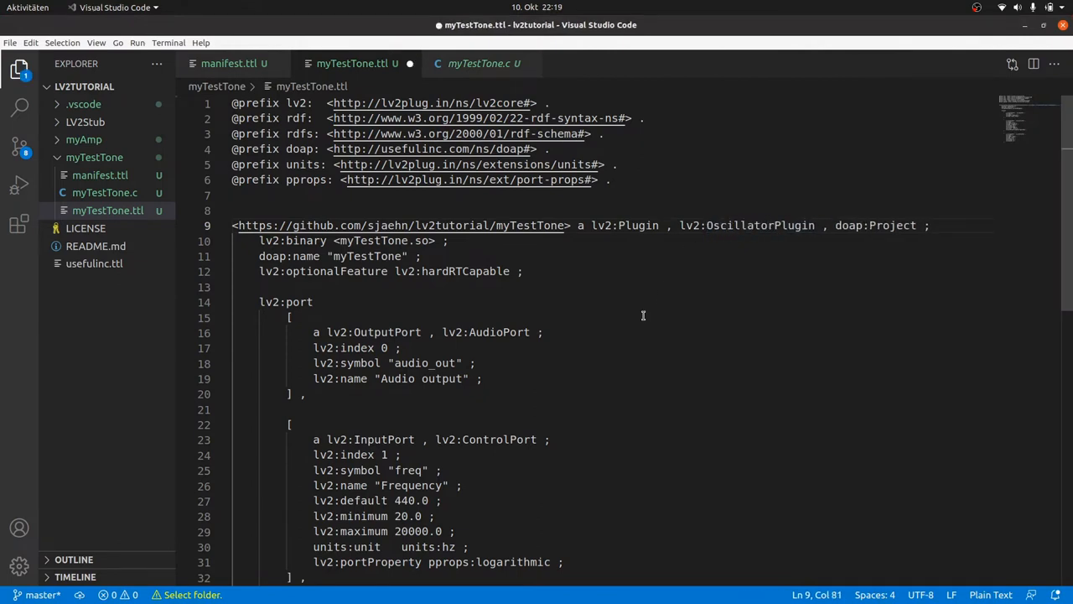
pyautogui.scroll(-3)
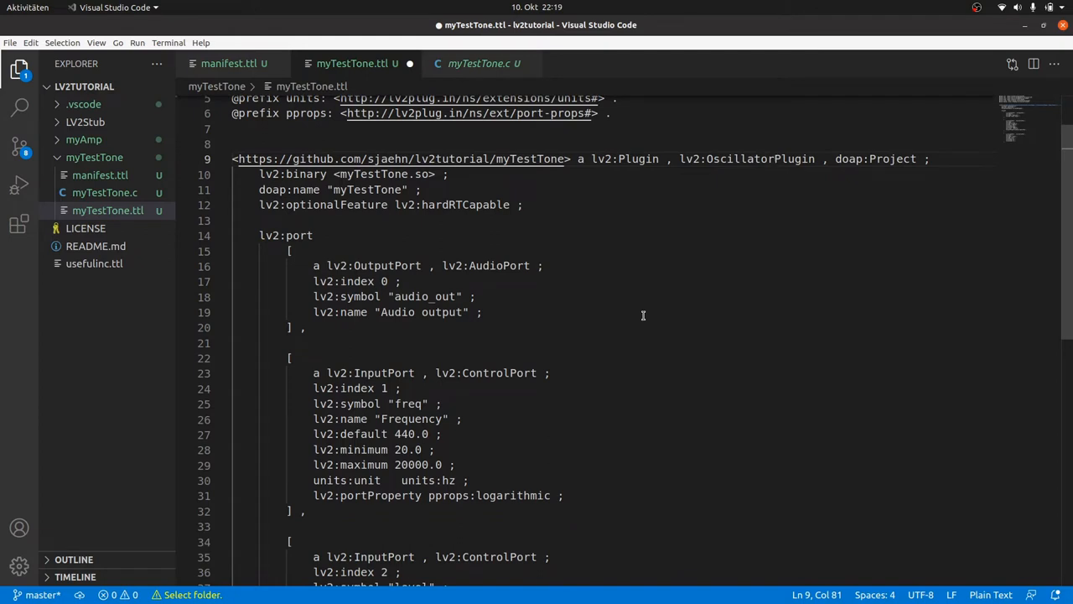
pyautogui.click(526, 205)
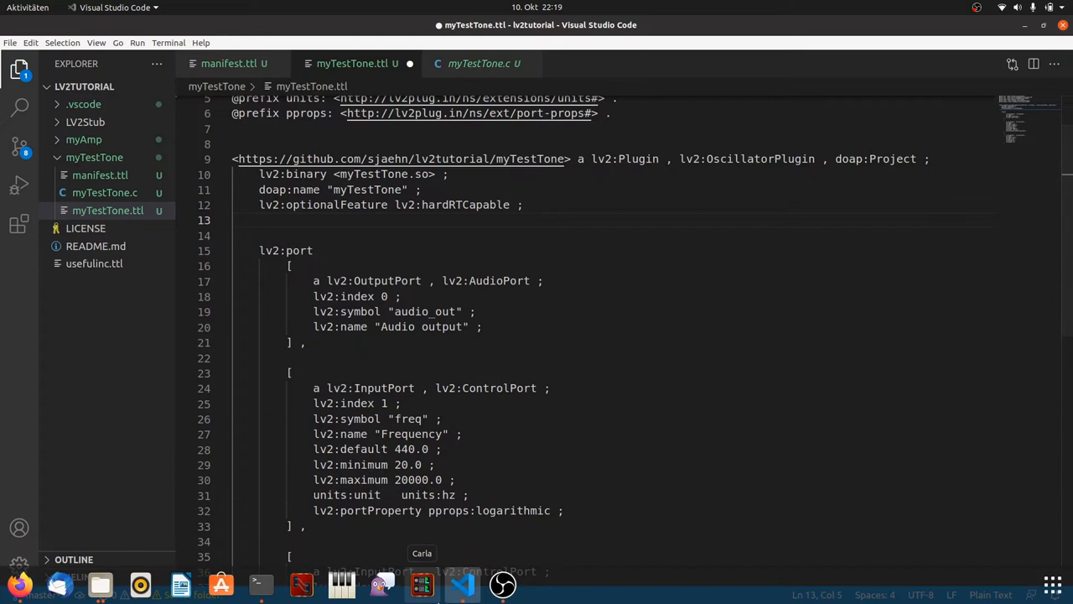
# Run lv2lint on the github.com/sjaehn/lv2tutorial plugin URI in Terminal
pyautogui.click(262, 583)
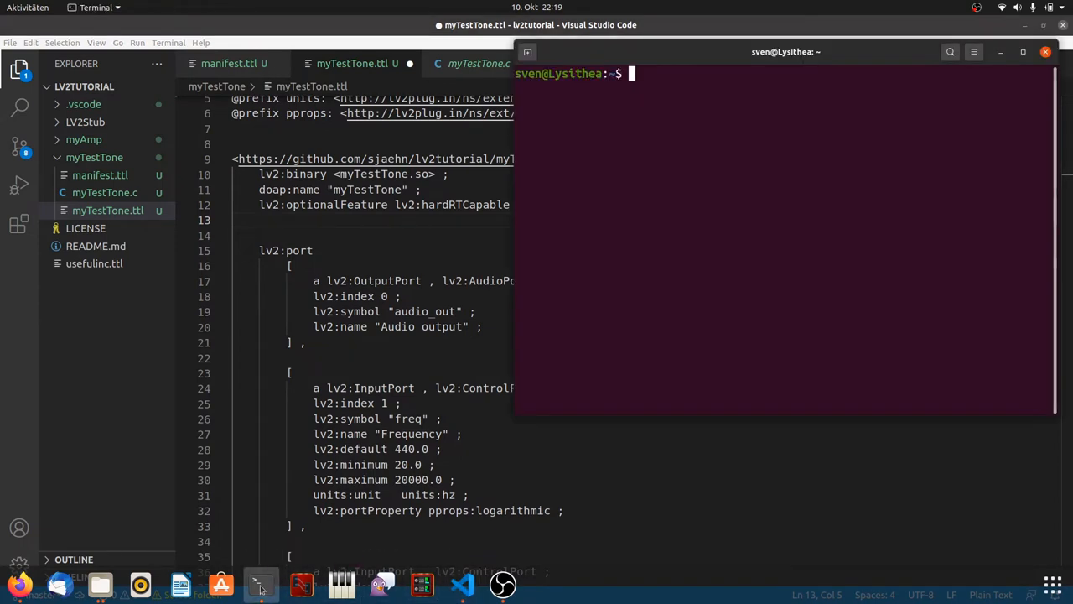
pyautogui.write('lv2lint https://github')
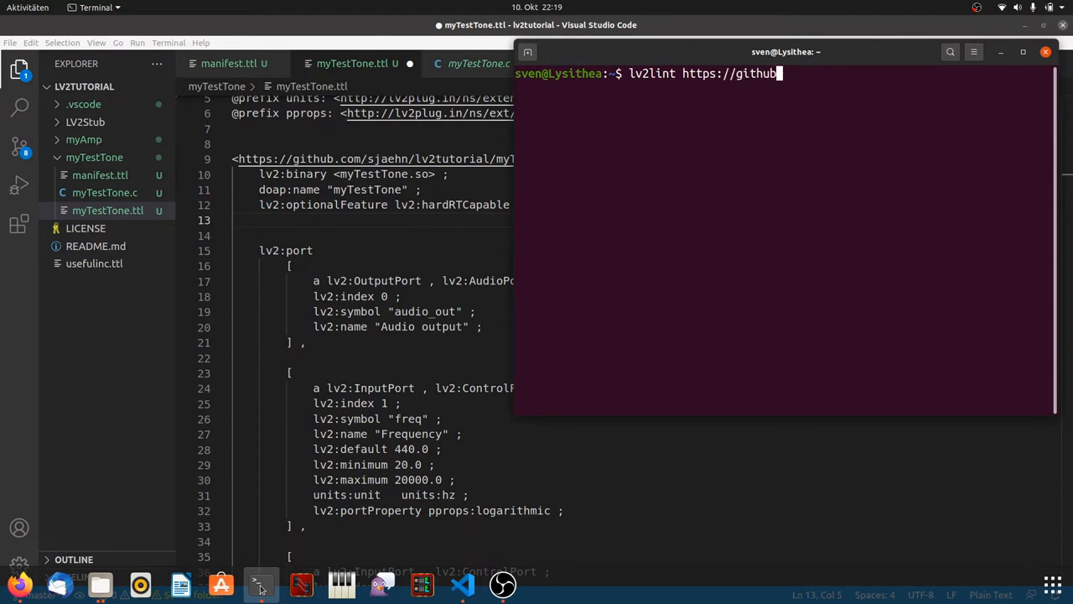
pyautogui.write('.com/sjaehn/lv2tutorial')
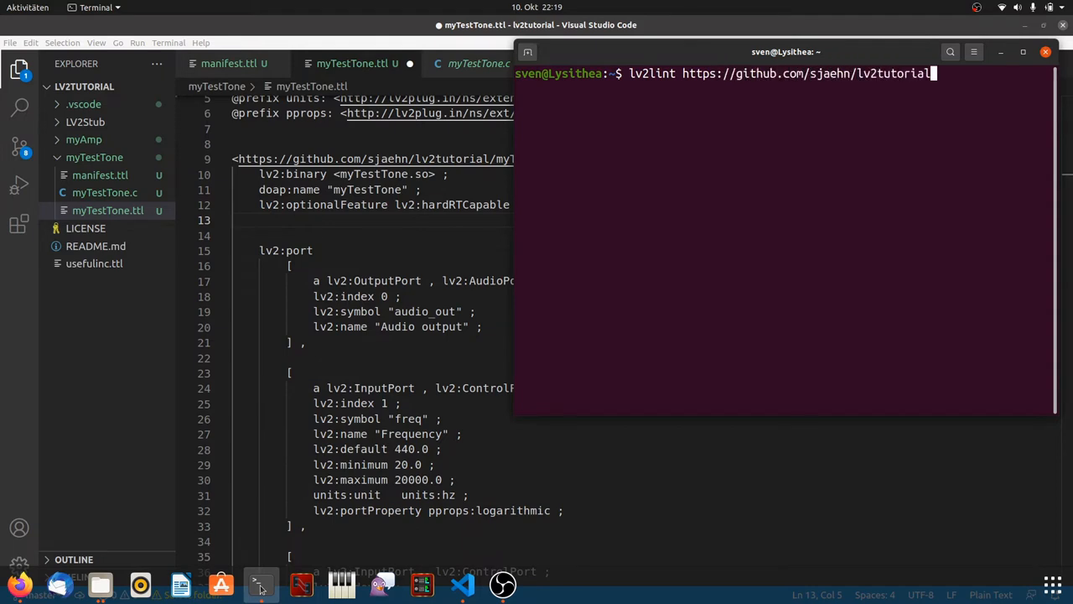
pyautogui.press('Return')
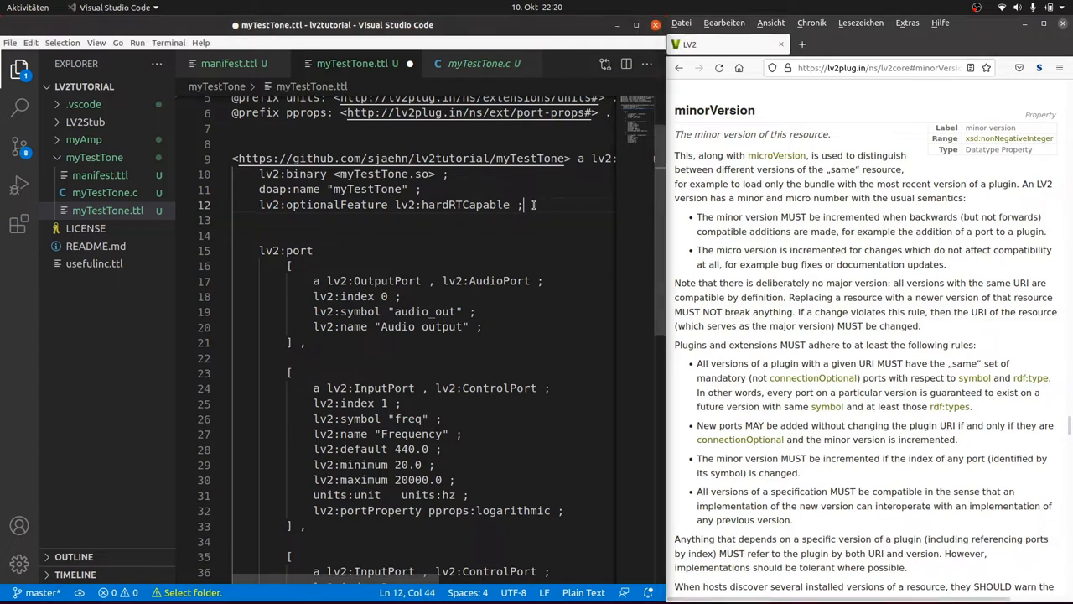
# Declare lv2:minorVersion 2 and lv2:microVersion 0 in myTestTone.ttl
pyautogui.write('lv2:minorVer')
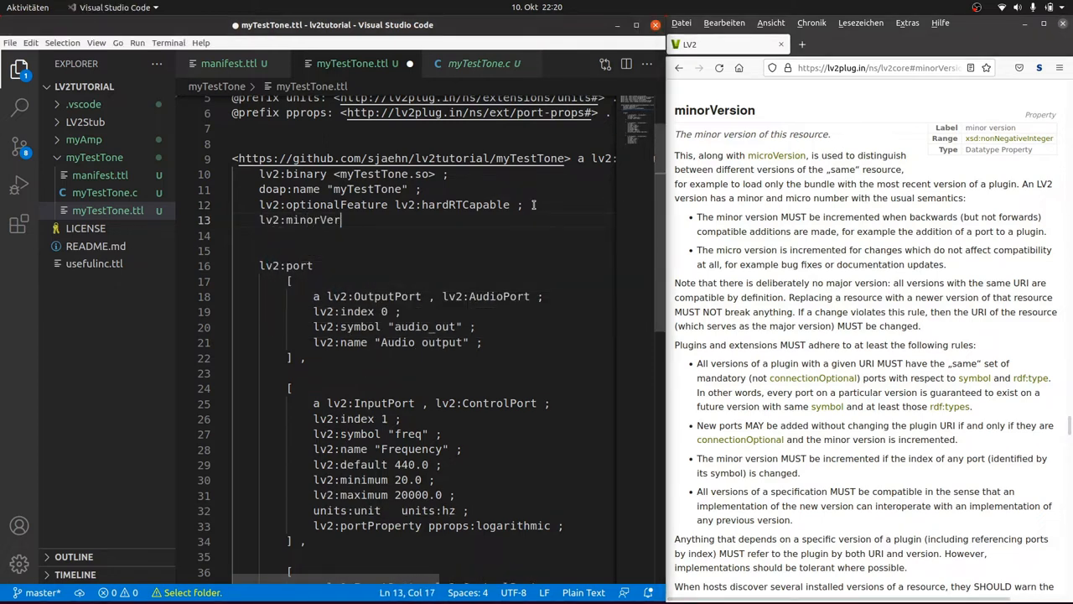
pyautogui.write('sion 2 ;')
pyautogui.click(443, 235)
pyautogui.write('lv2:microVersion 0 ;')
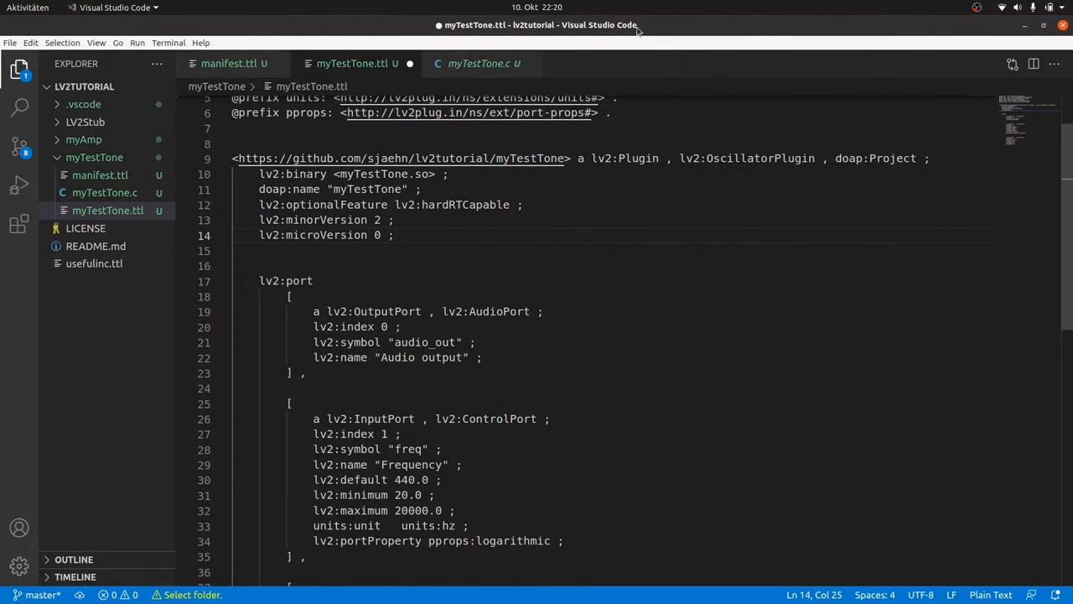
pyautogui.moveTo(604, 181)
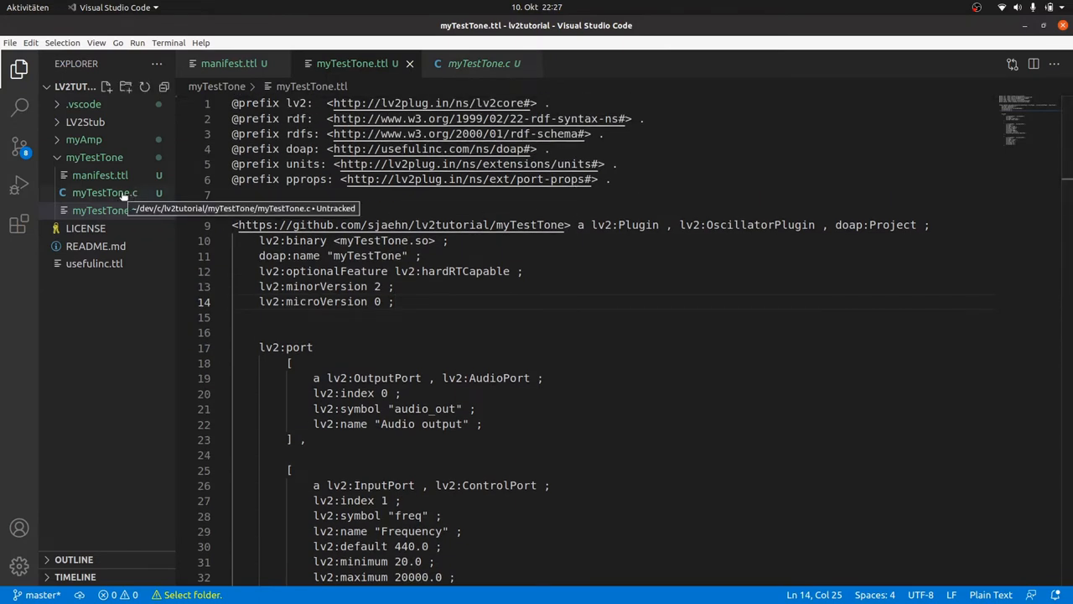
# Turn myTestTone.c into myTestTone.cpp and bring the C++ source up for editing
pyautogui.rightClick(104, 210)
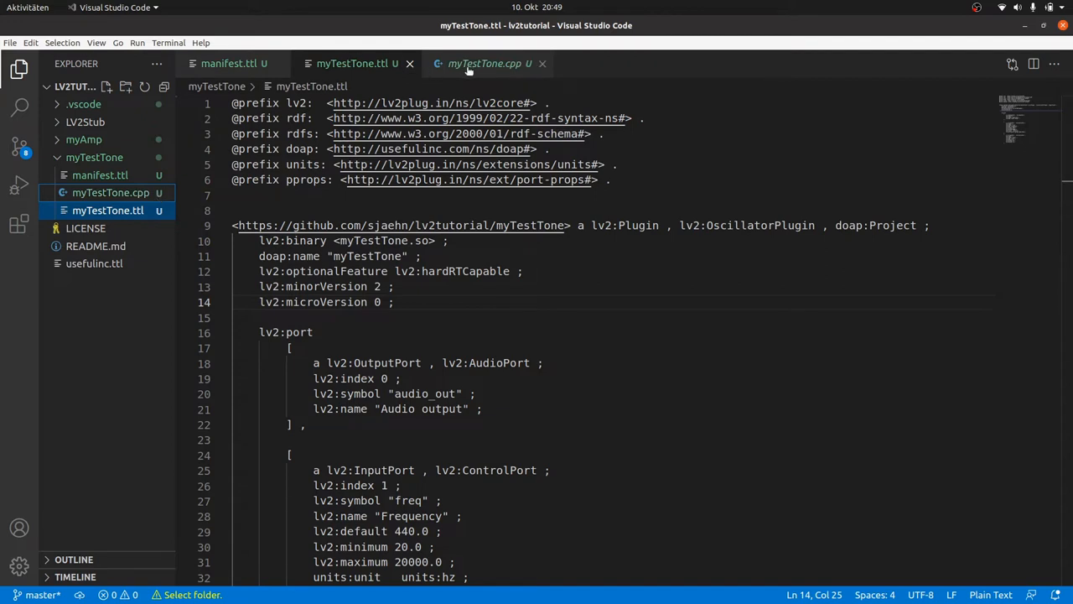
pyautogui.click(483, 63)
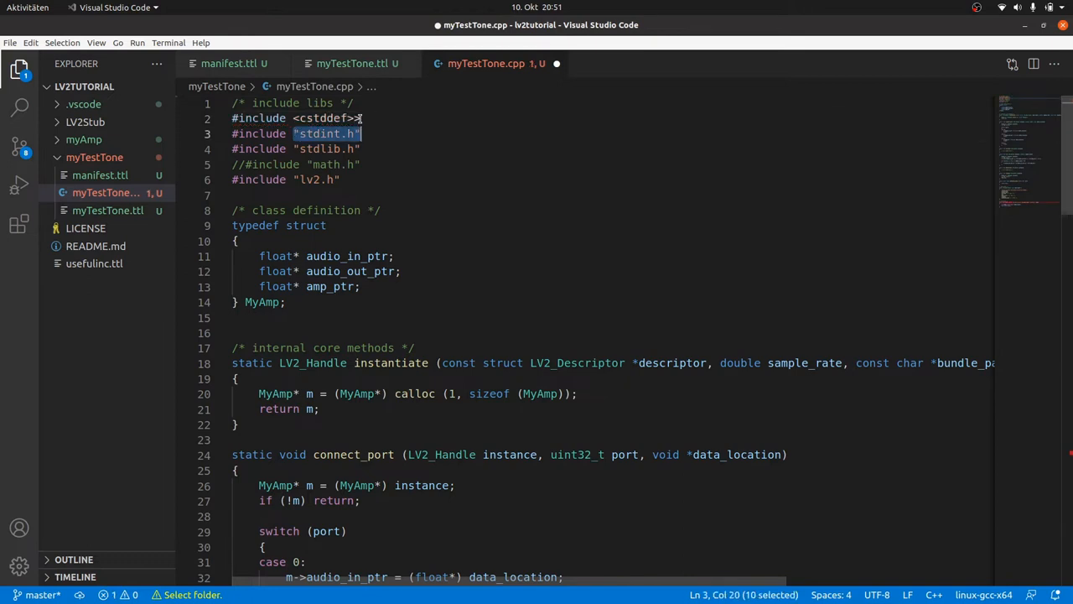
# Switch the includes to C++ headers and declare class MyTestTone in place of the typedef struct
pyautogui.write('<cstdin')
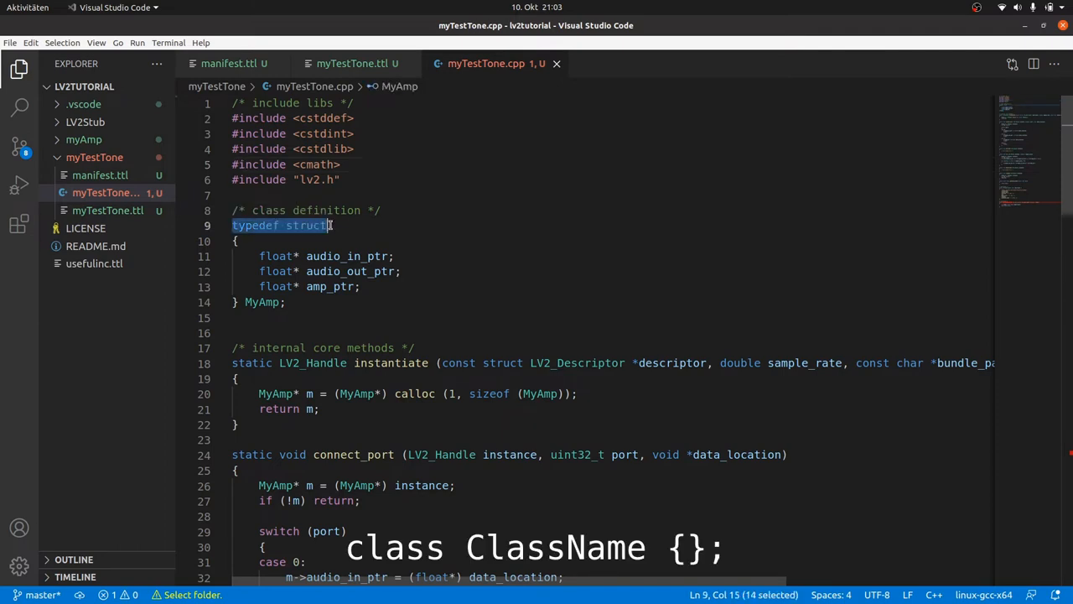
pyautogui.write('class')
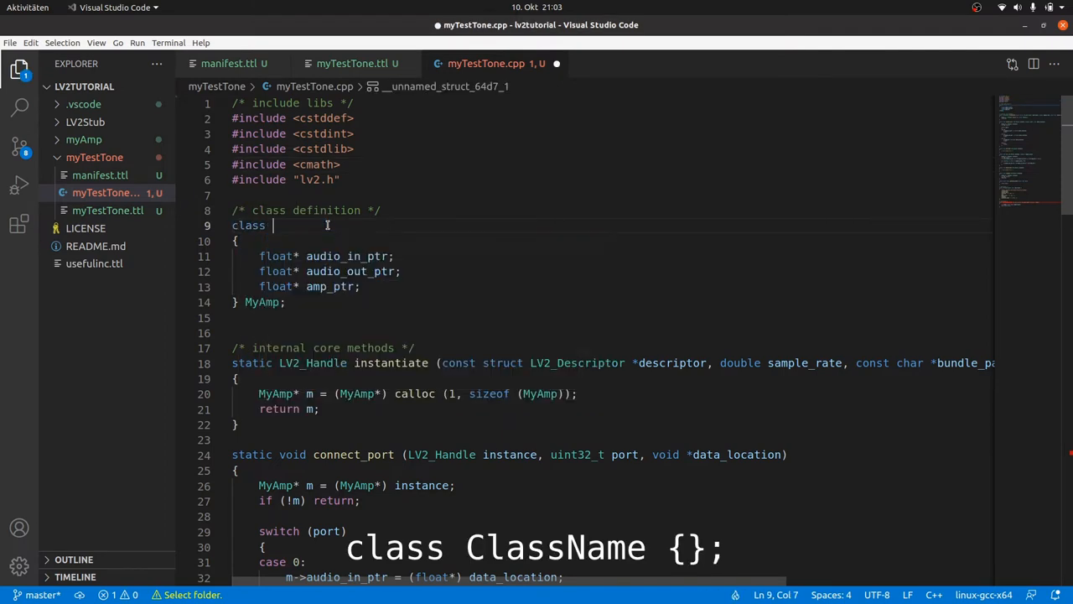
pyautogui.write('MyTestTone')
pyautogui.click(367, 285)
pyautogui.write('freq')
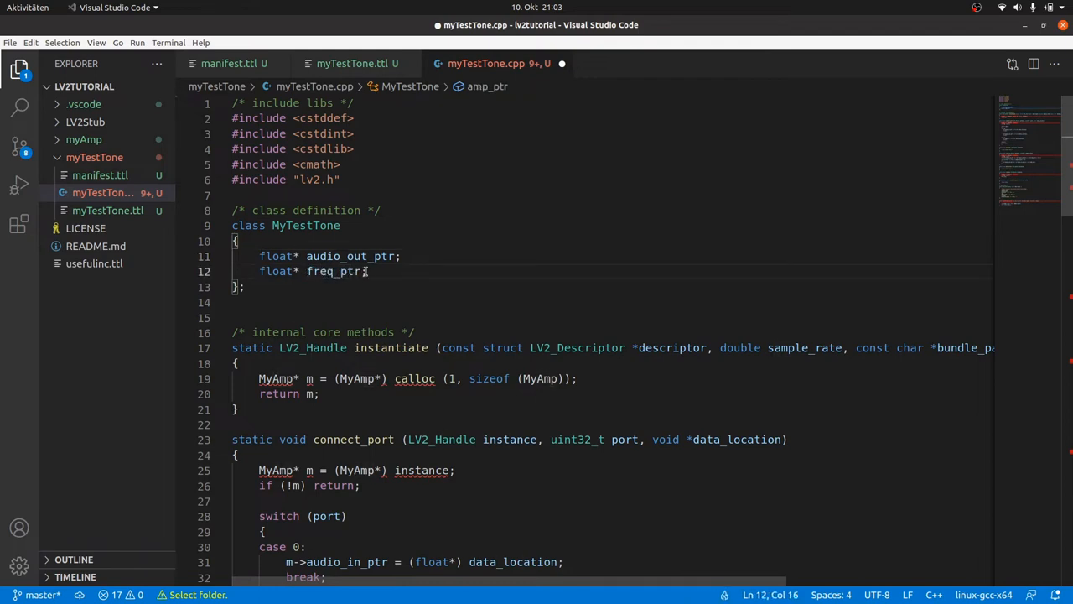
# Declare the float pointer members audio_out_ptr, freq_ptr and level_ptr
pyautogui.write('float')
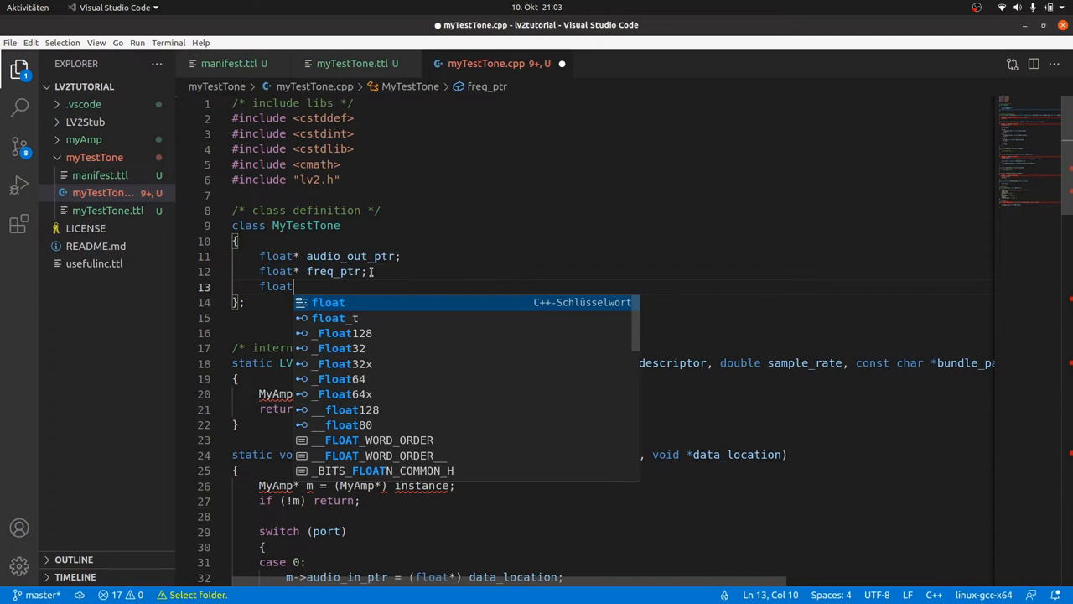
pyautogui.write('level')
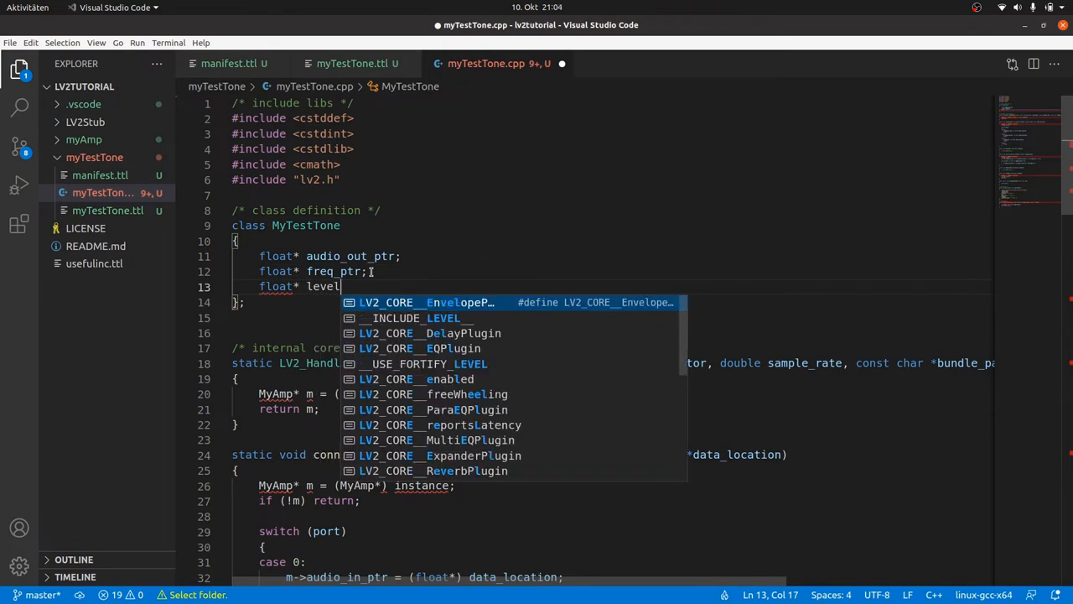
pyautogui.write('_ptr;')
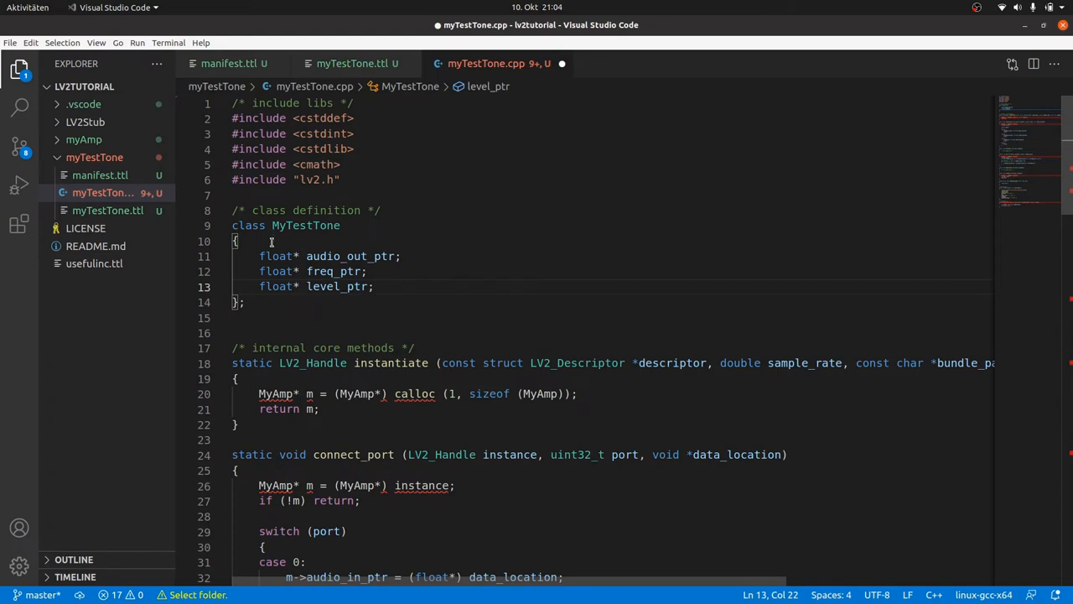
# Mark the pointer members private and add an empty public section
pyautogui.write('p')
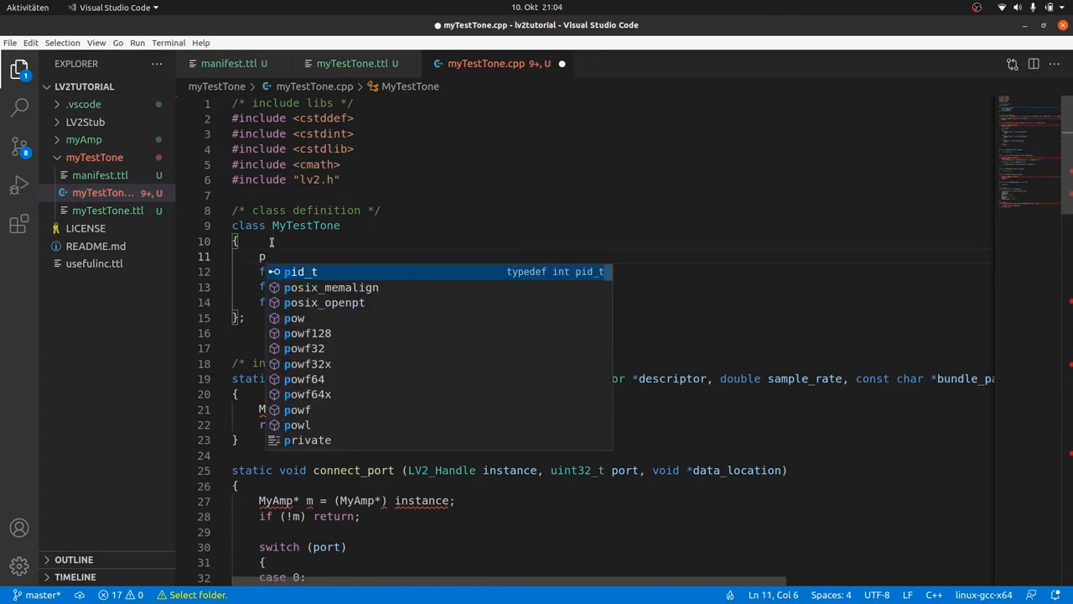
pyautogui.write('rivate:')
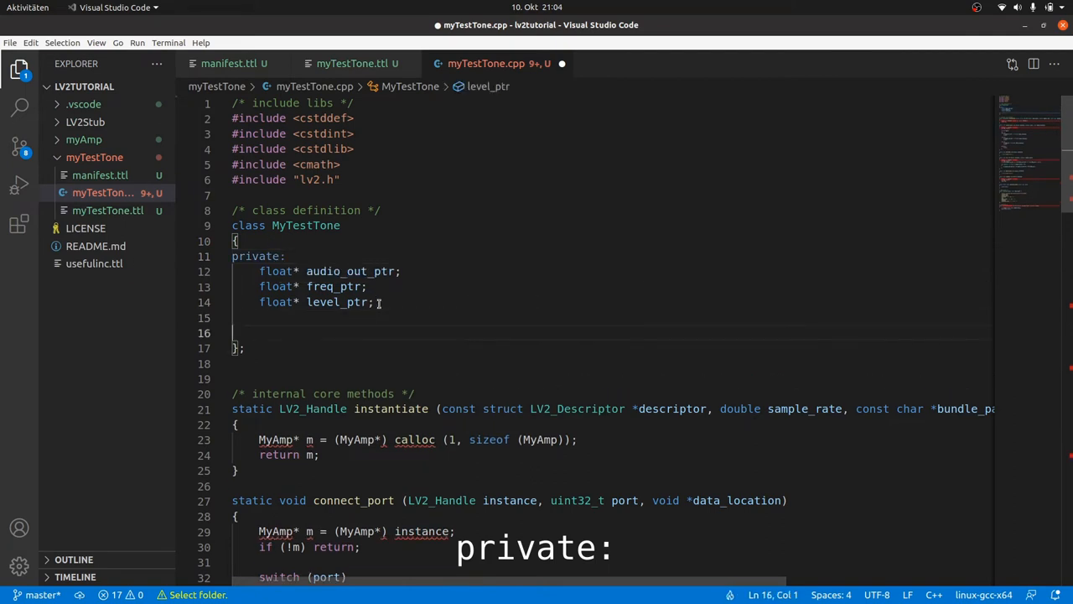
pyautogui.write('publi')
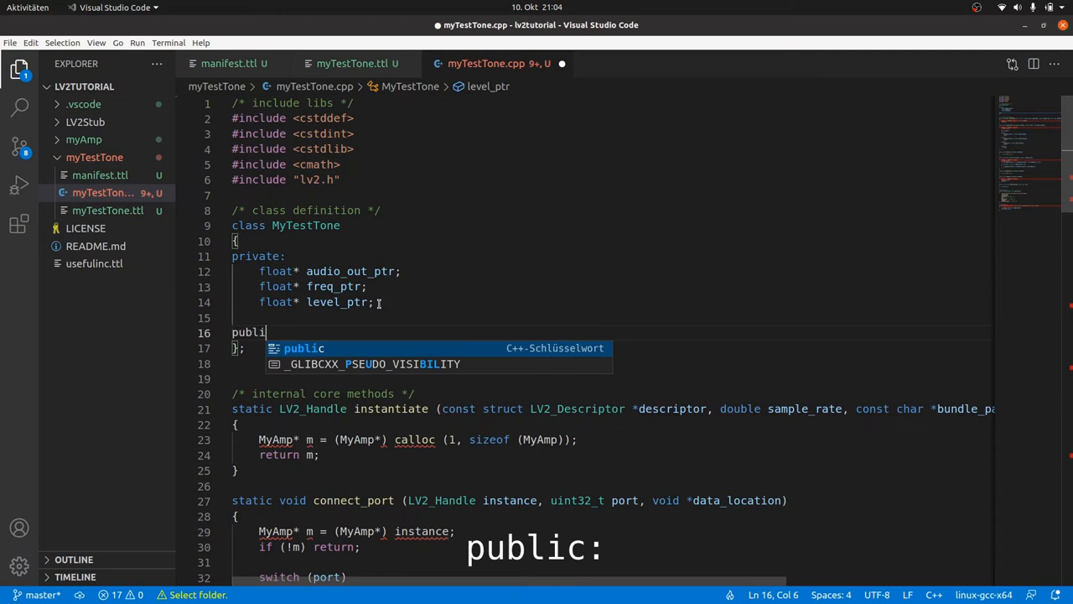
pyautogui.press('Enter')
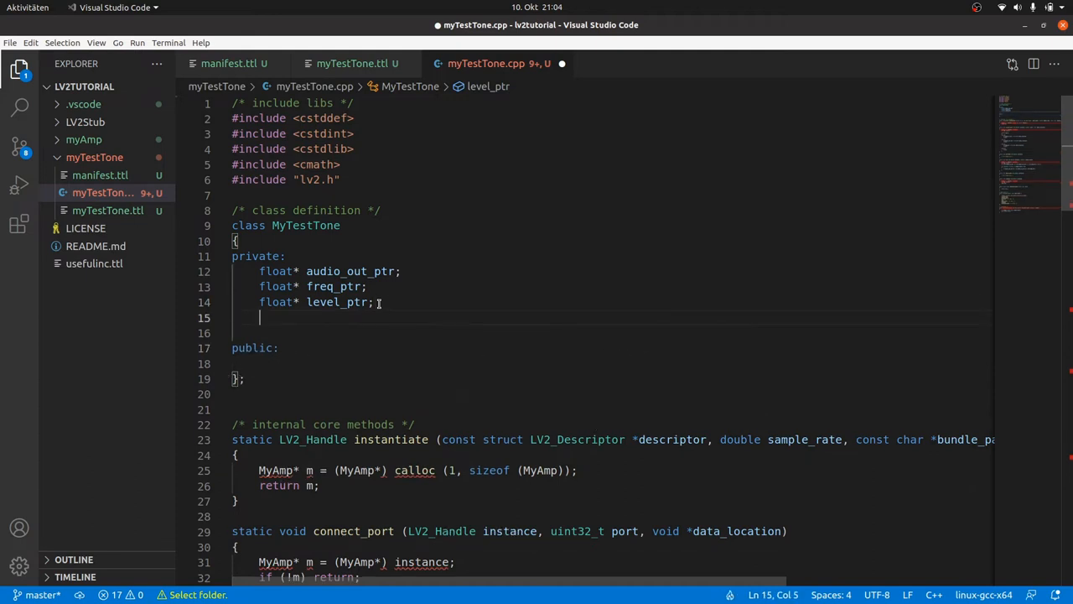
# Add private double rate and double position members
pyautogui.write('double')
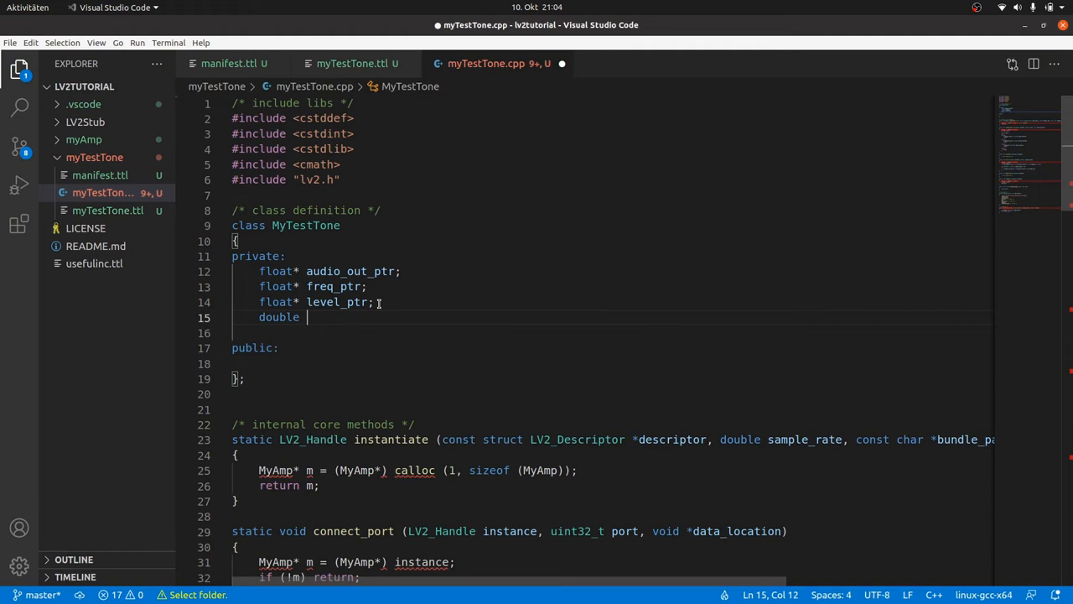
pyautogui.write('rate;')
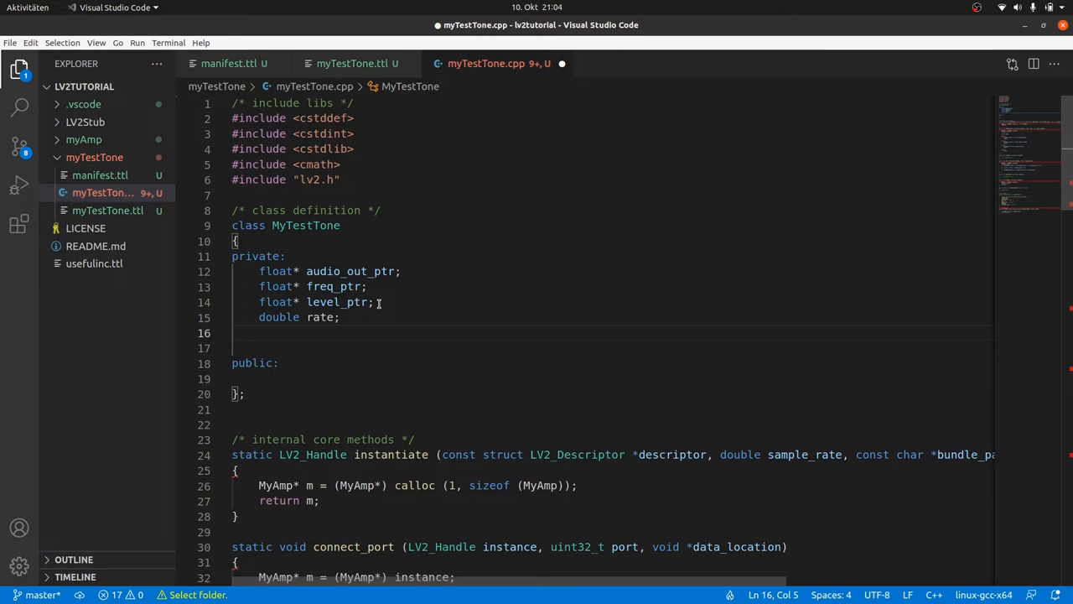
pyautogui.write('double')
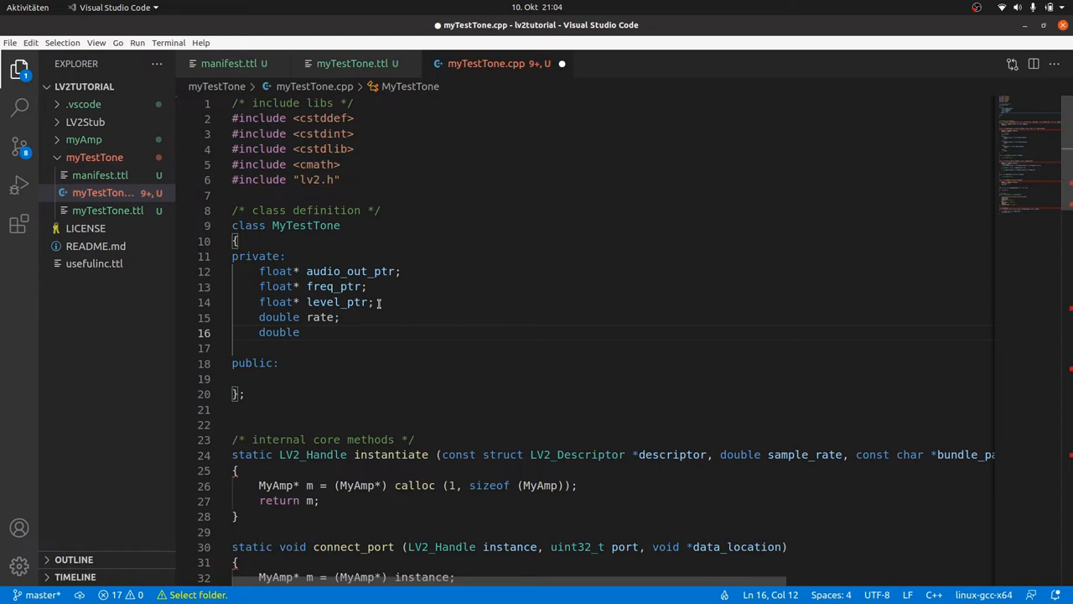
pyautogui.write('position;')
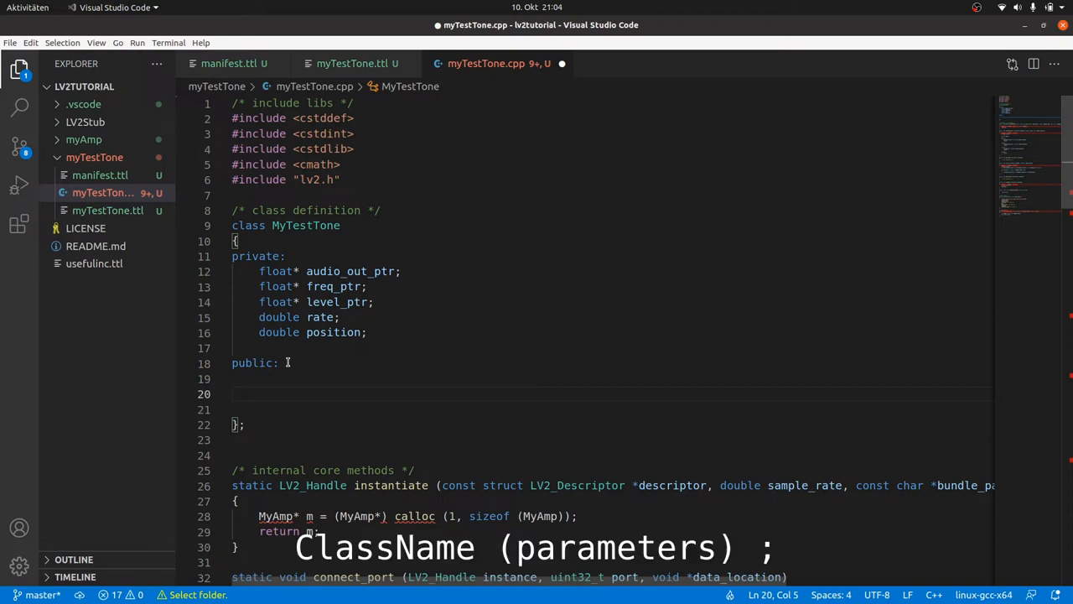
# Declare the MyTestTone(const double sample_rate) constructor and ~MyTestTone destructor
pyautogui.write('MyTestTone')
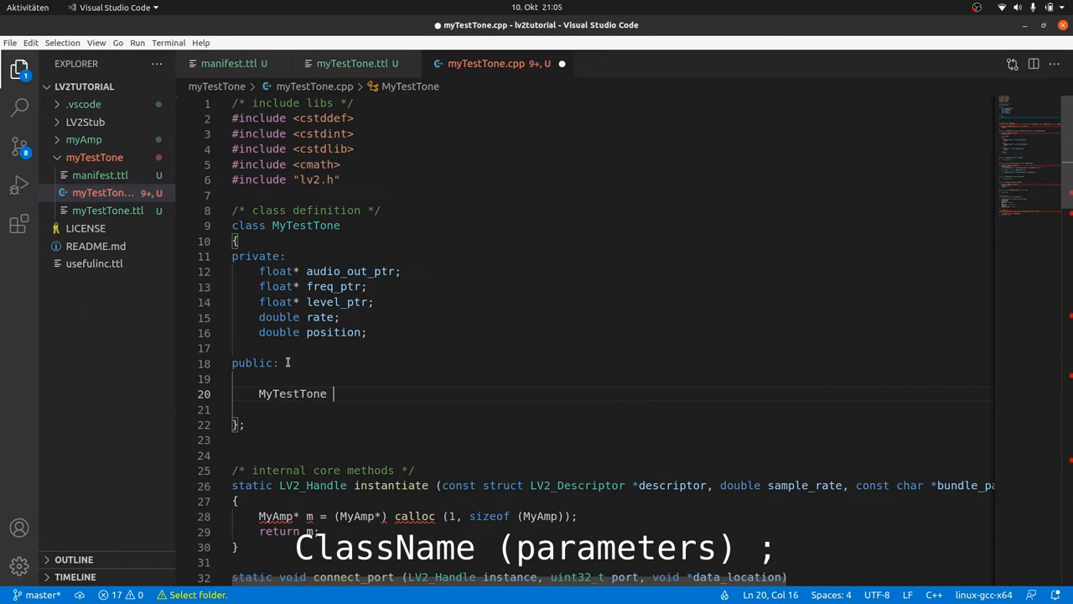
pyautogui.write('(const double sample')
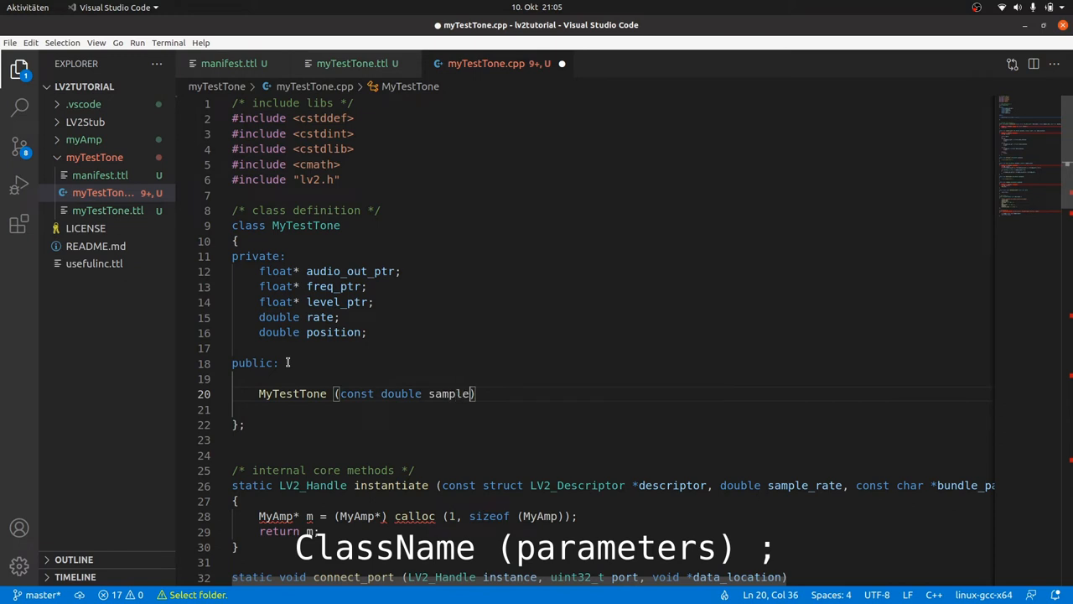
pyautogui.write('_rate);')
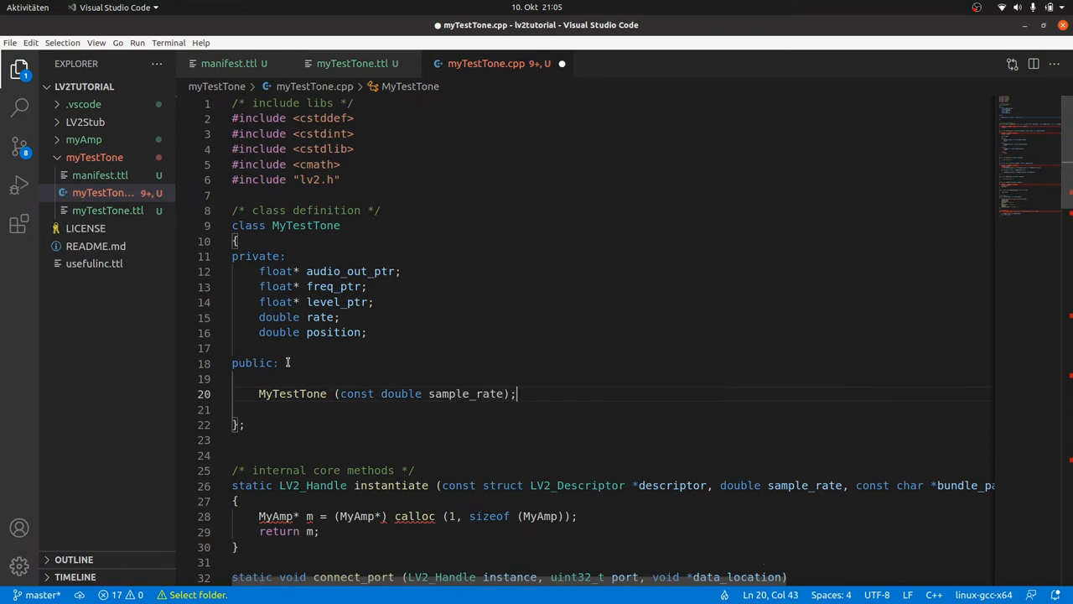
pyautogui.write('~MyTestTone ();')
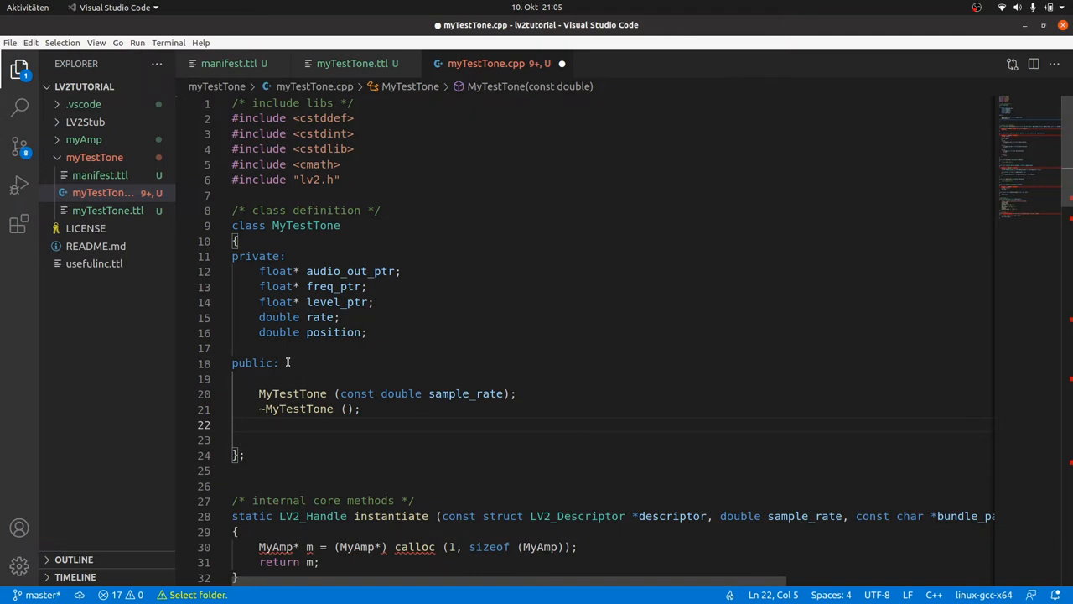
# Declare connectPort(uint32_t, void*), activate(), run(uint32_t sample_count) and deactivate()
pyautogui.write('void connectPort ()')
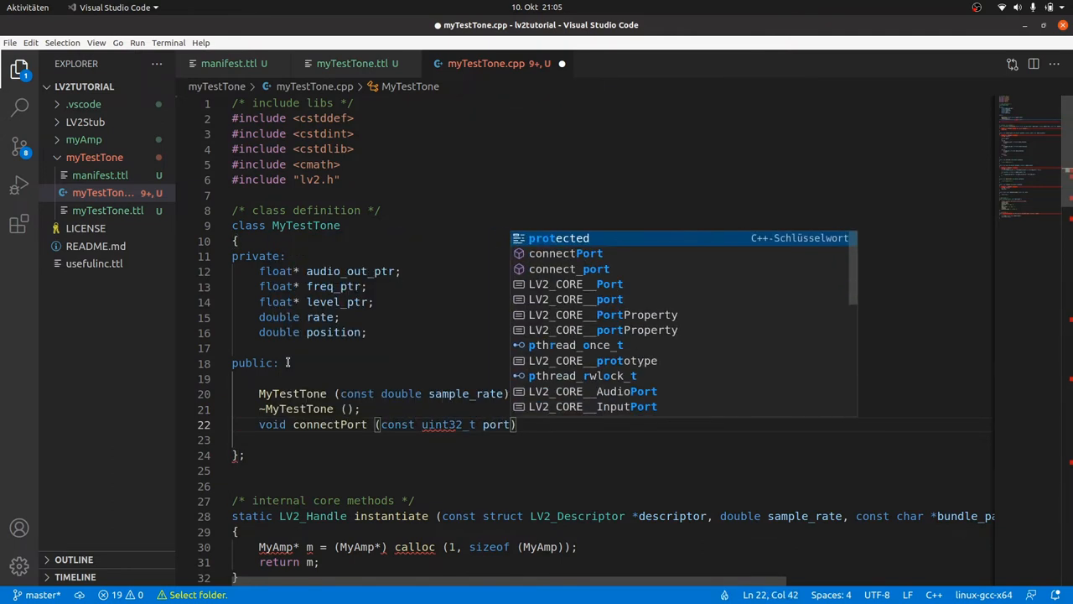
pyautogui.write(', void* data_location')
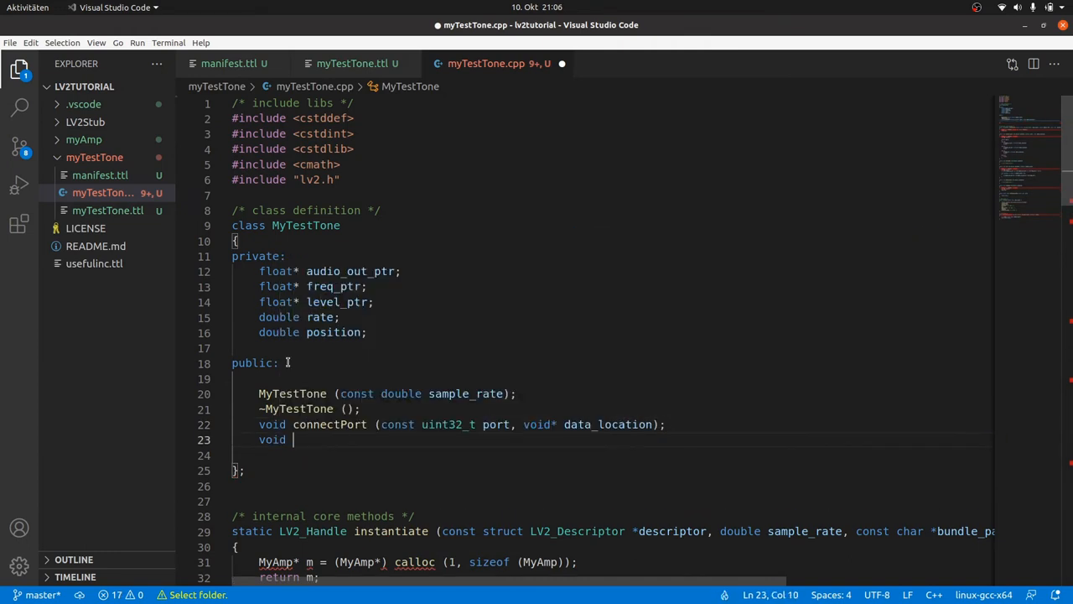
pyautogui.write('activate ();')
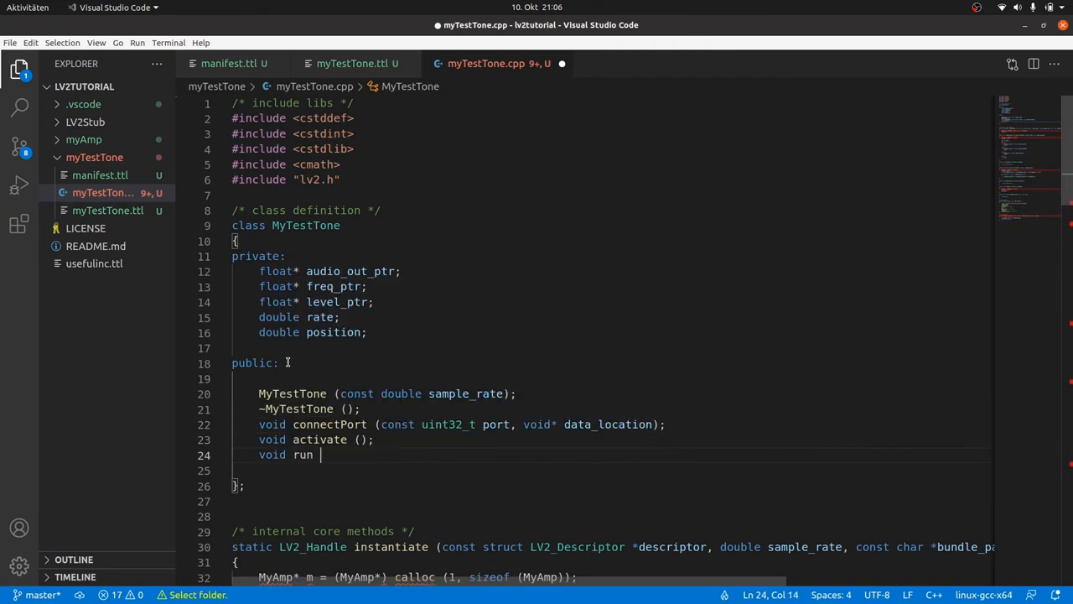
pyautogui.write('(const uint32_t sample_count);')
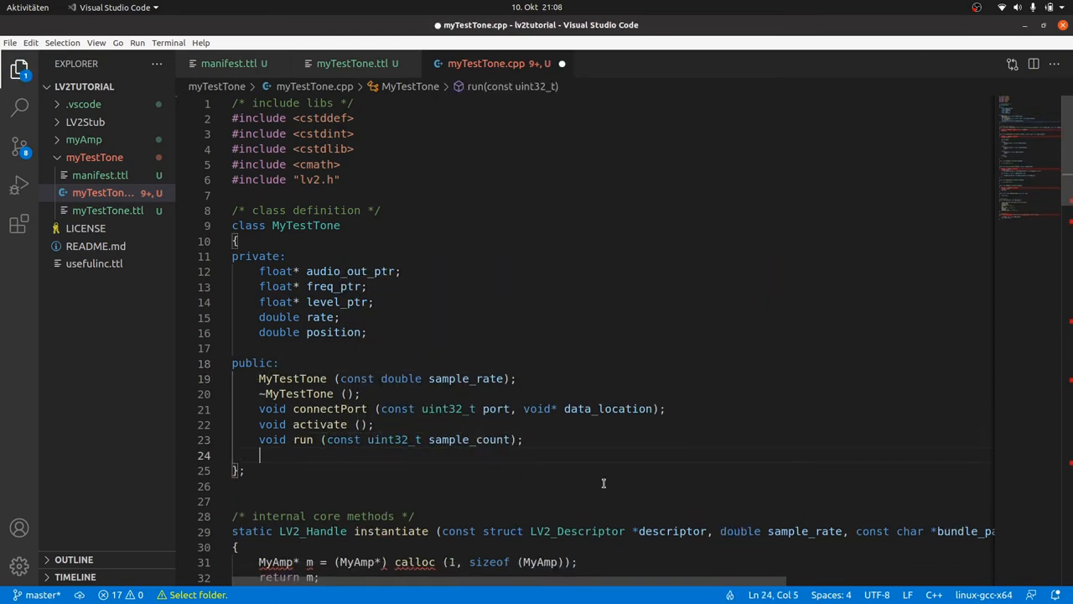
pyautogui.write('void deactivate ();')
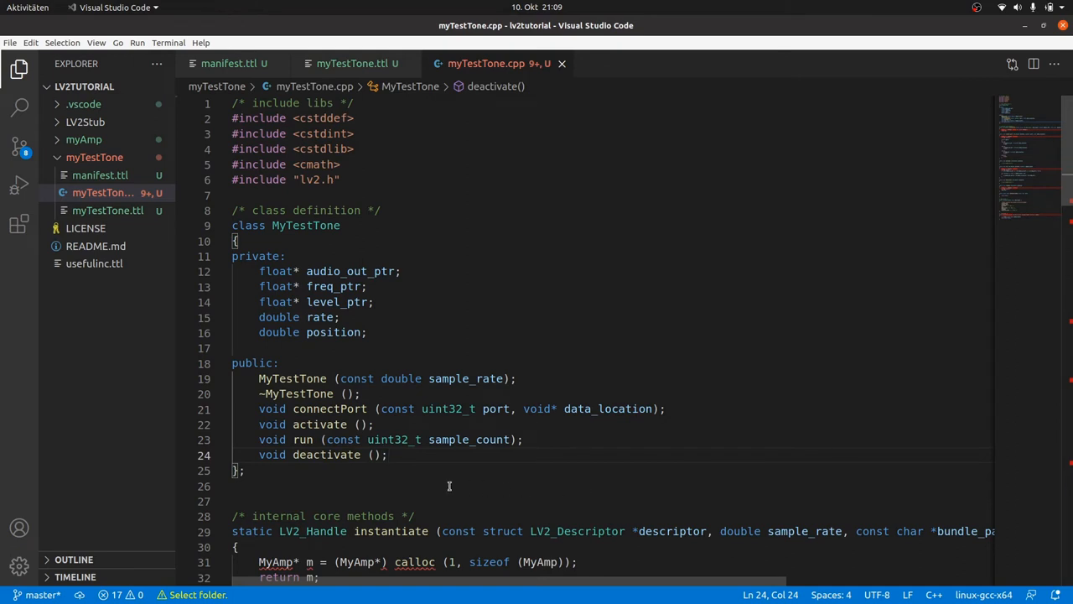
pyautogui.press('Enter')
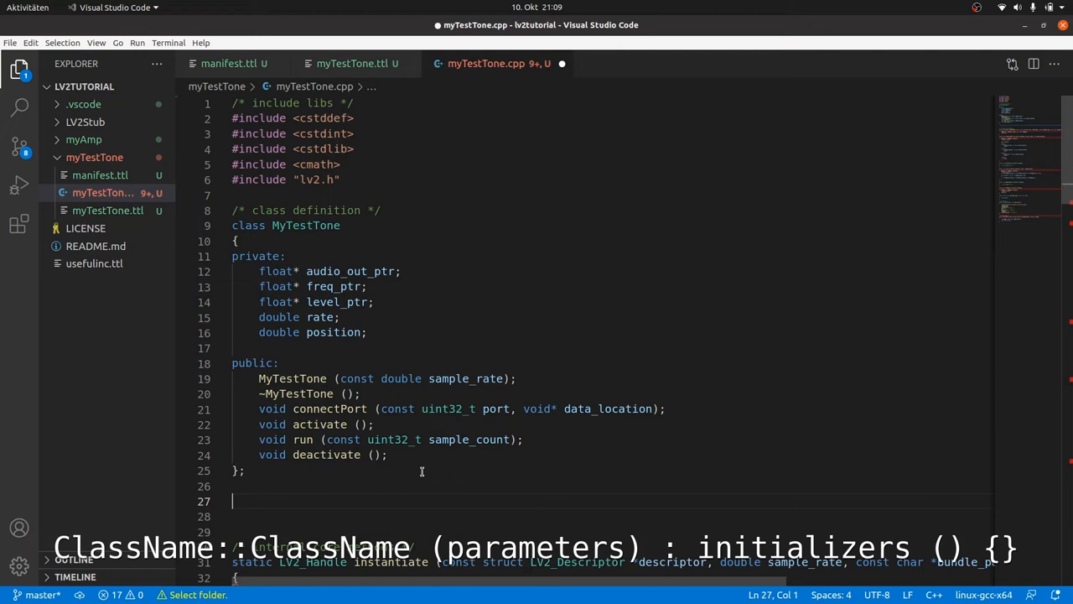
# Define the constructor initializer list: pointers to nullptr, rate to sample_rate, position to 0.0
pyautogui.write('MyTestTone::MyTestTone (const double sample_rate) :')
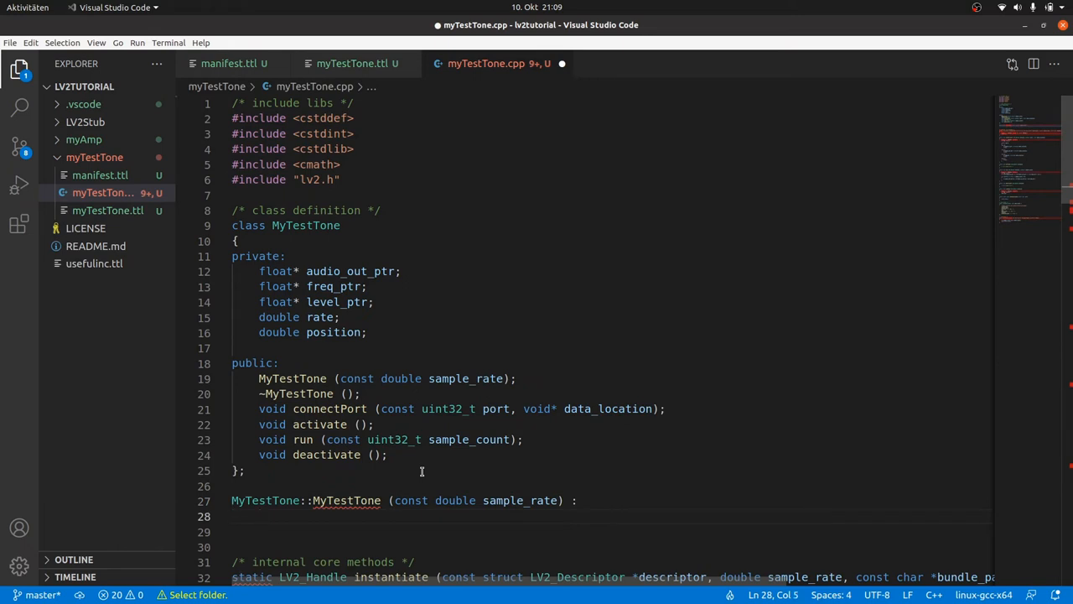
pyautogui.write('audio_out_ptr')
pyautogui.click(613, 547)
pyautogui.write('level_ptr')
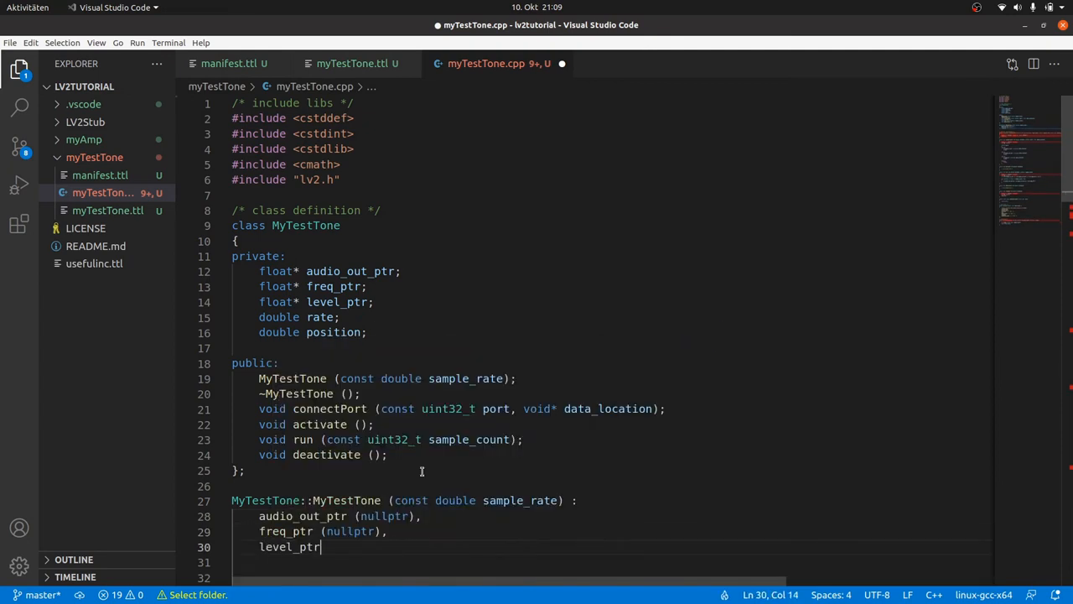
pyautogui.write('(nullptr),')
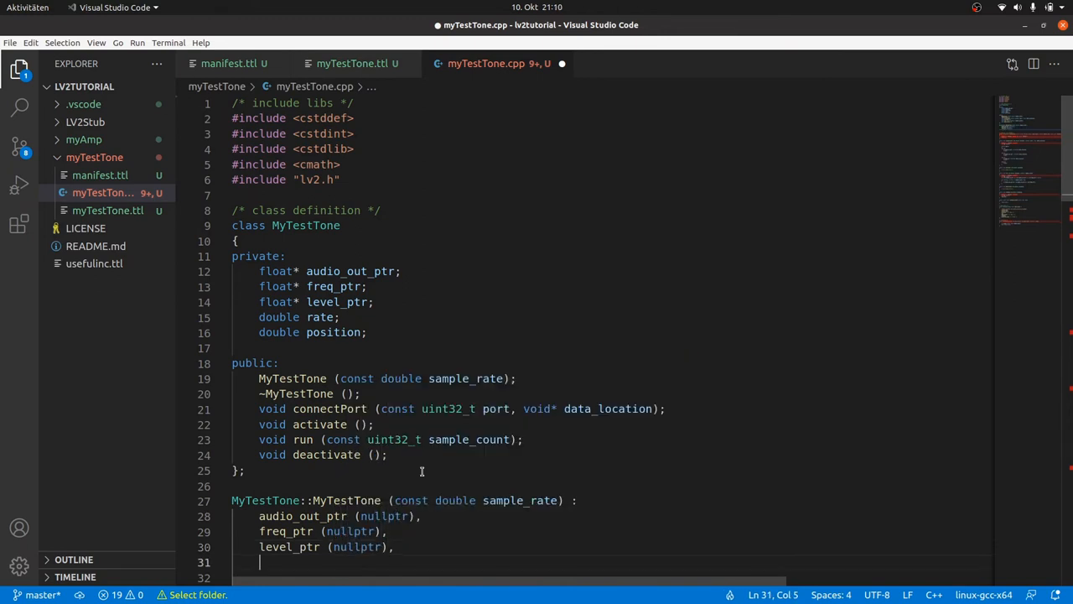
pyautogui.write('rate (sample_rate),')
pyautogui.click(610, 577)
pyautogui.write('position (0.0)')
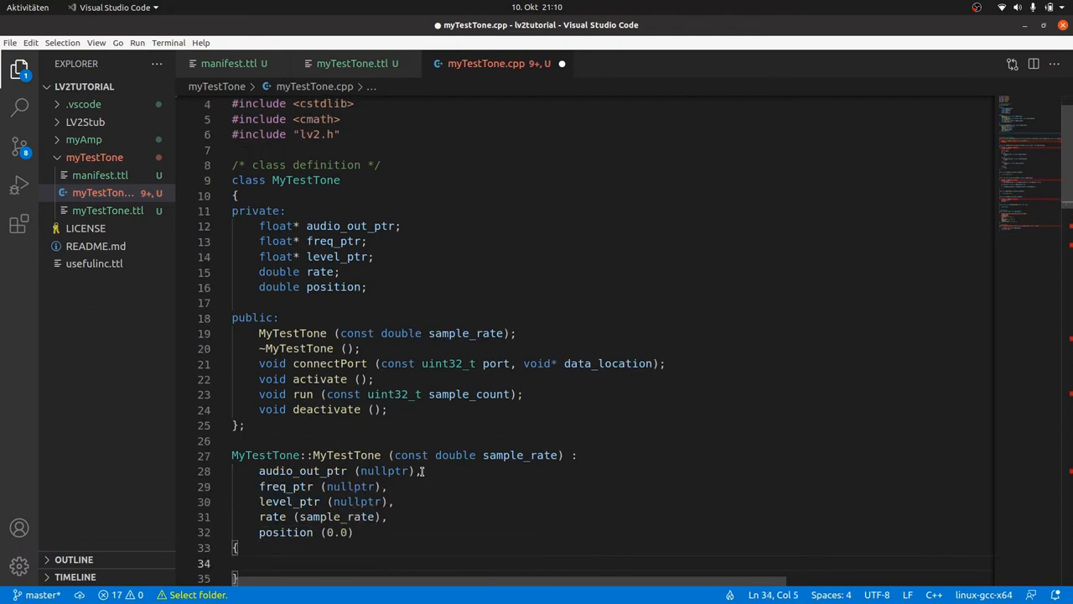
# Start the connectPort(const uint32_t port, void* data_location) definition below the constructor
pyautogui.scroll(-3)
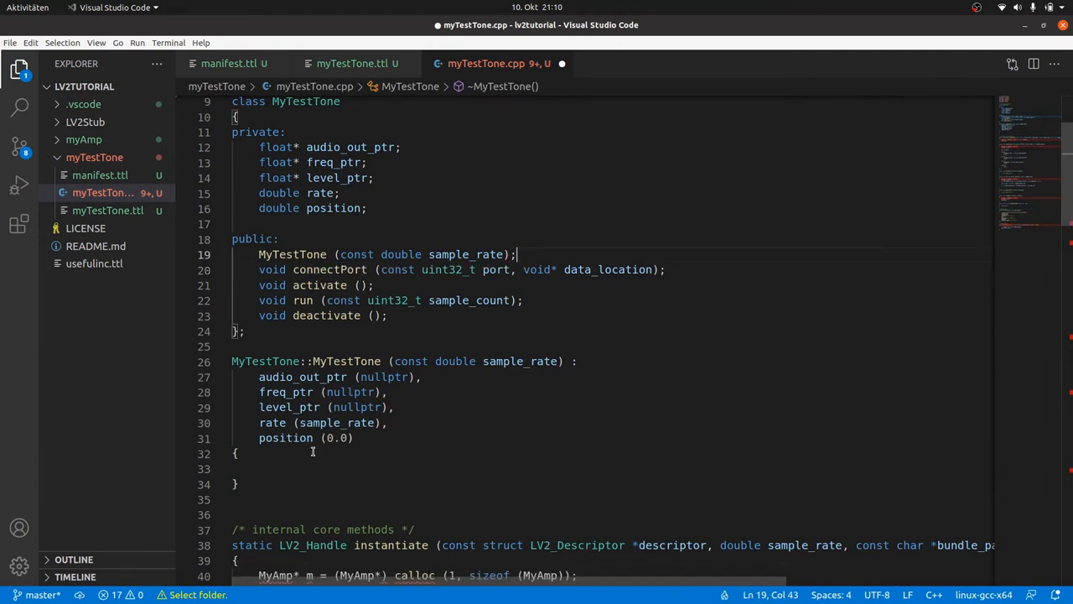
pyautogui.click(243, 485)
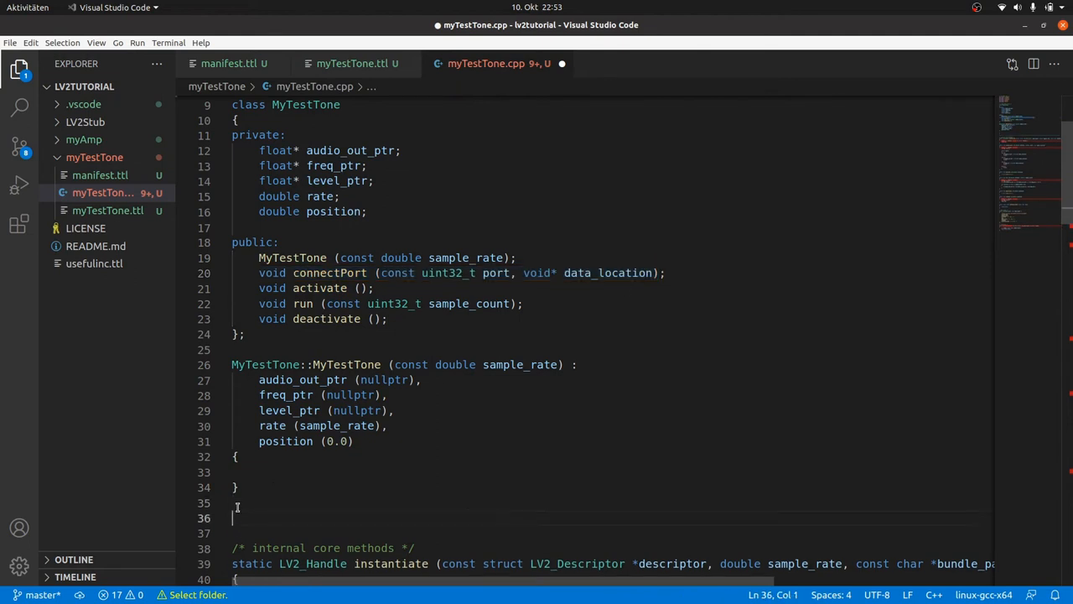
pyautogui.write('void MyconnectPort (const uint32_t port, void* data_location)')
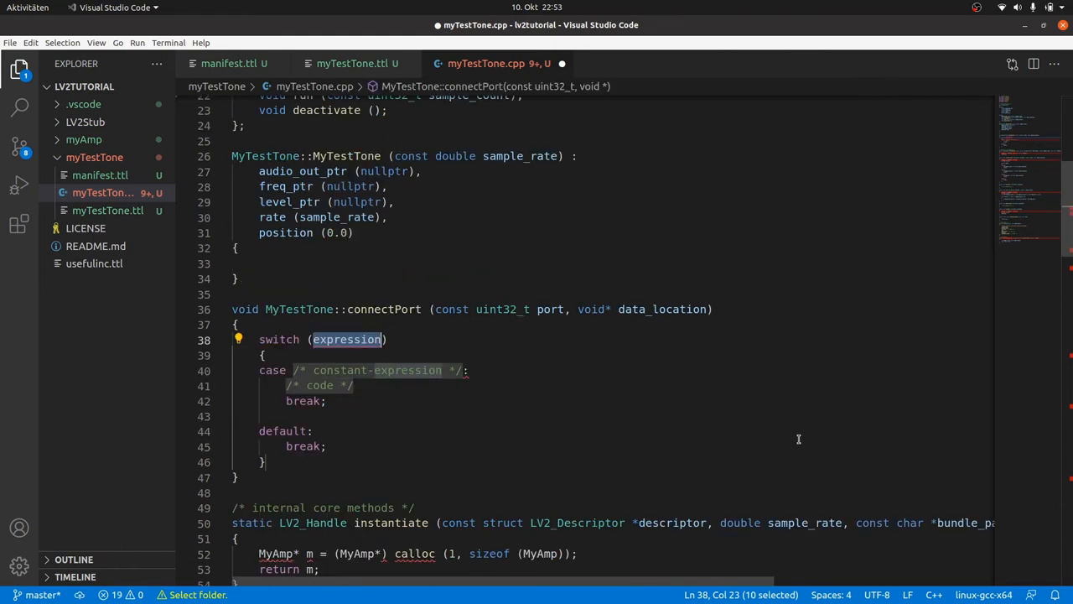
# Switch on port with cases 0–2 casting data_location to float* for audio_out_ptr, freq_ptr, level_ptr
pyautogui.write('port')
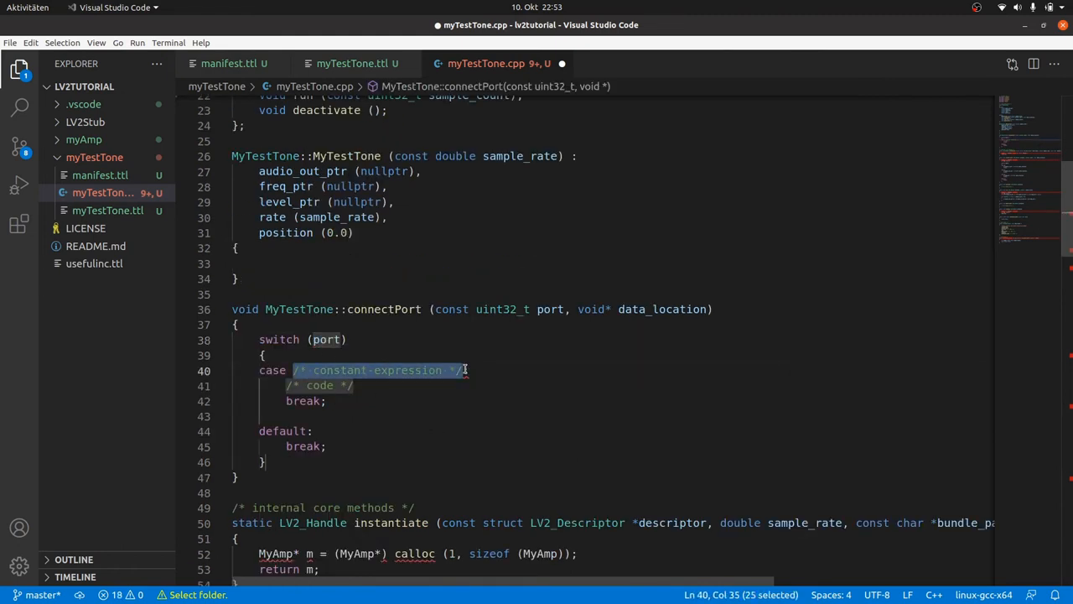
pyautogui.write('0:')
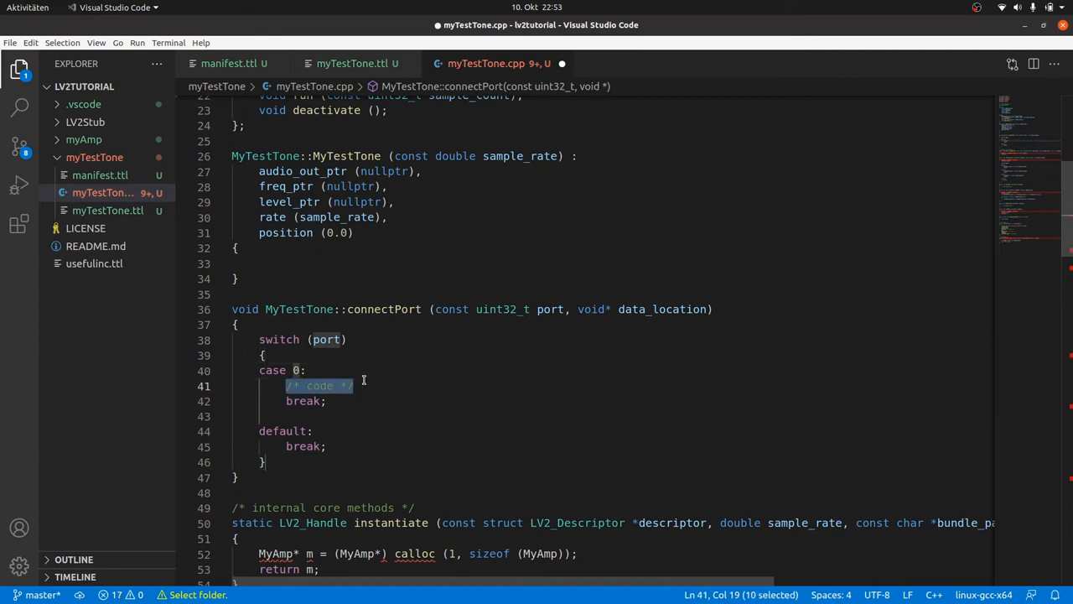
pyautogui.write('audio_out_ptr')
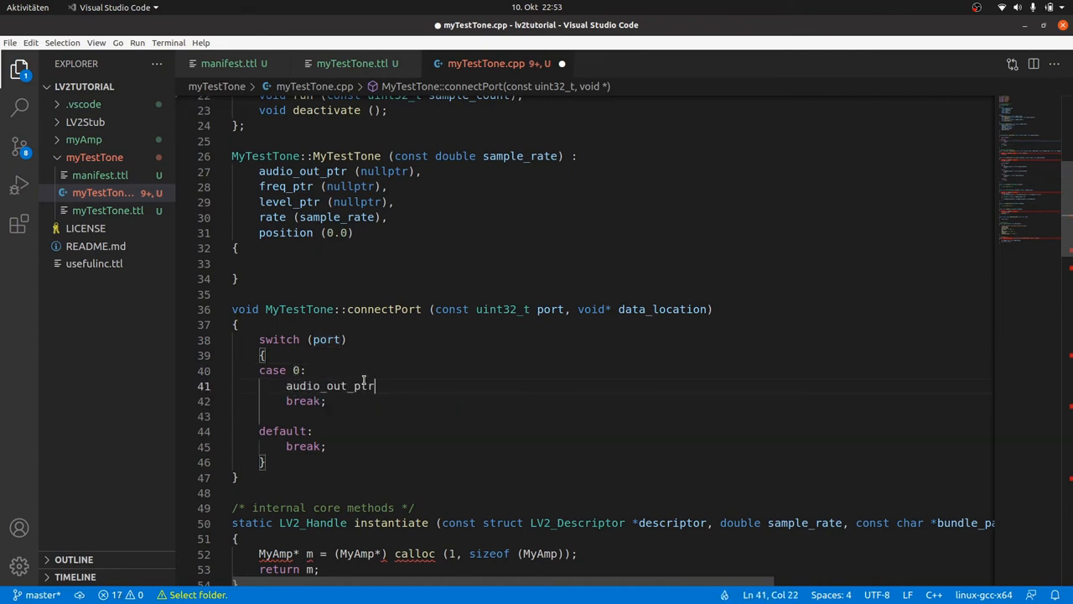
pyautogui.write('= (float)')
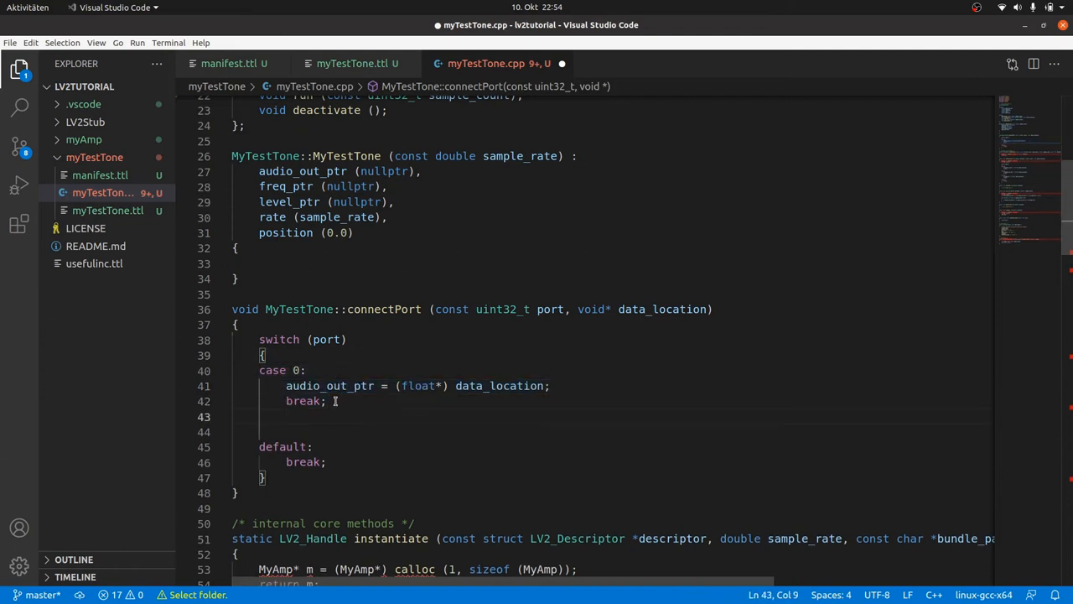
pyautogui.write('case 1:')
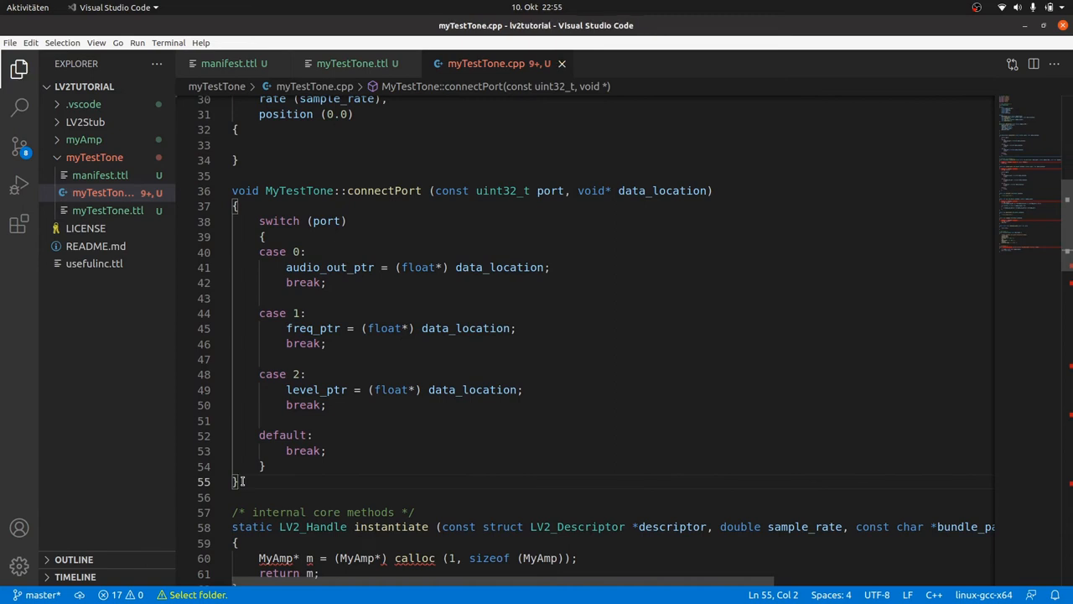
# Define MyTestTone::activate() setting position = 0.0
pyautogui.write('void MyT')
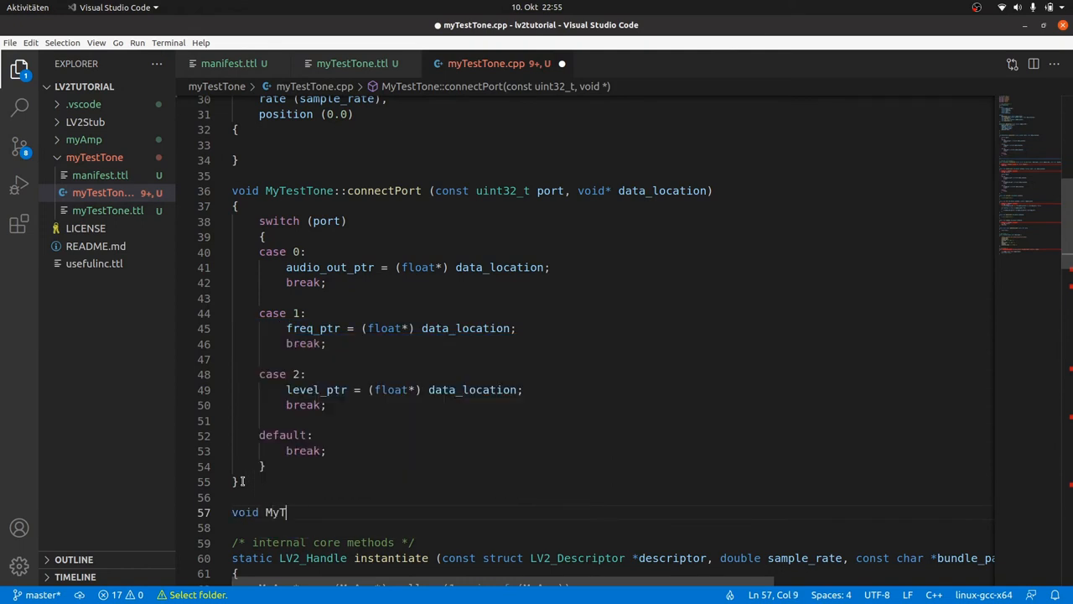
pyautogui.write('estTone::activate ()')
pyautogui.write('position = 0.0;')
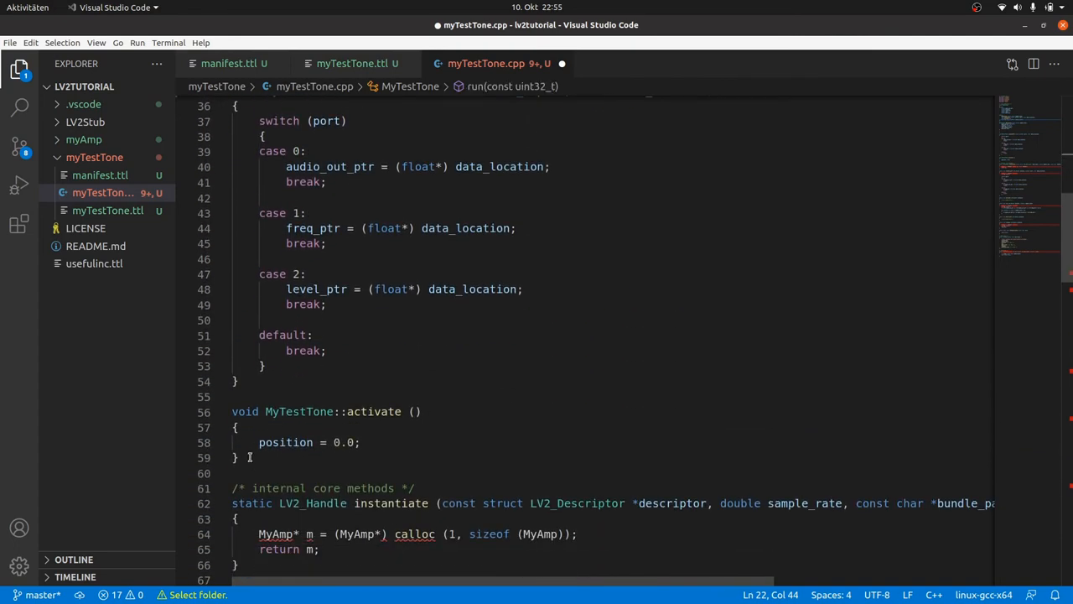
# Define run(const uint32_t sample_count) returning early if any pointer is null
pyautogui.write('void MyT')
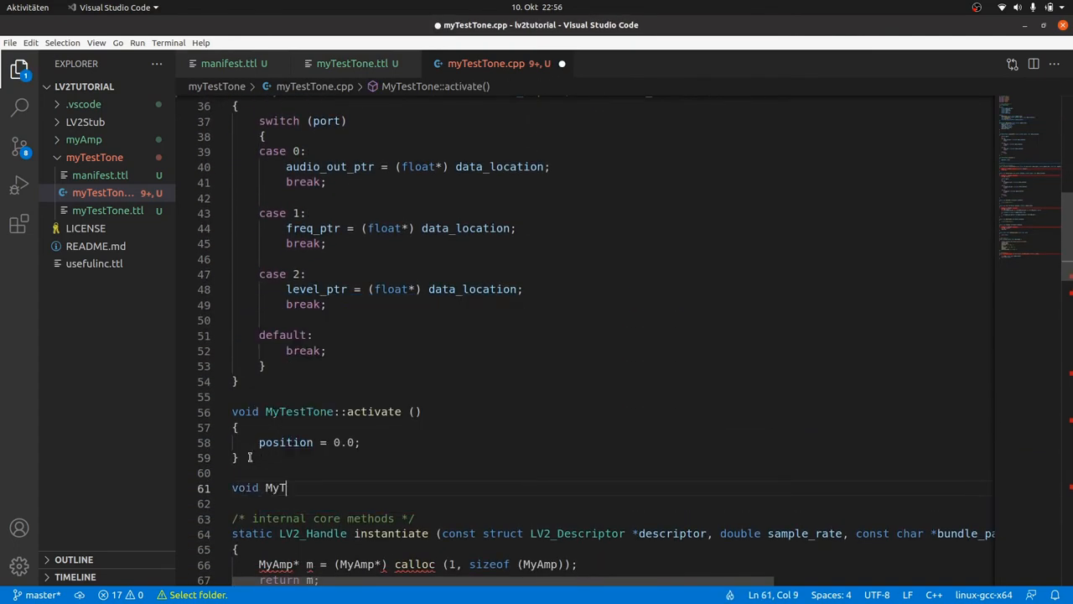
pyautogui.write('estTone::run ()')
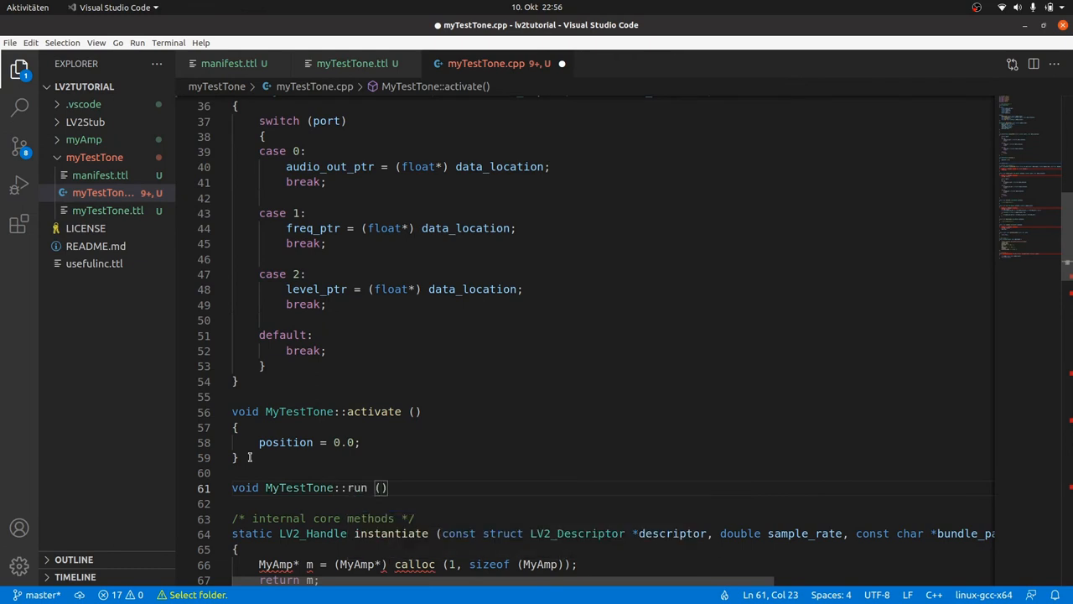
pyautogui.write('const uint32_t sample_count')
pyautogui.click(609, 503)
pyautogui.write('{')
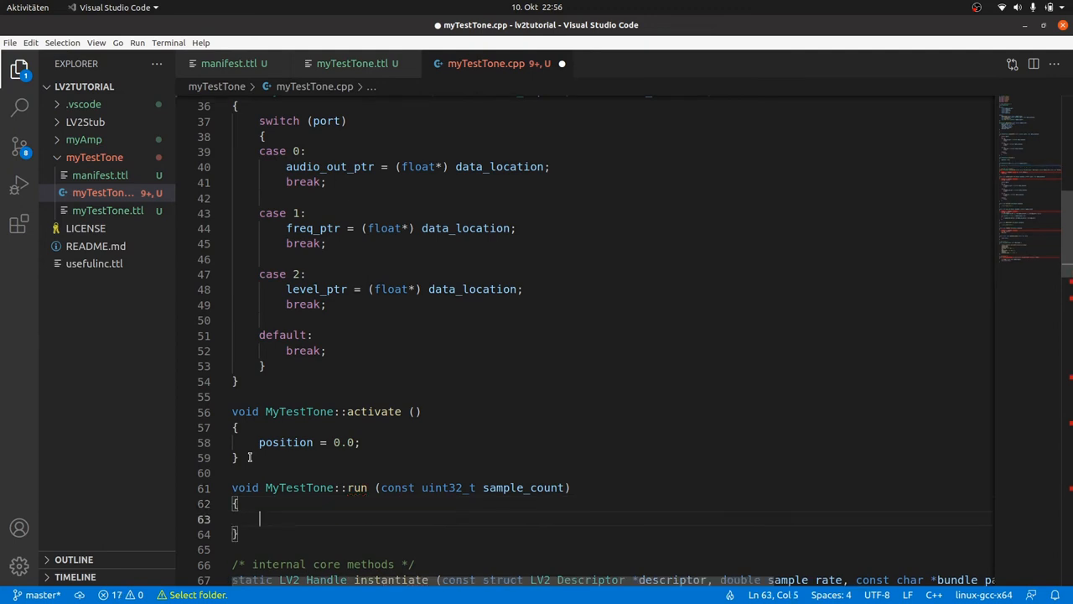
pyautogui.write('if ((!audio_out_ptr))')
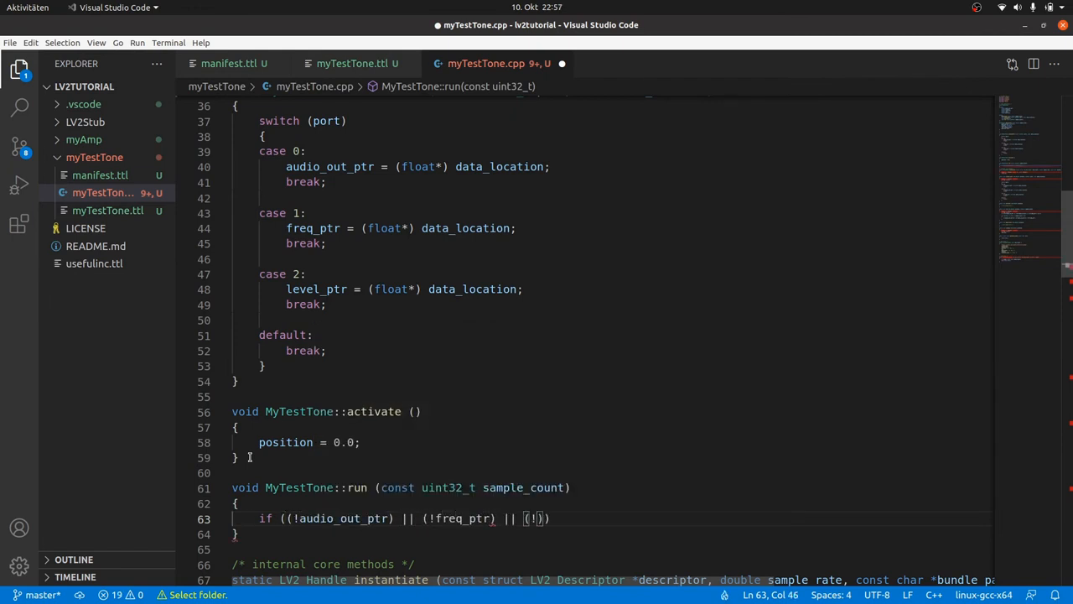
pyautogui.write('evel_ptr)) return;')
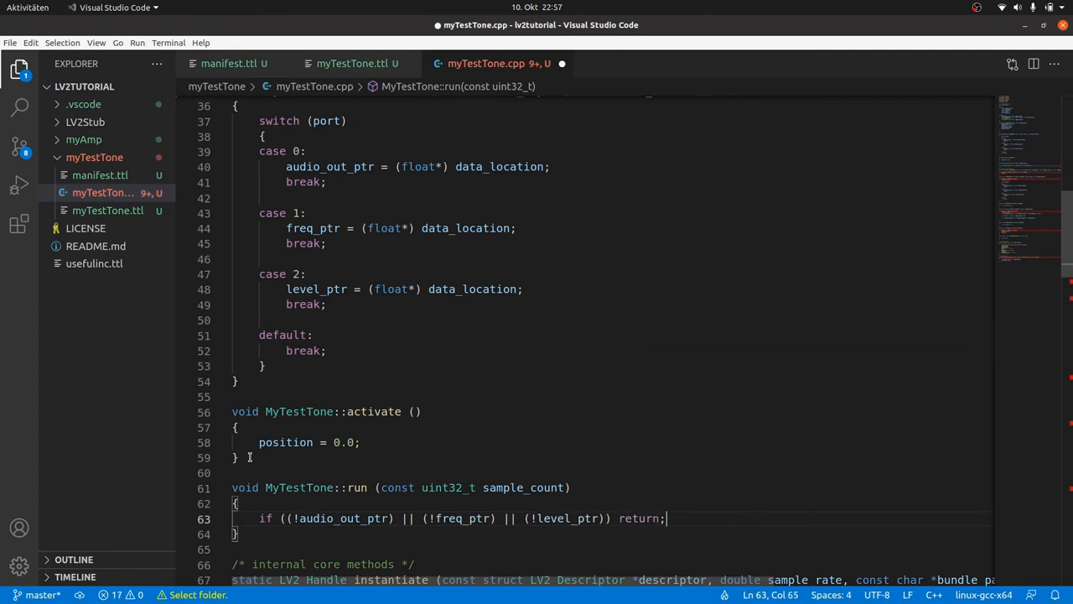
# Loop over samples writing sin(2*M_PI*position)*level to audio_out_ptr[i] and advancing position by freq/rate
pyautogui.write('for (uint32_t i = 0; i < )')
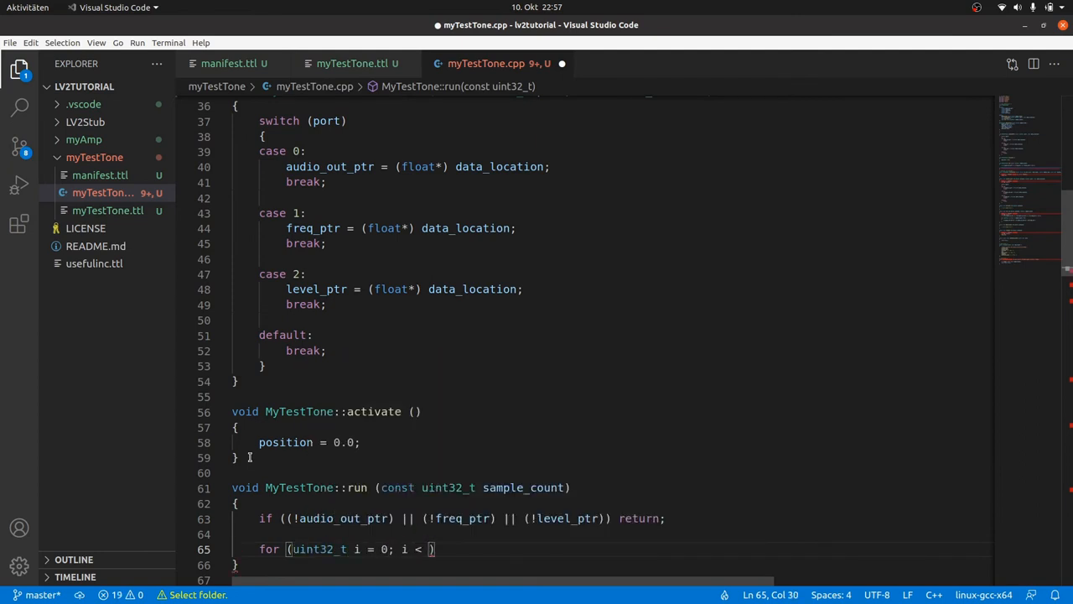
pyautogui.write('sample_count; ++i')
pyautogui.write('{')
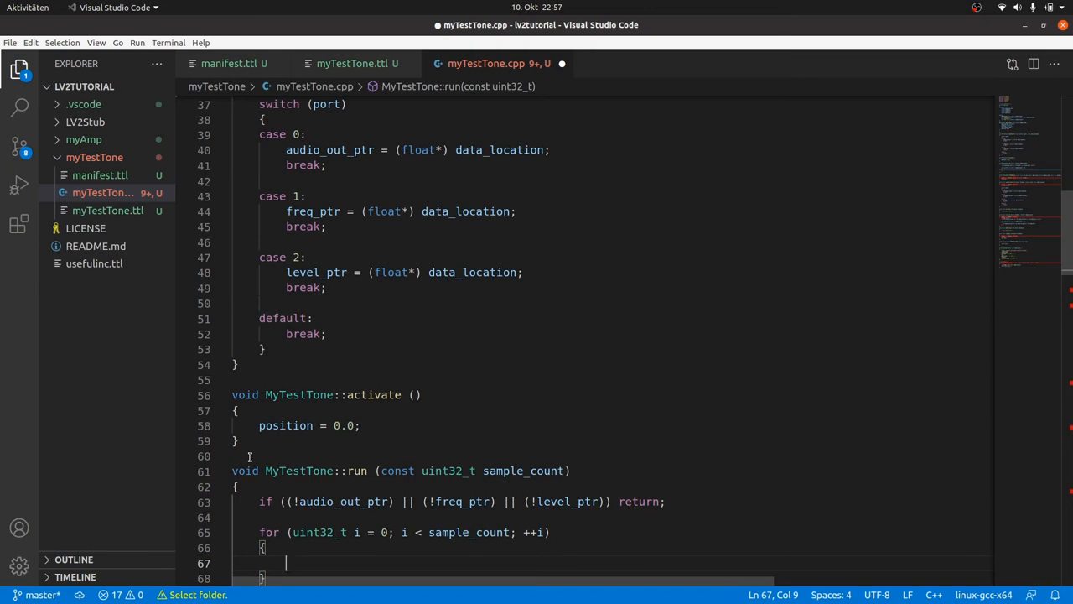
pyautogui.write('audio_out_ptr')
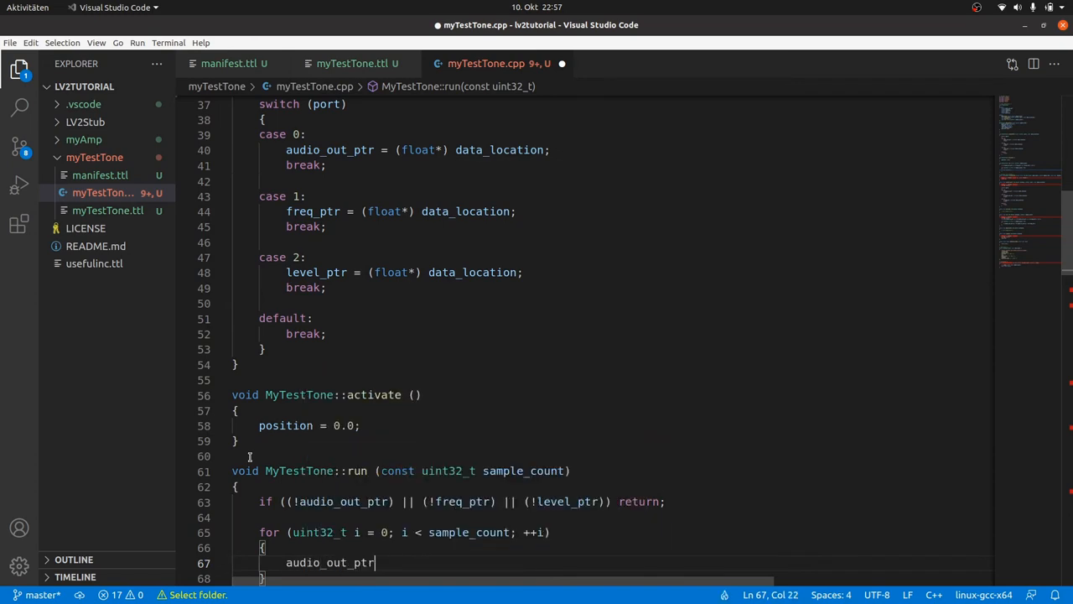
pyautogui.write('[i] = sin (2.0 * M_PI * position);')
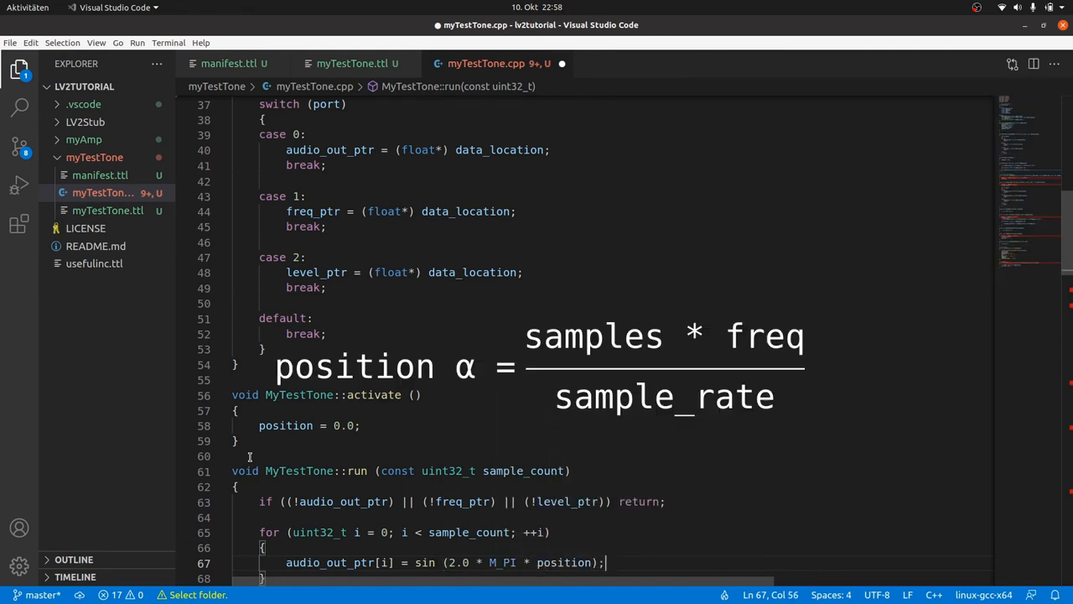
pyautogui.scroll(-3)
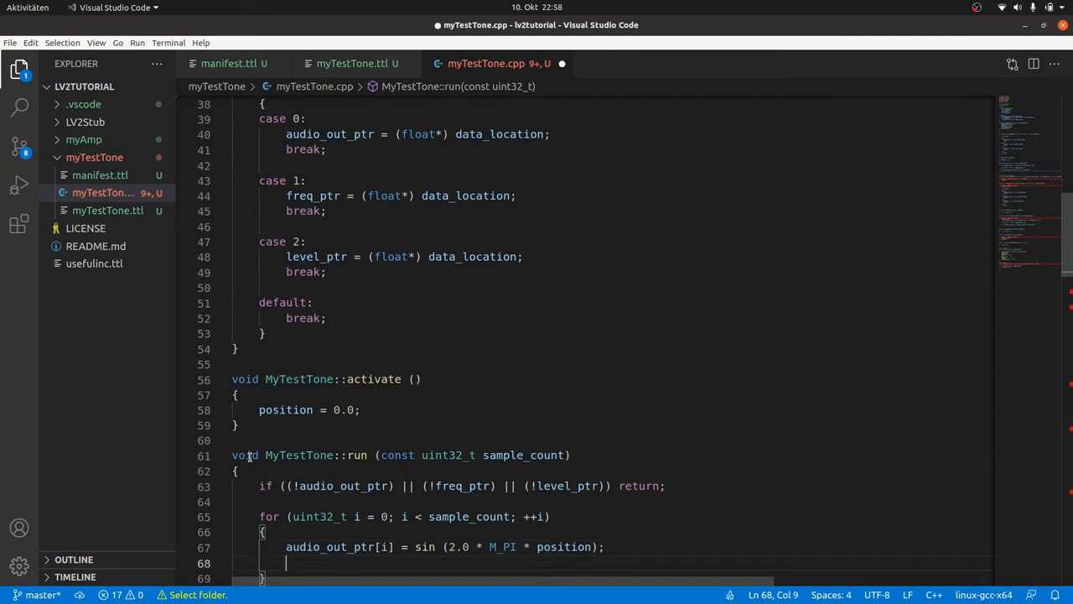
pyautogui.write('position +=')
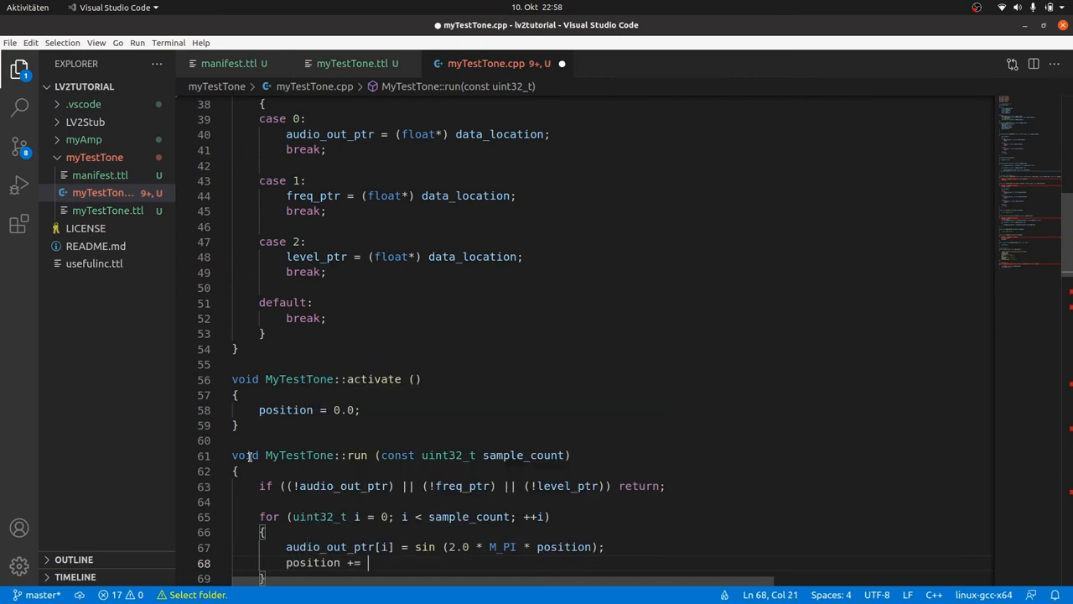
pyautogui.write('*freq_ptr / rate;')
pyautogui.click(612, 546)
pyautogui.write(' * *level_ptr')
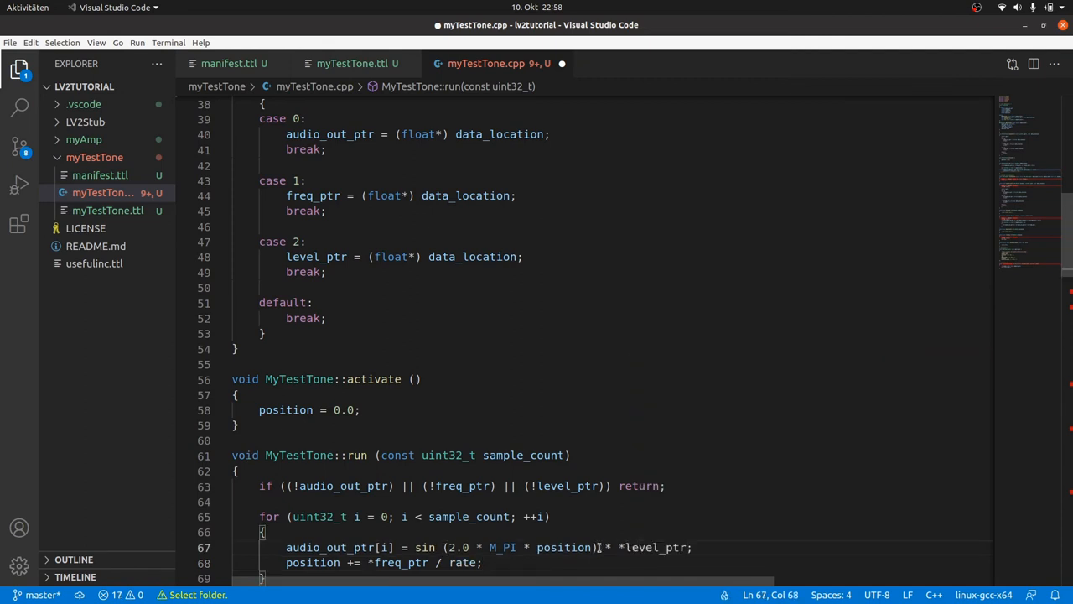
pyautogui.scroll(-3)
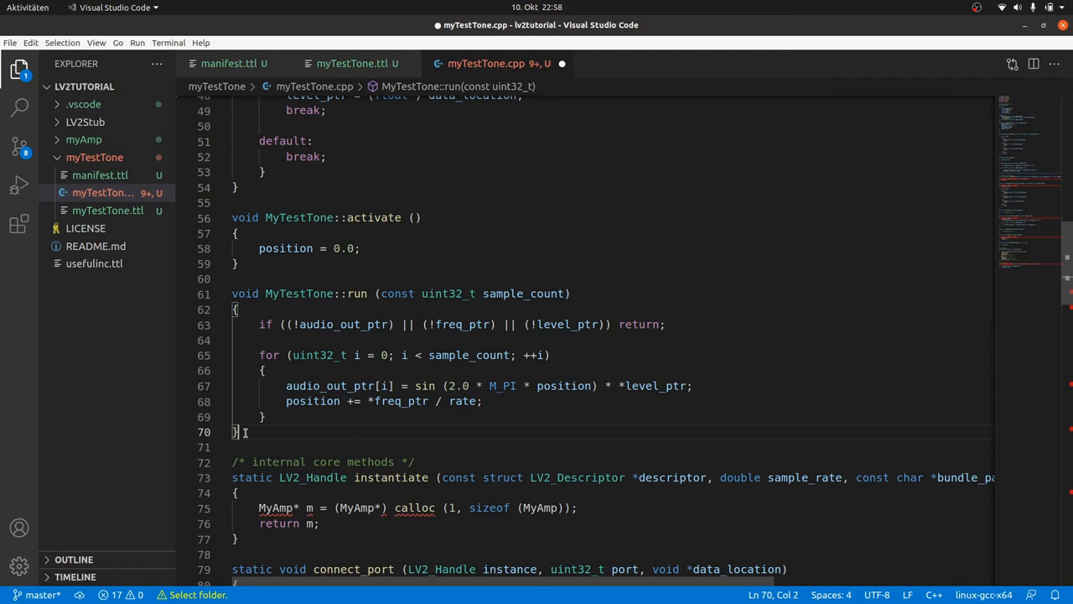
# Save, then make connect_port cast instance to MyTestTone* and call m->connectPort(port, data_location)
pyautogui.press('ctrl+s')
pyautogui.write('if (m) co;')
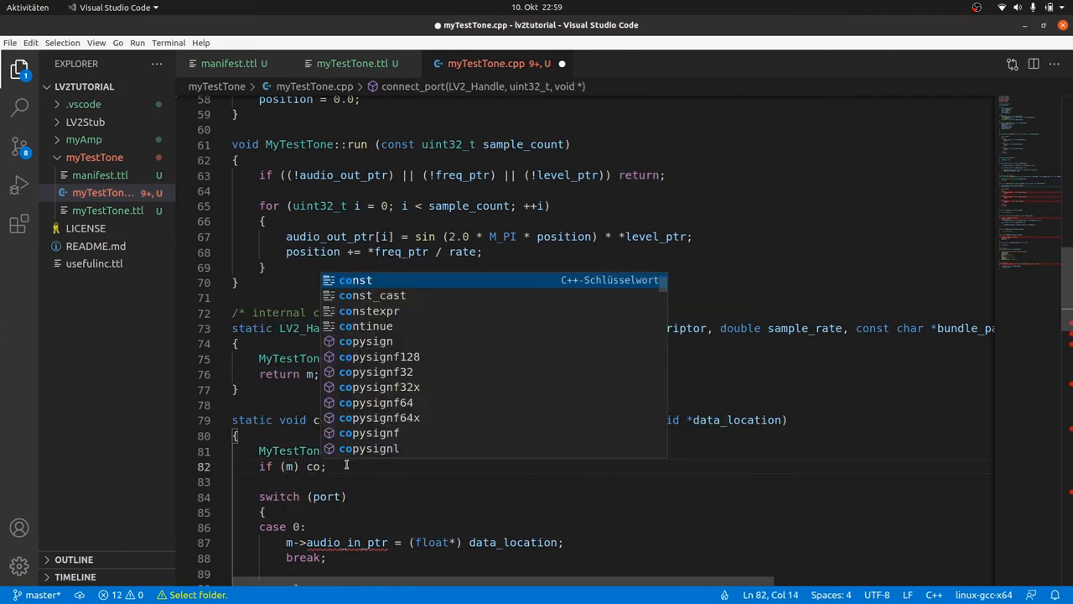
pyautogui.write('->connectPort (')
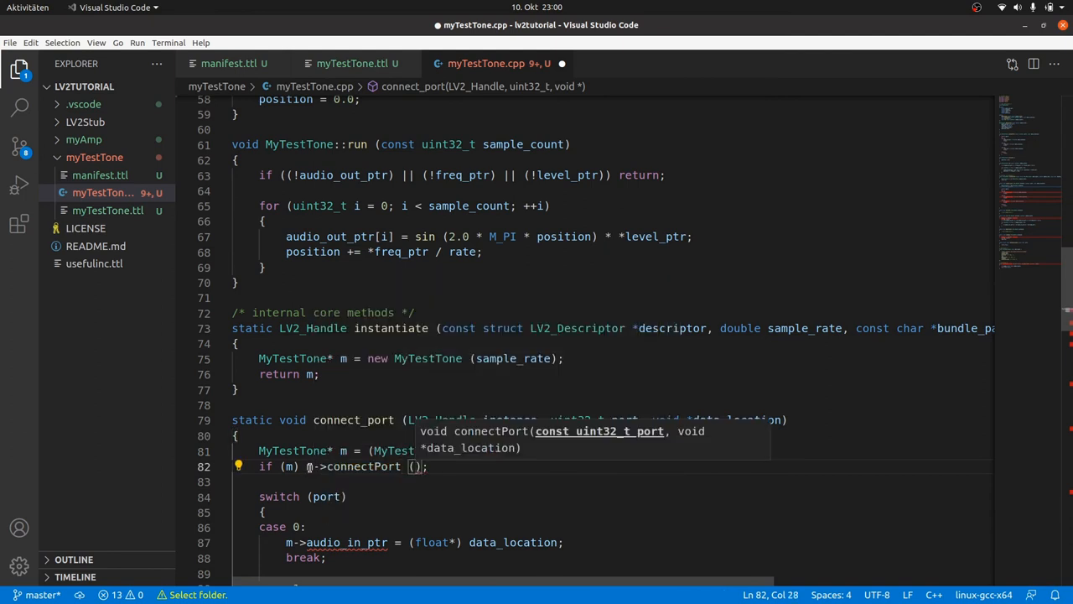
pyautogui.write('port, data_location')
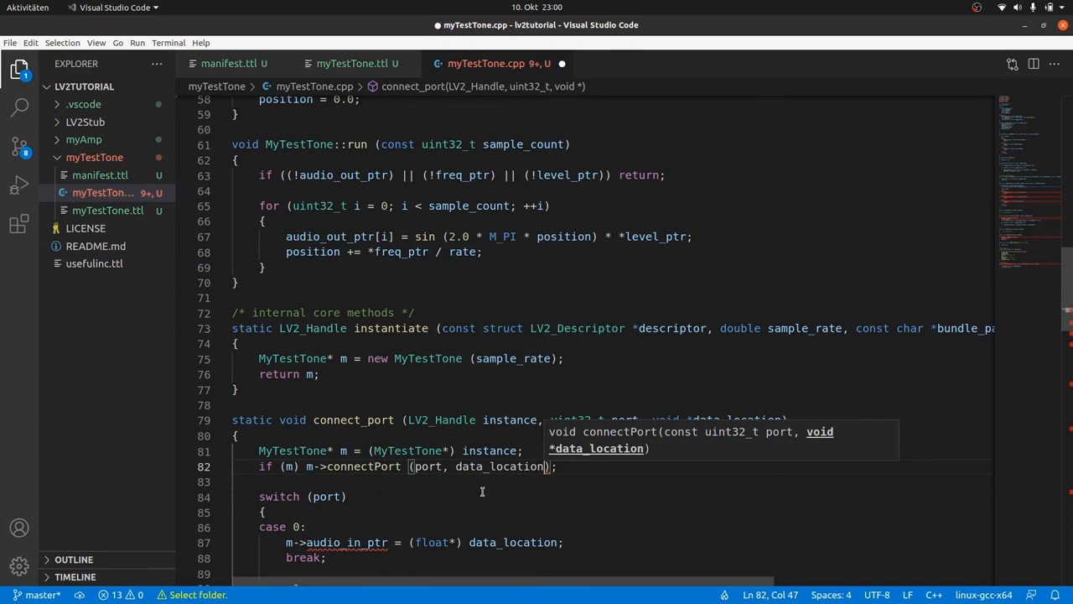
# Remove the old switch block from connect_port
pyautogui.scroll(-3)
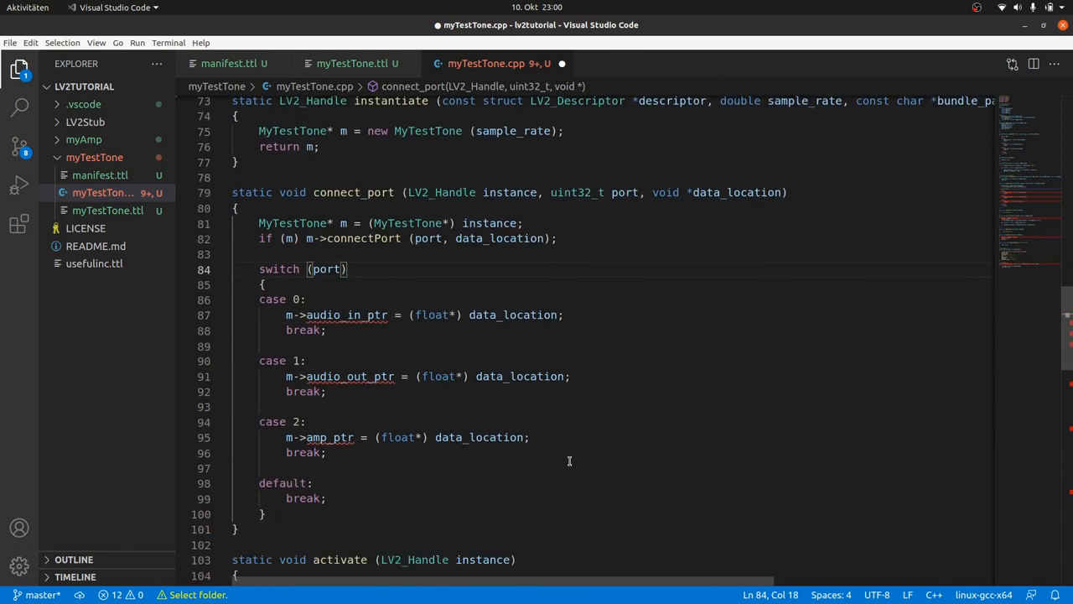
pyautogui.moveTo(562, 238); pyautogui.dragTo(308, 423)
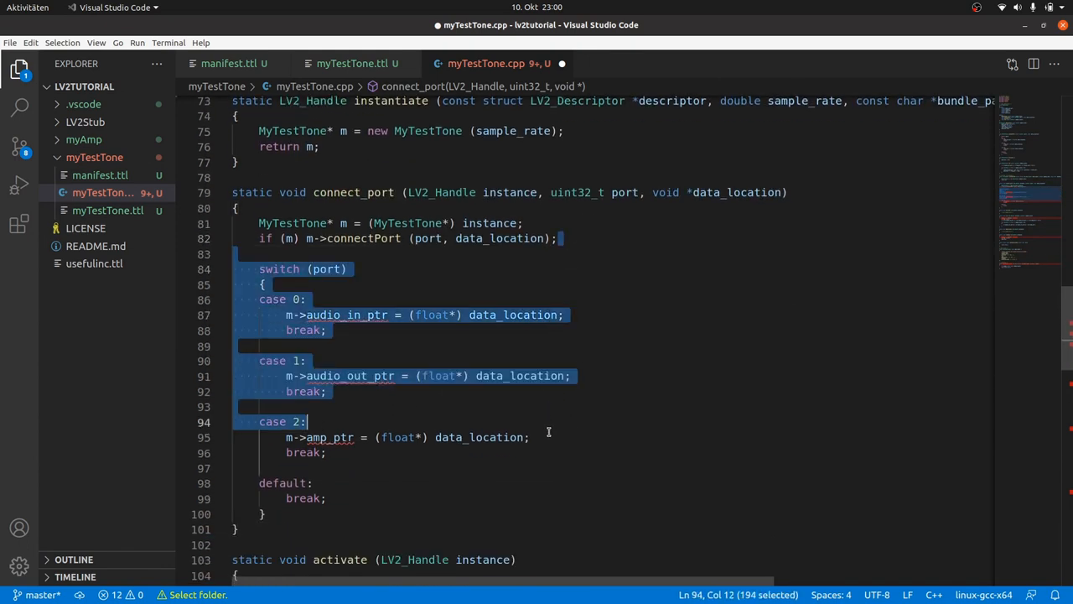
pyautogui.press('Delete')
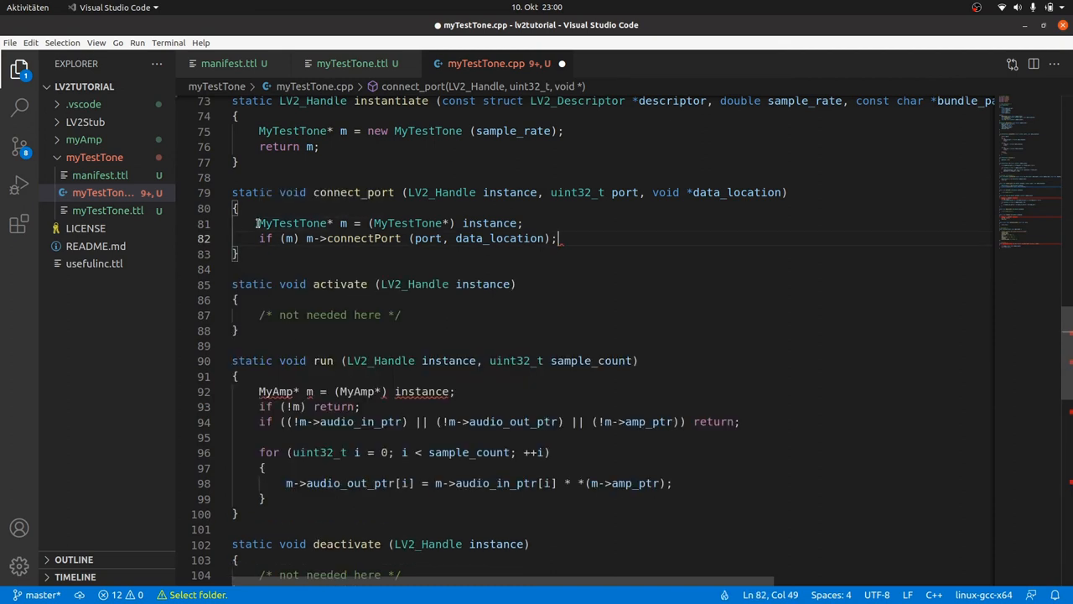
# Reuse the cast lines so the wrappers call m->activate(), m->run(sample_count) and delete m in cleanup
pyautogui.moveTo(259, 223); pyautogui.dragTo(557, 238)
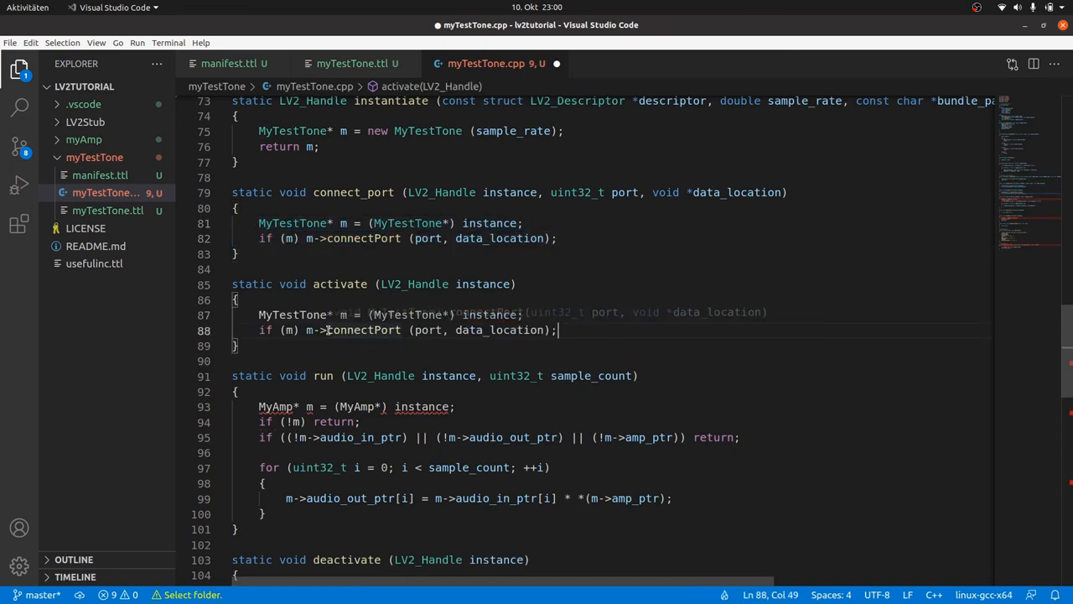
pyautogui.write('activate ();')
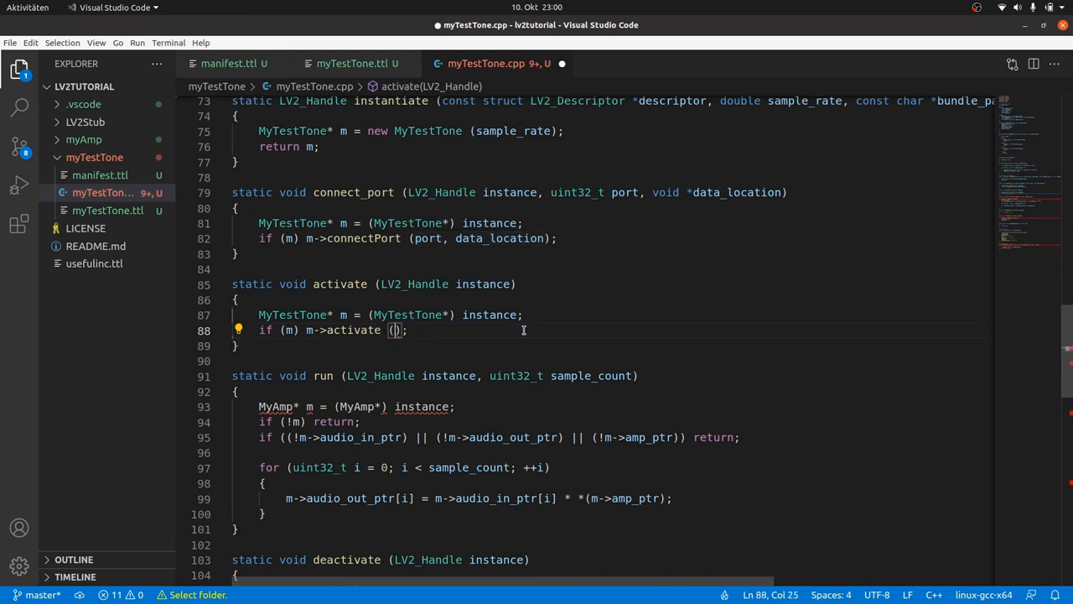
pyautogui.moveTo(258, 408); pyautogui.dragTo(267, 483)
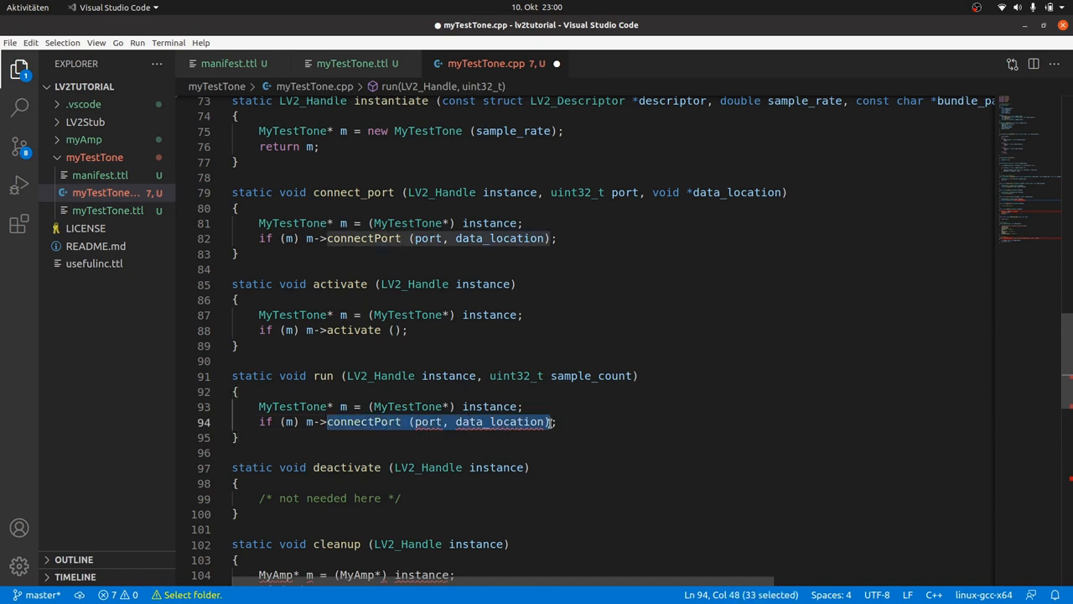
pyautogui.write('run (sample_count);')
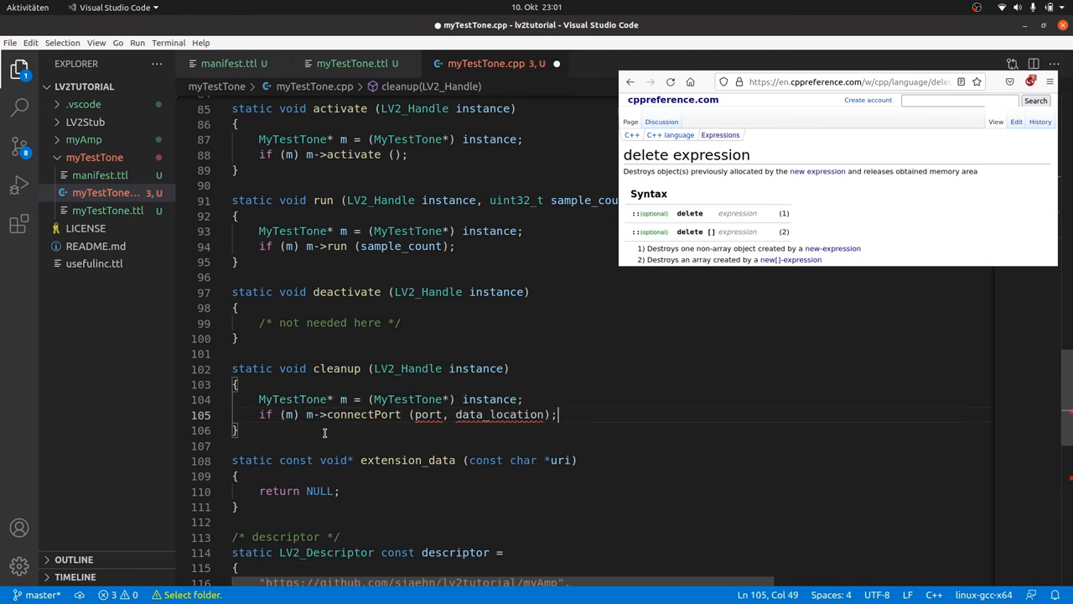
pyautogui.write('delete m;')
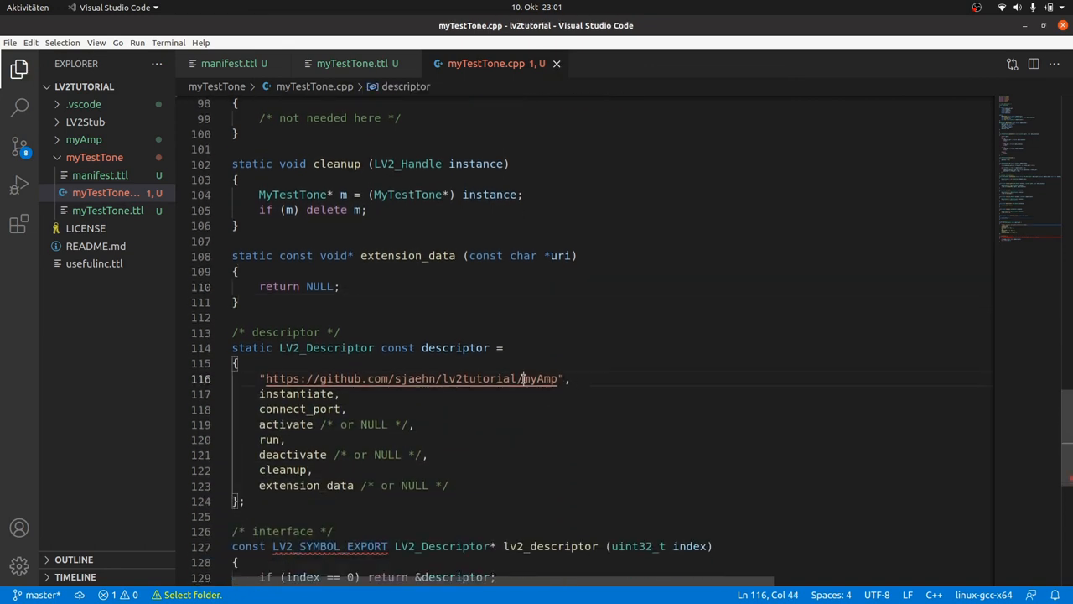
# Change the descriptor URI to myTestTone and declare lv2_descriptor extern "C" returning const
pyautogui.doubleClick(545, 379)
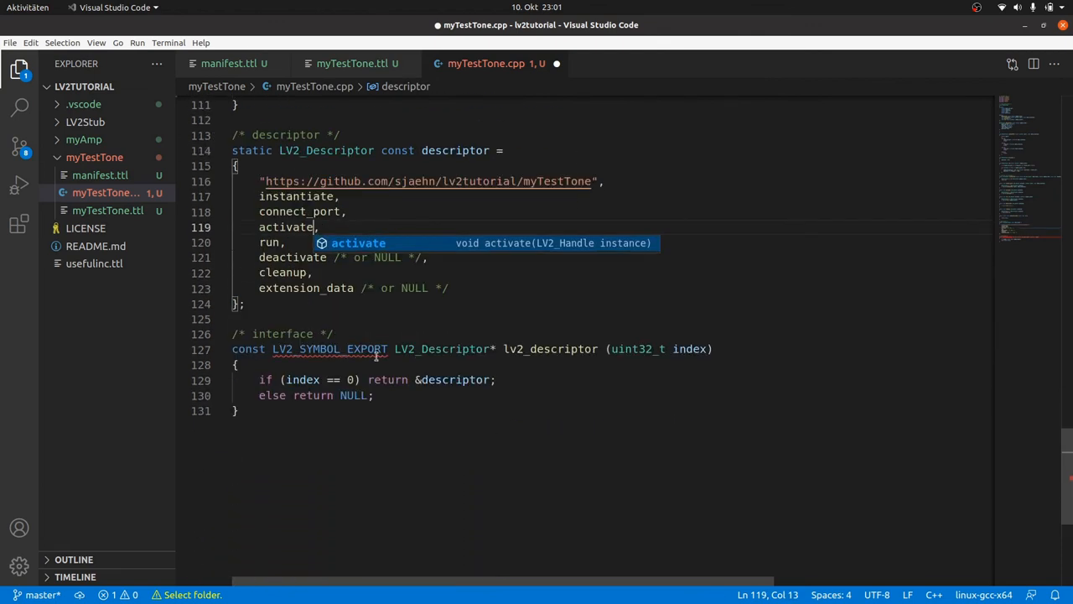
pyautogui.write('extern "C')
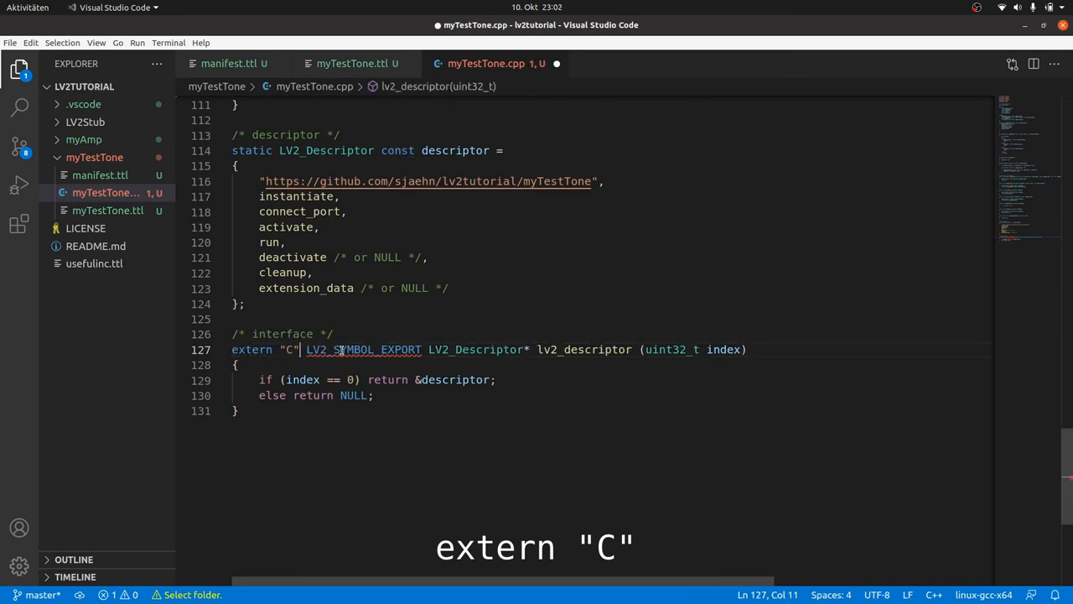
pyautogui.write('const')
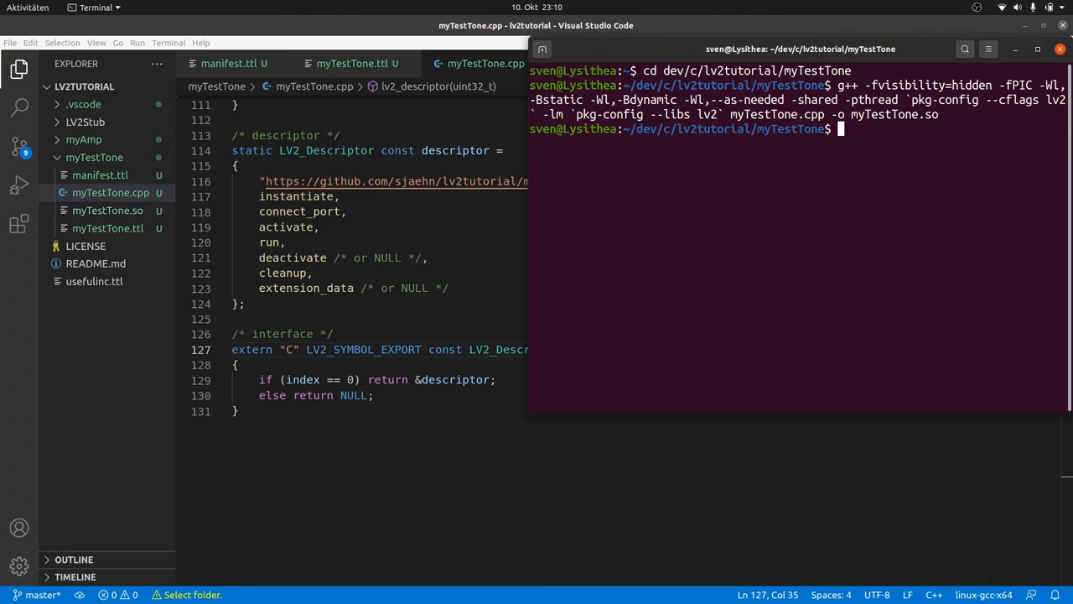
pyautogui.moveTo(99, 584)
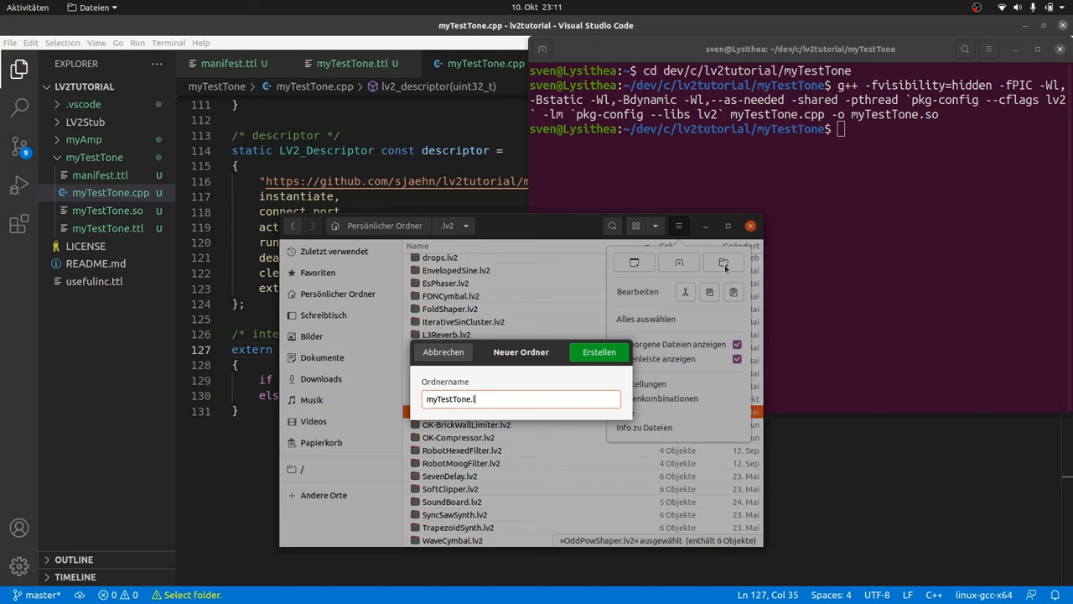
# Create the myTestTone.lv2 folder and start typing the jalv command in Terminal
pyautogui.click(599, 352)
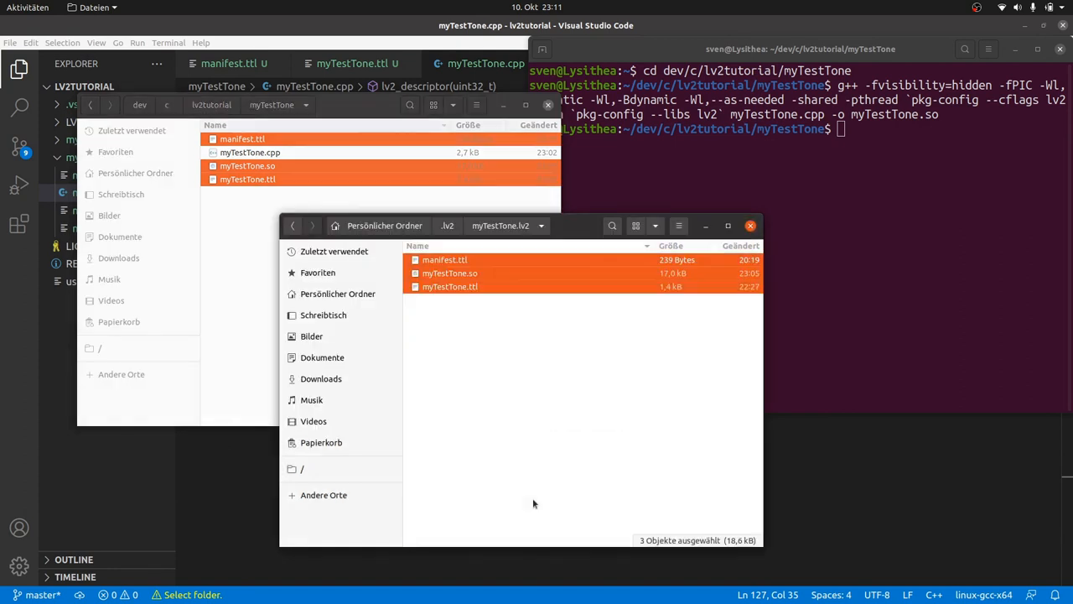
pyautogui.write('ja')
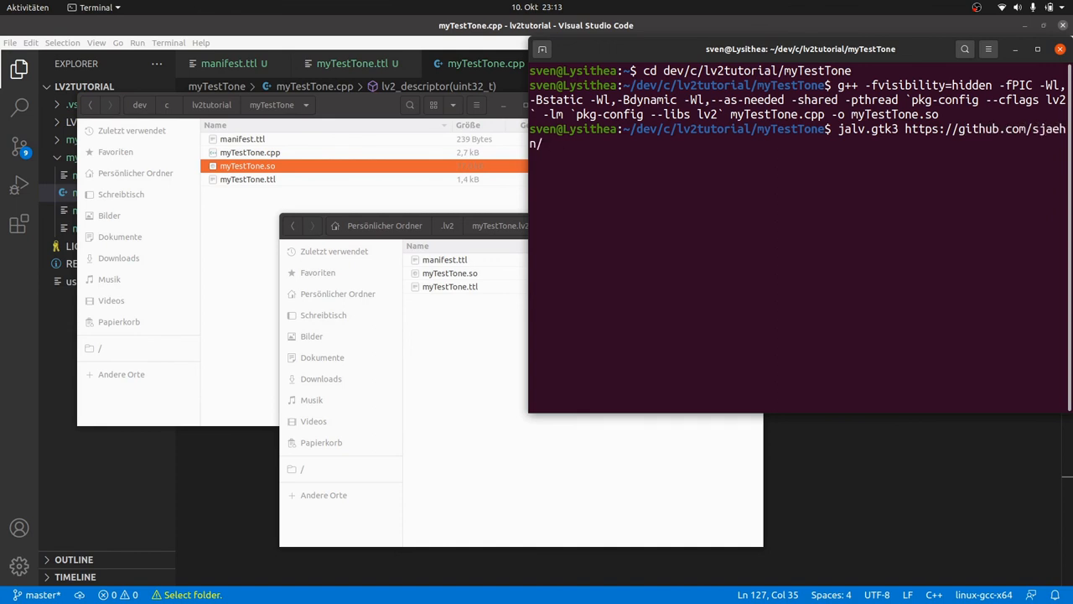
# Launch jalv.gtk3 with the lv2tutorial/myTestTone plugin URI to run the plugin
pyautogui.write('lv2tutorial/myTestTone')
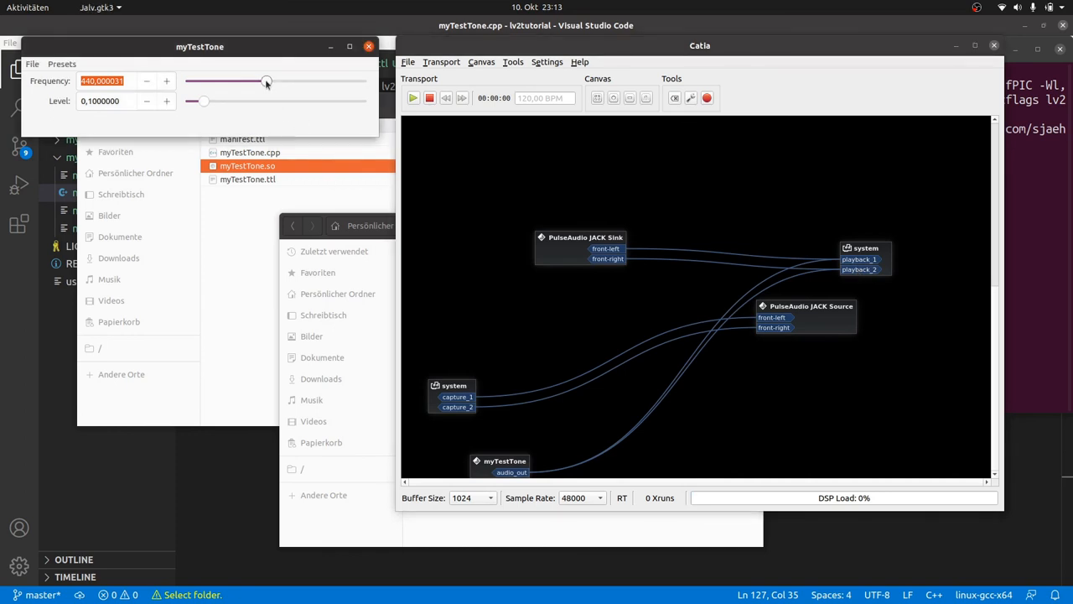
# Sweep the Frequency slider down and up, settling near 376.7
pyautogui.moveTo(267, 81); pyautogui.dragTo(214, 80)
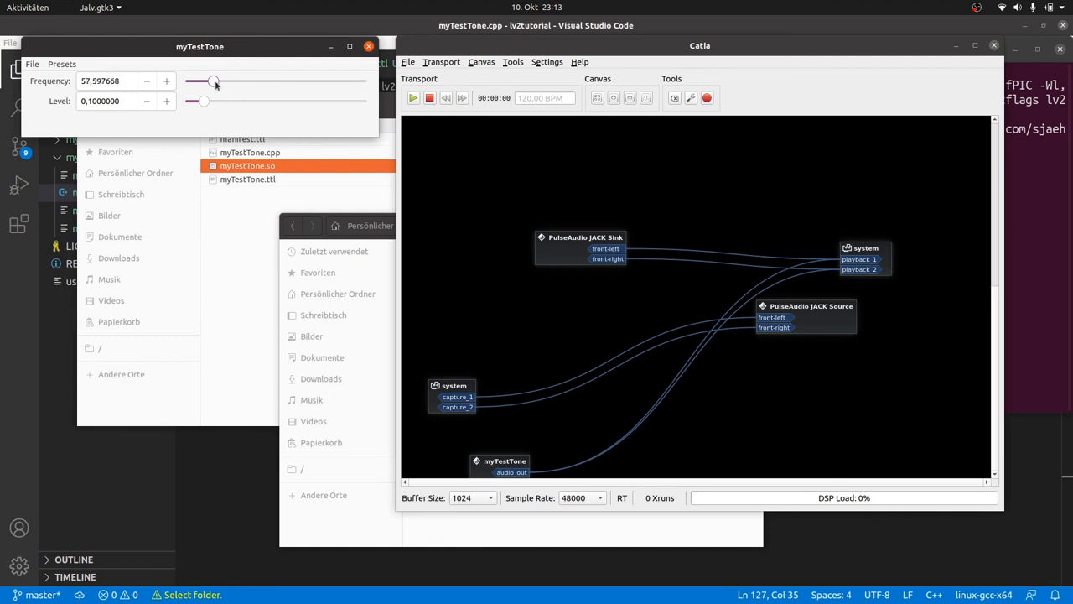
pyautogui.moveTo(214, 80); pyautogui.dragTo(305, 81)
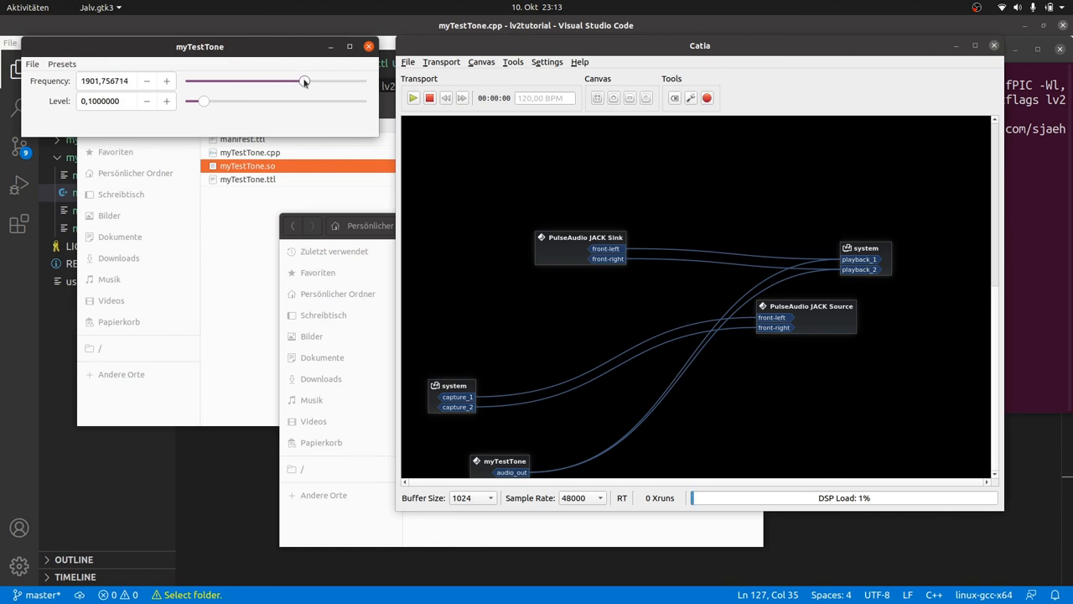
pyautogui.moveTo(306, 80); pyautogui.dragTo(262, 81)
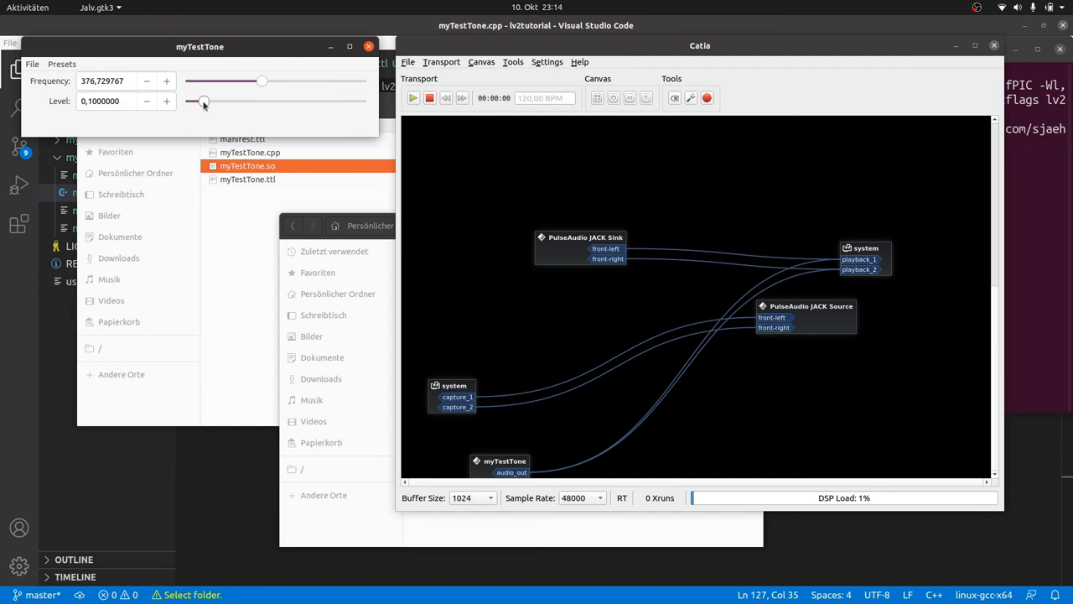
# Sweep the Level slider up and down, settling near 0.14
pyautogui.moveTo(205, 100); pyautogui.dragTo(275, 100)
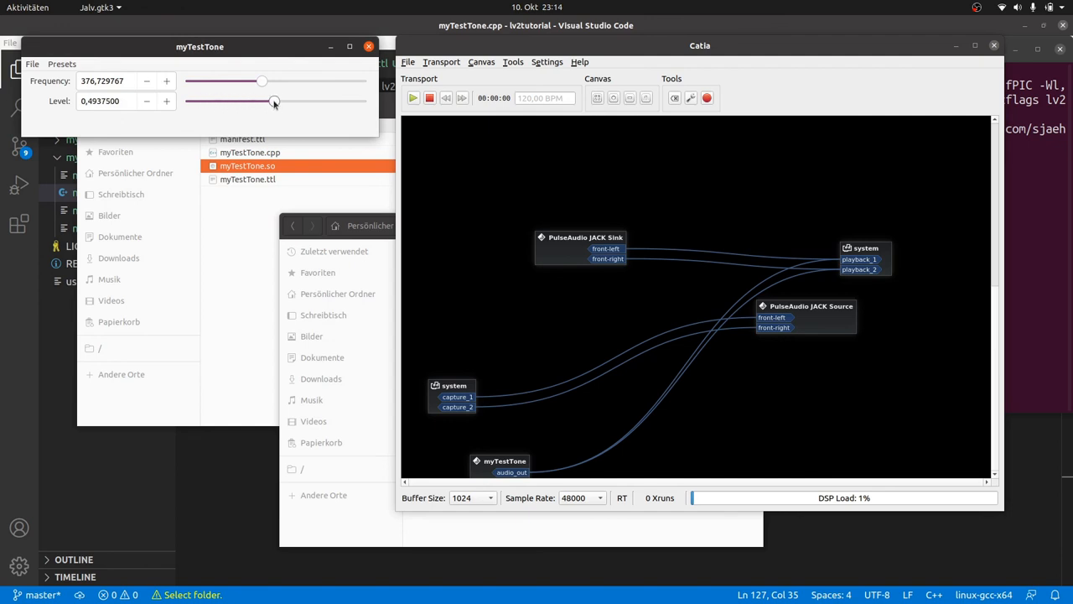
pyautogui.moveTo(276, 103); pyautogui.dragTo(198, 102)
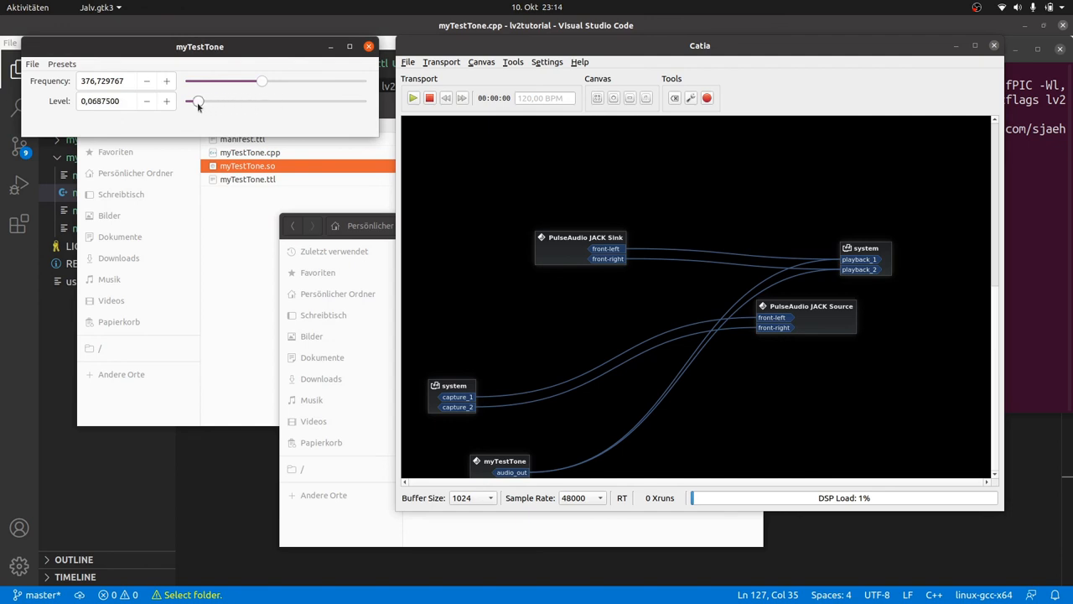
pyautogui.moveTo(198, 101); pyautogui.dragTo(194, 101)
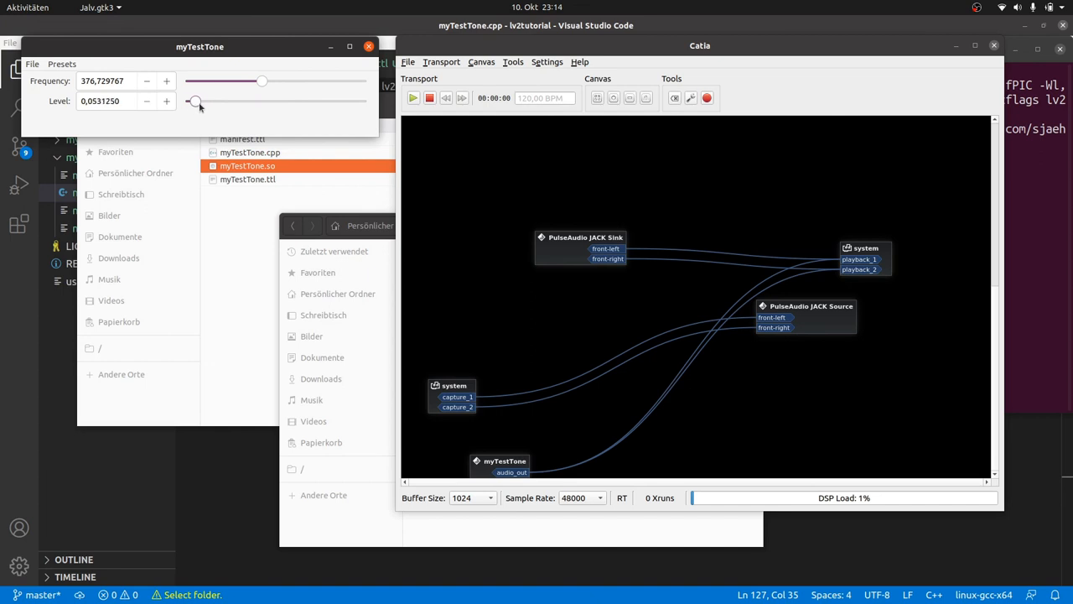
pyautogui.moveTo(196, 101); pyautogui.dragTo(211, 100)
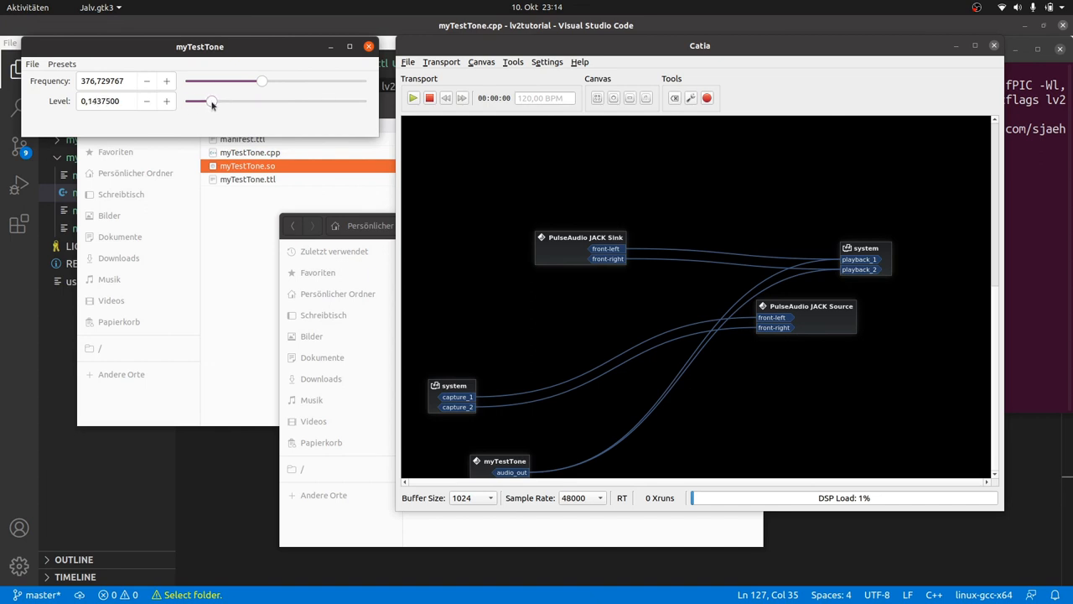